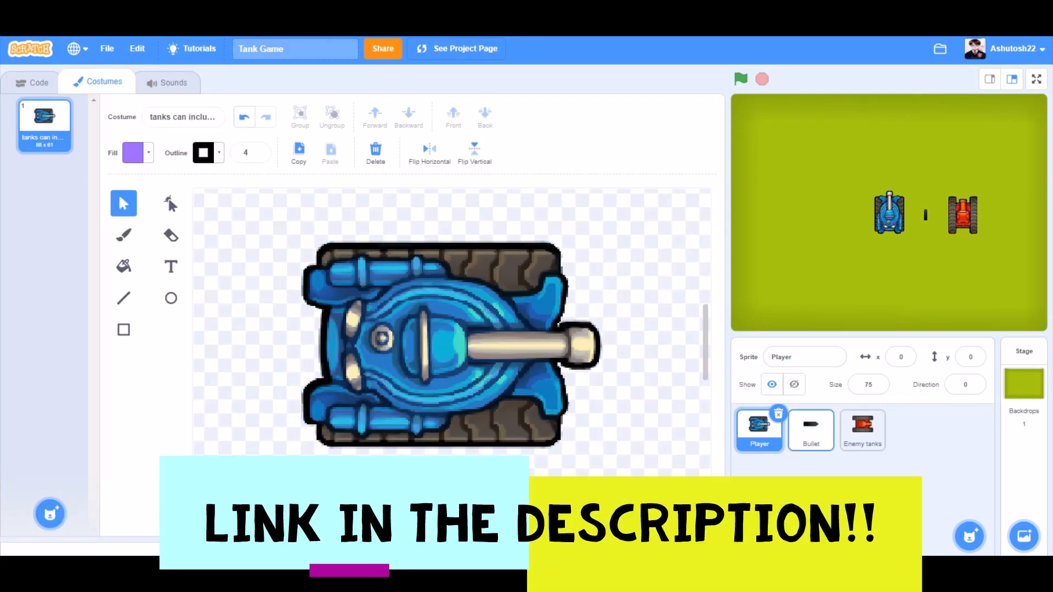
- Check the Enemy tanks sprite, return to Player and switch to its code area
left_click(862, 430)
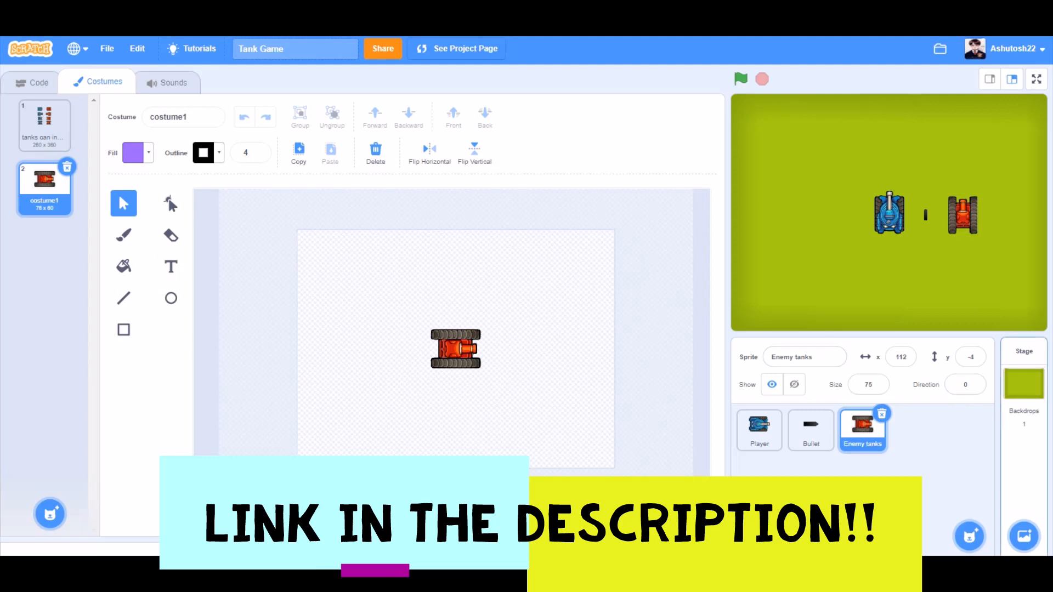
left_click(759, 430)
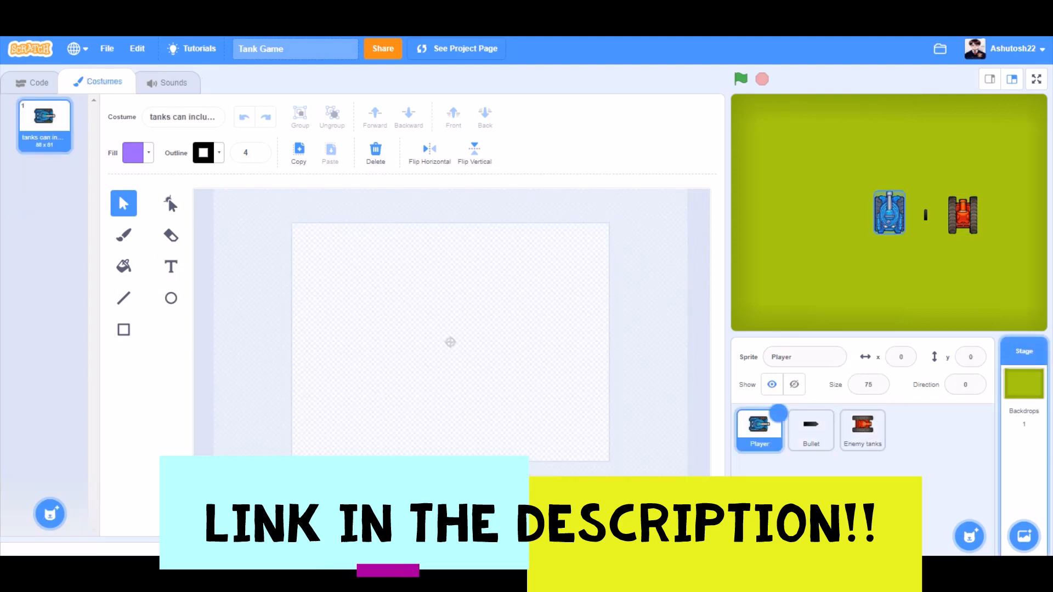
left_click(38, 82)
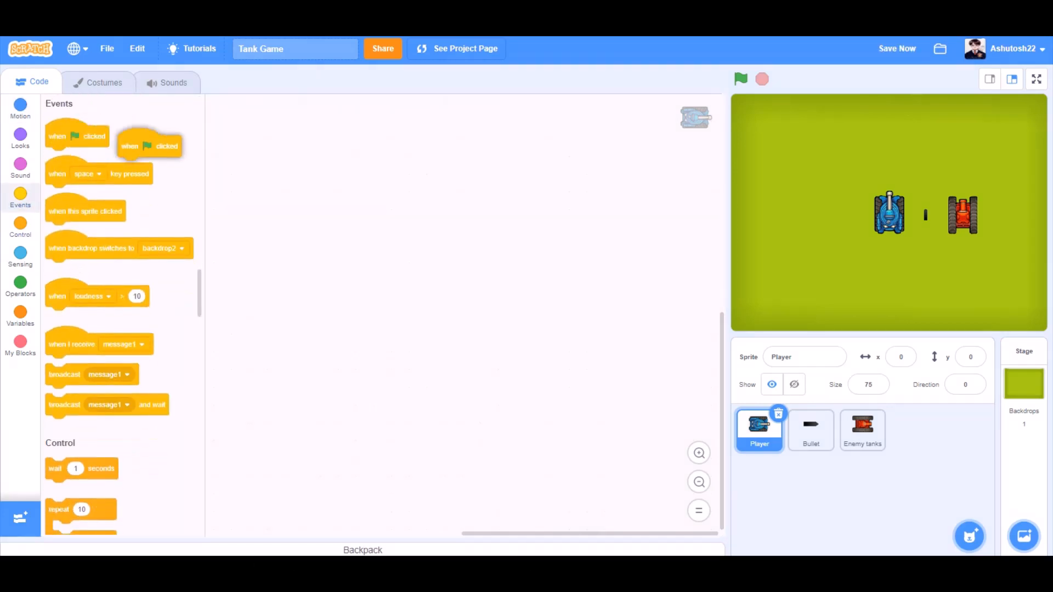
- Start the Player's flag script with go to x:0 y:0 and point in direction 90
left_click_drag(148, 146, 366, 113)
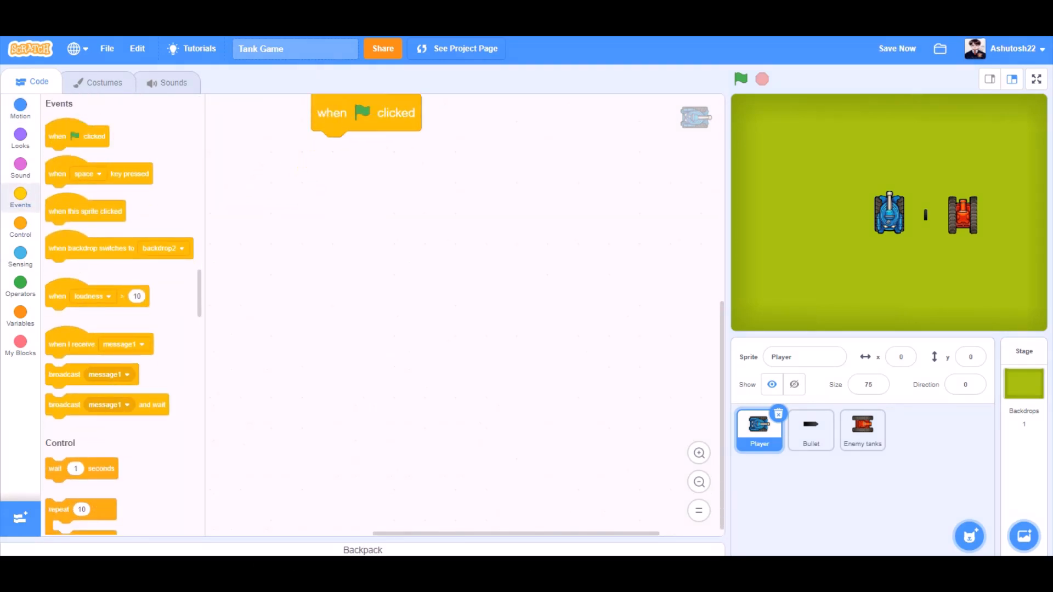
left_click(20, 108)
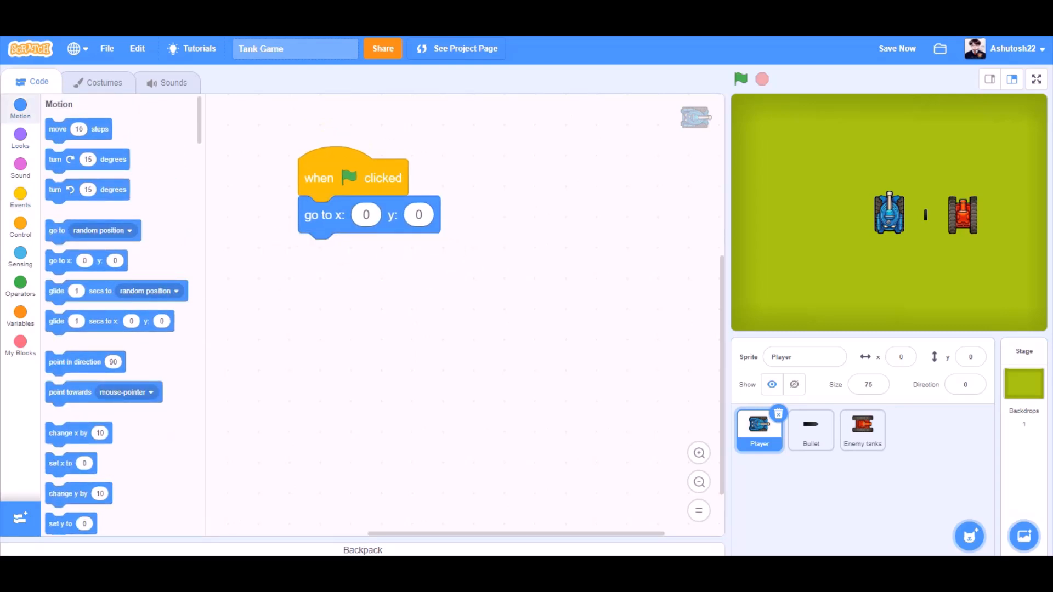
left_click_drag(75, 361, 348, 251)
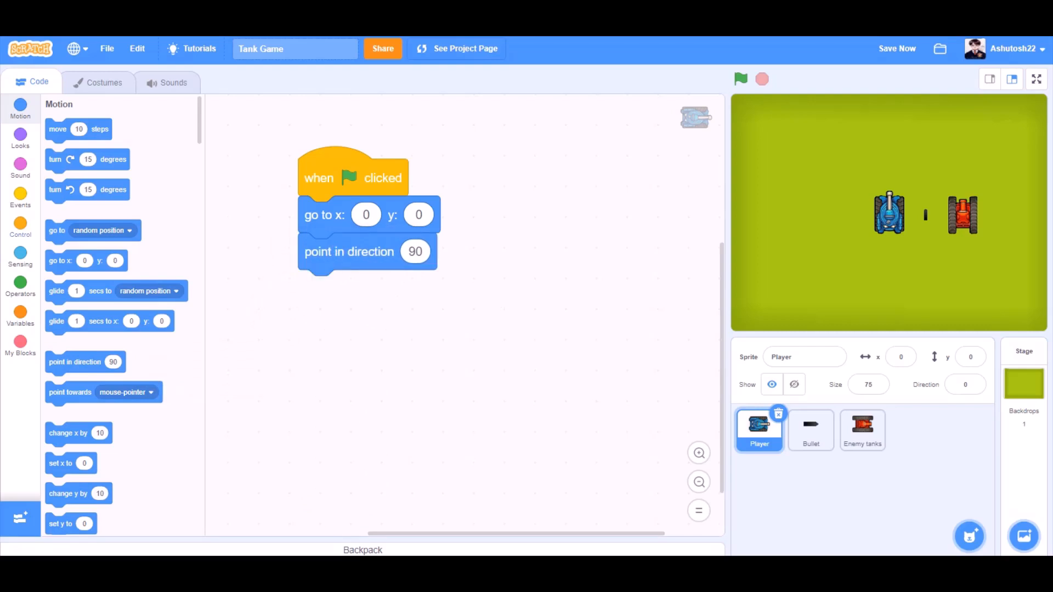
left_click(20, 227)
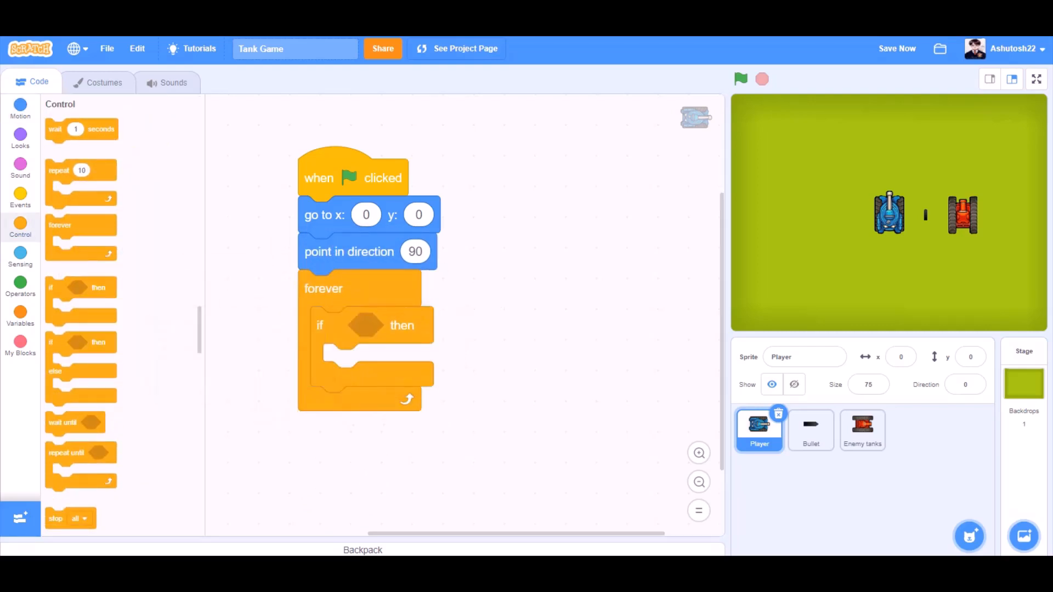
left_click(20, 255)
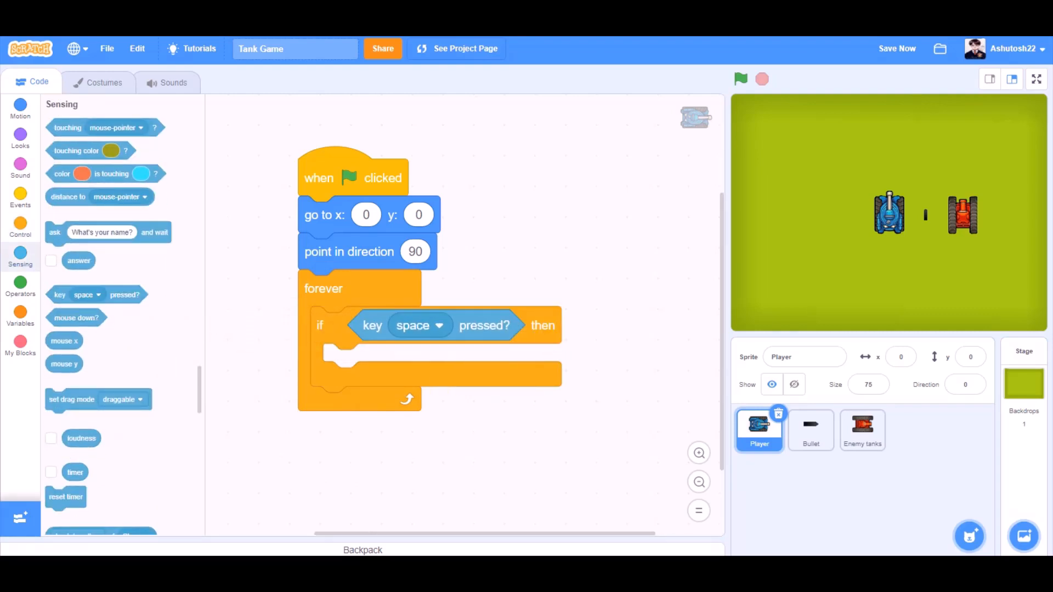
- Inside forever, move 3.5 steps on up arrow and always point towards the mouse-pointer
left_click(420, 325)
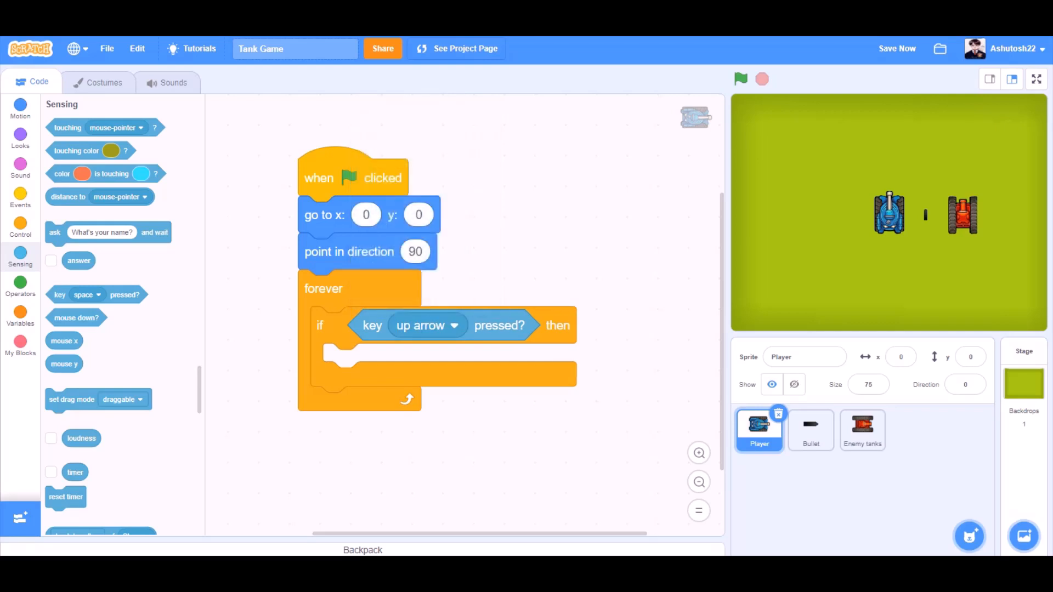
left_click(20, 107)
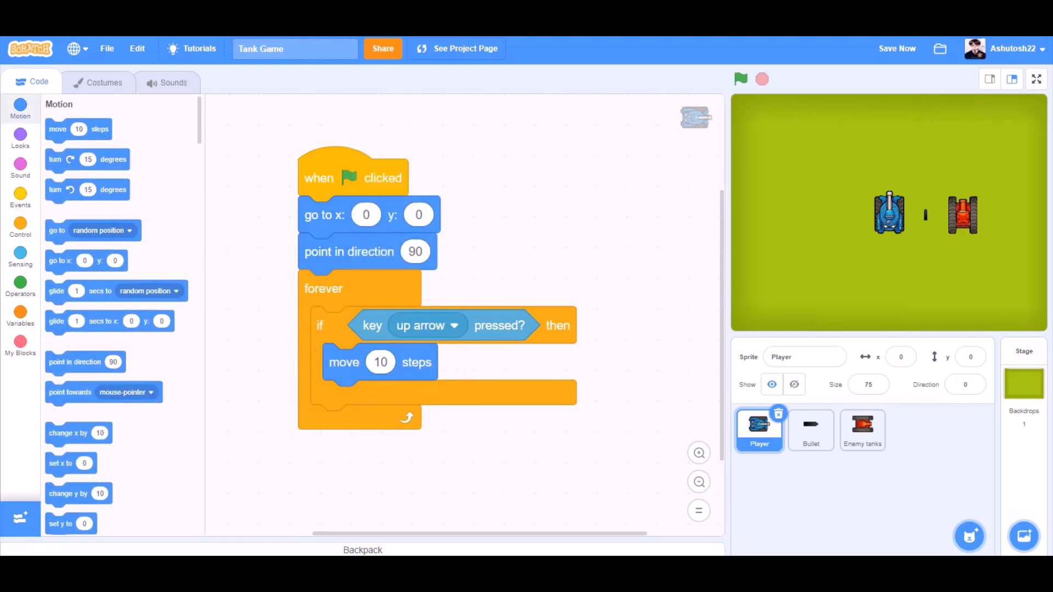
type("3.5")
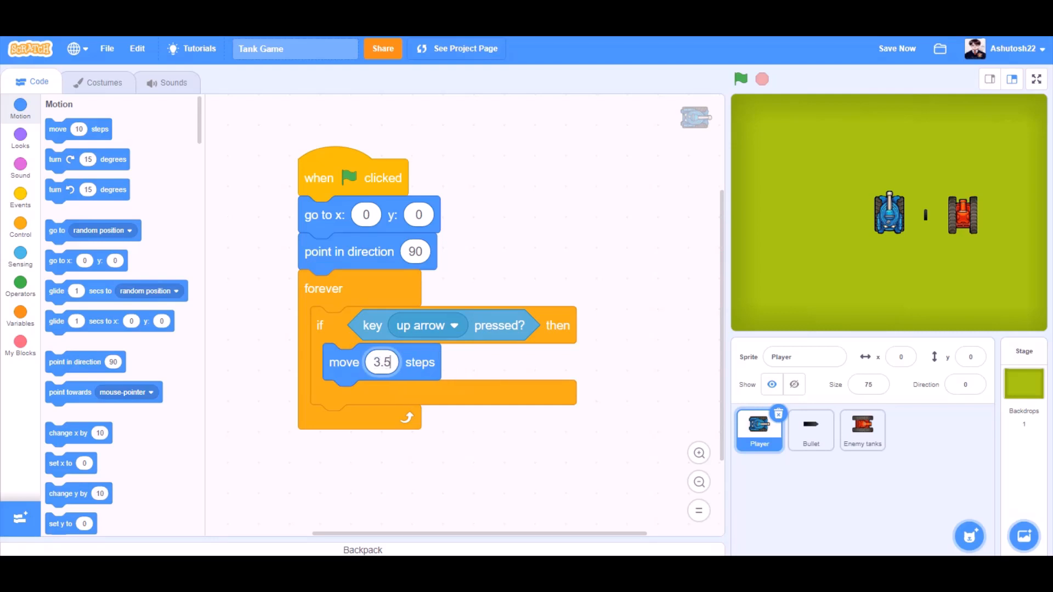
scroll("down", 3)
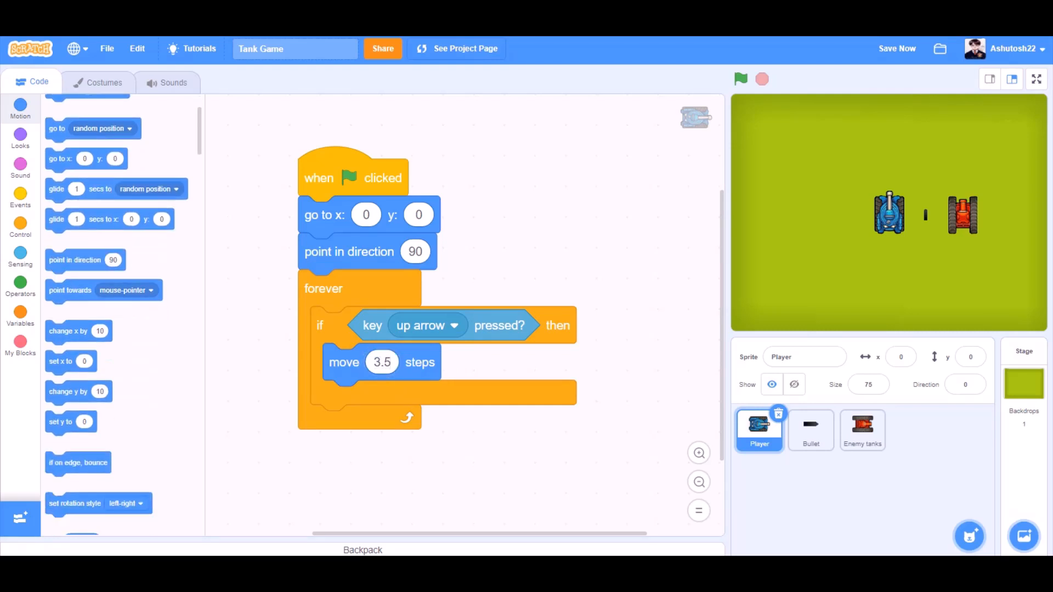
left_click_drag(70, 290, 239, 381)
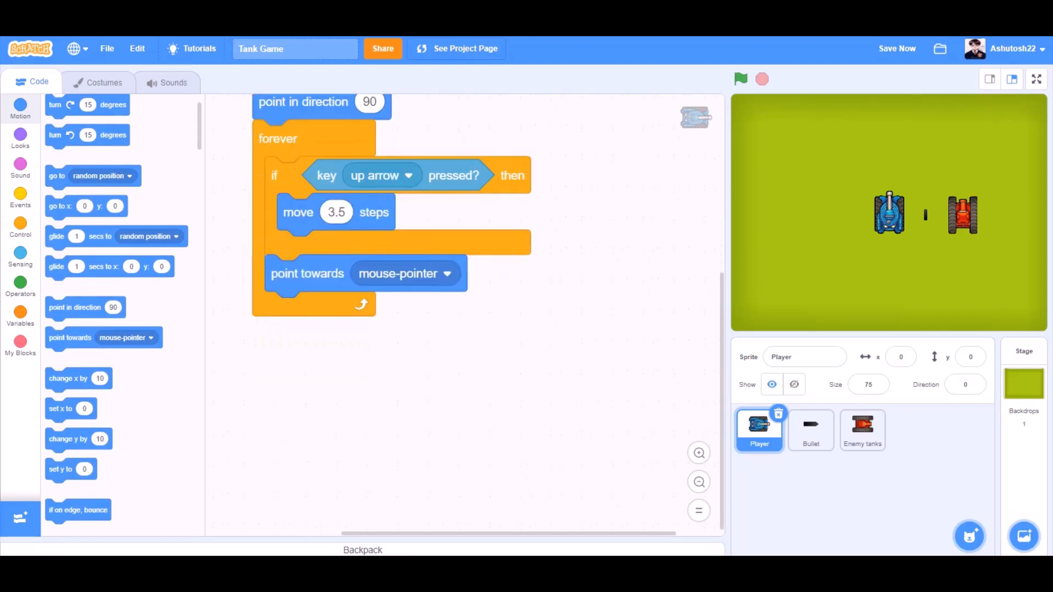
left_click(20, 196)
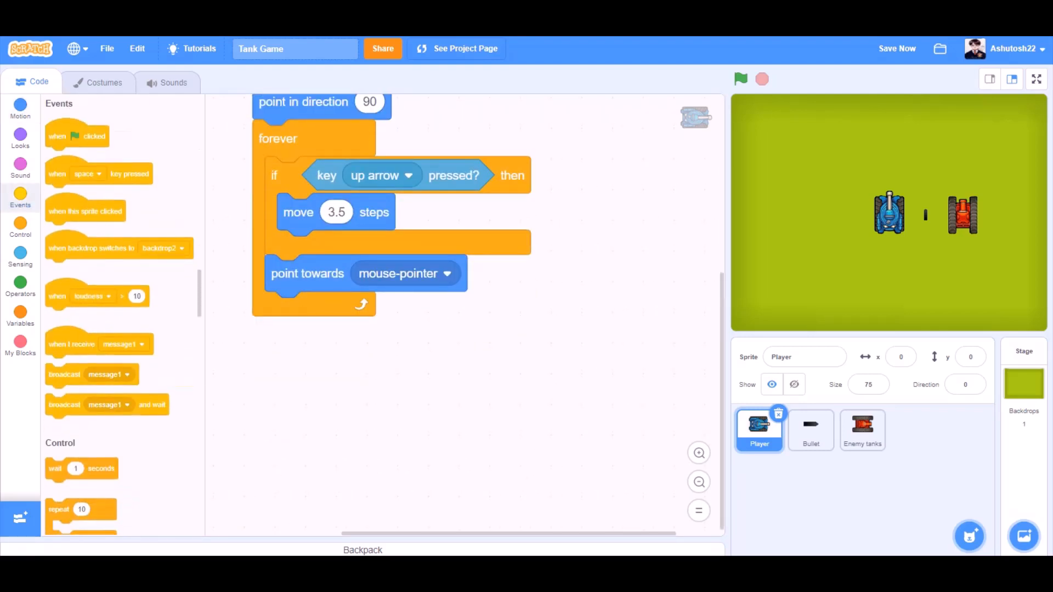
- Begin a second flag script with a forever loop checking the space key, tidying the workspace
left_click(20, 229)
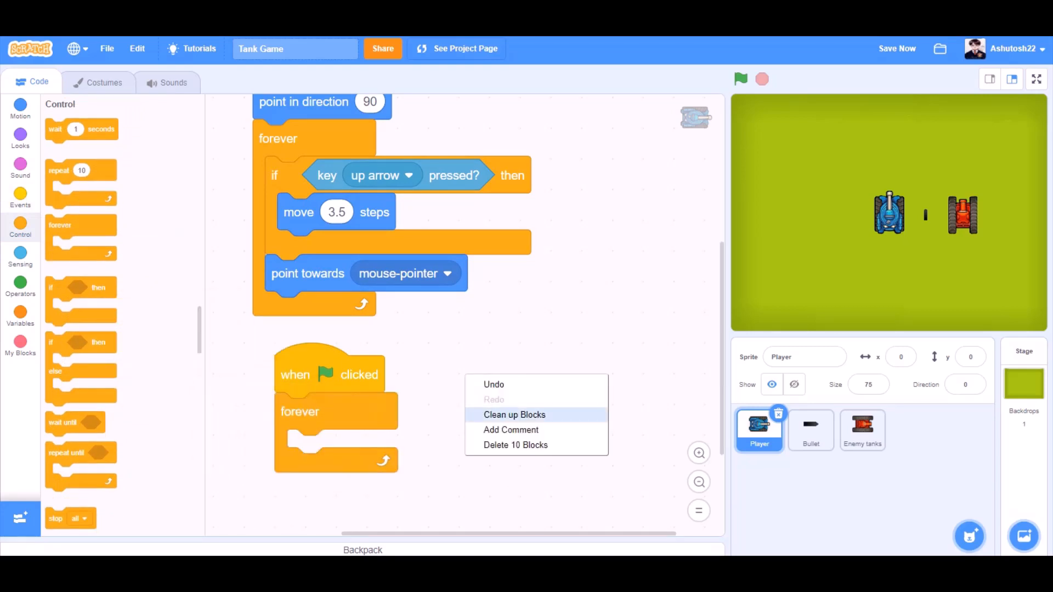
left_click(514, 415)
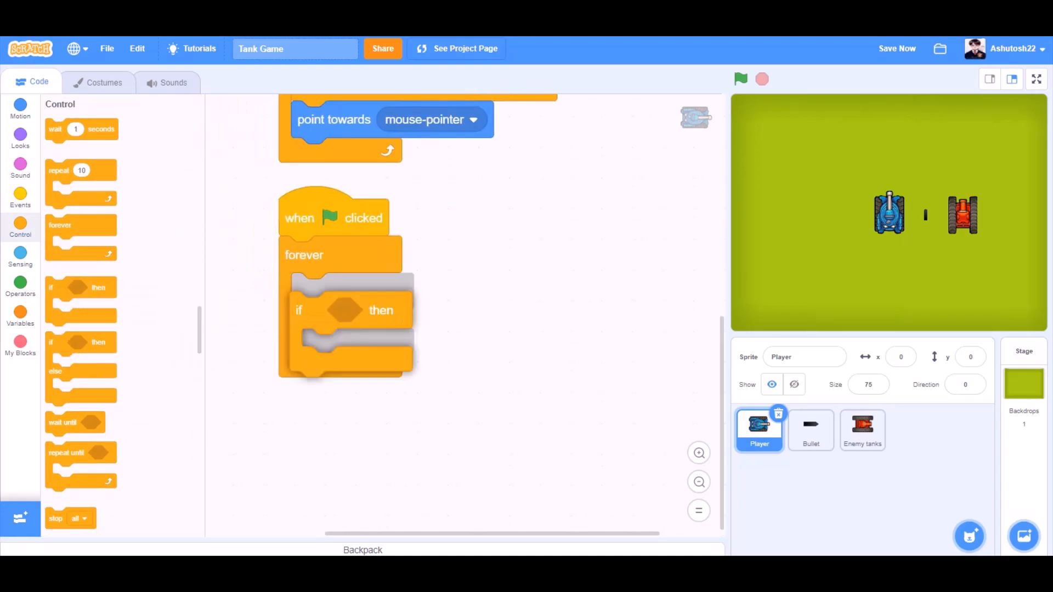
left_click(20, 255)
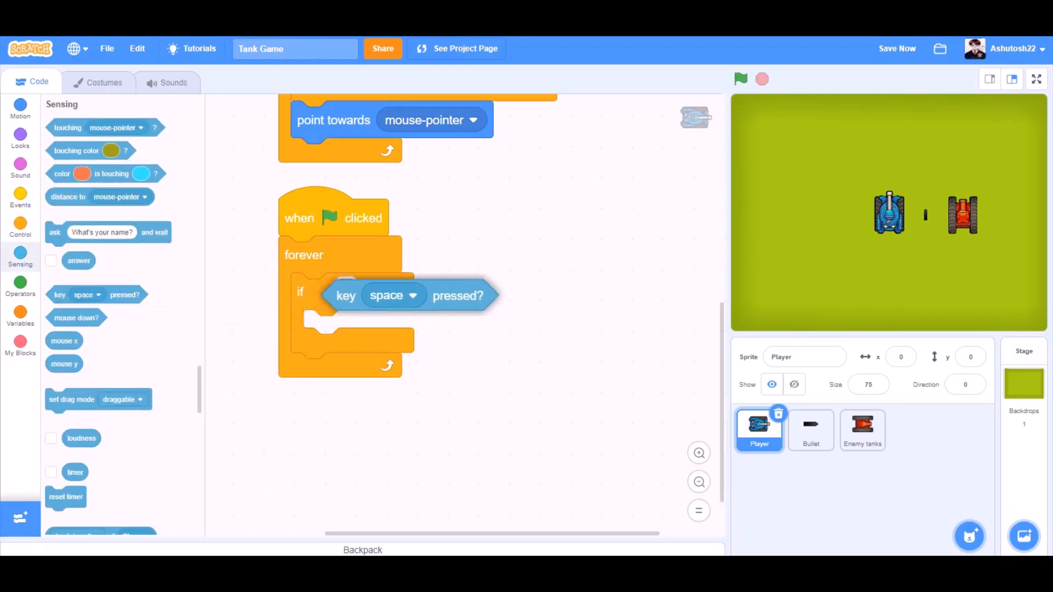
left_click(20, 228)
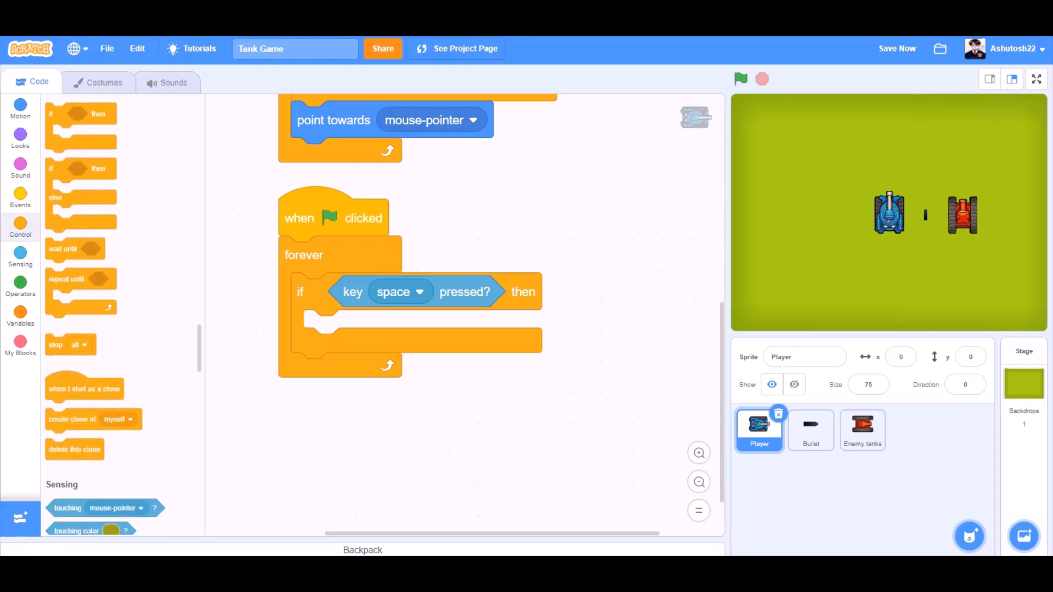
- Create a clone of myself on space and wait 0.2 seconds, then select the Bullet sprite
left_click_drag(73, 419, 349, 328)
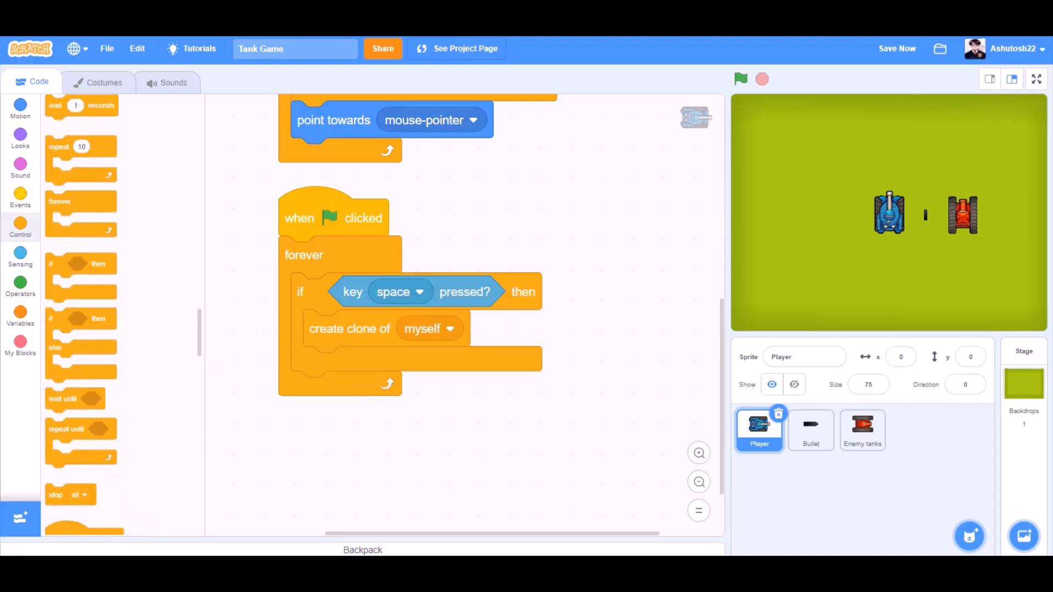
left_click_drag(80, 130, 362, 364)
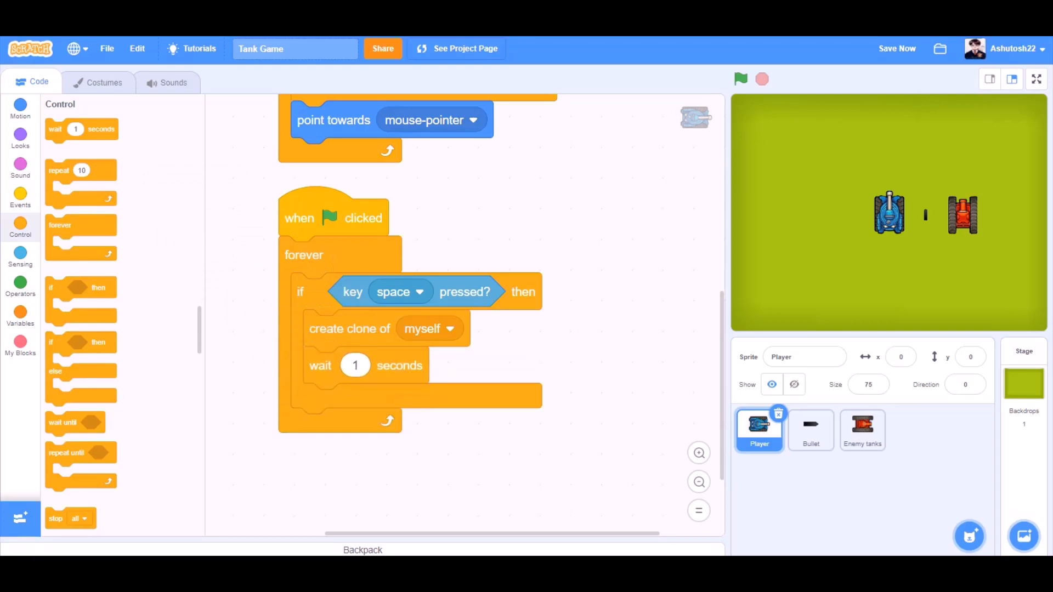
type("0.2")
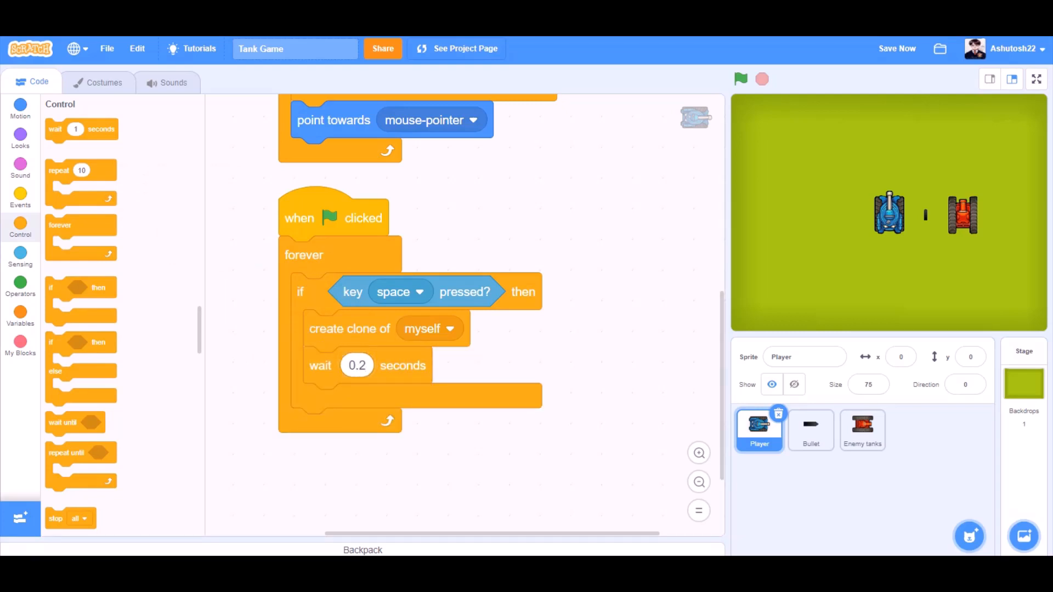
left_click(810, 430)
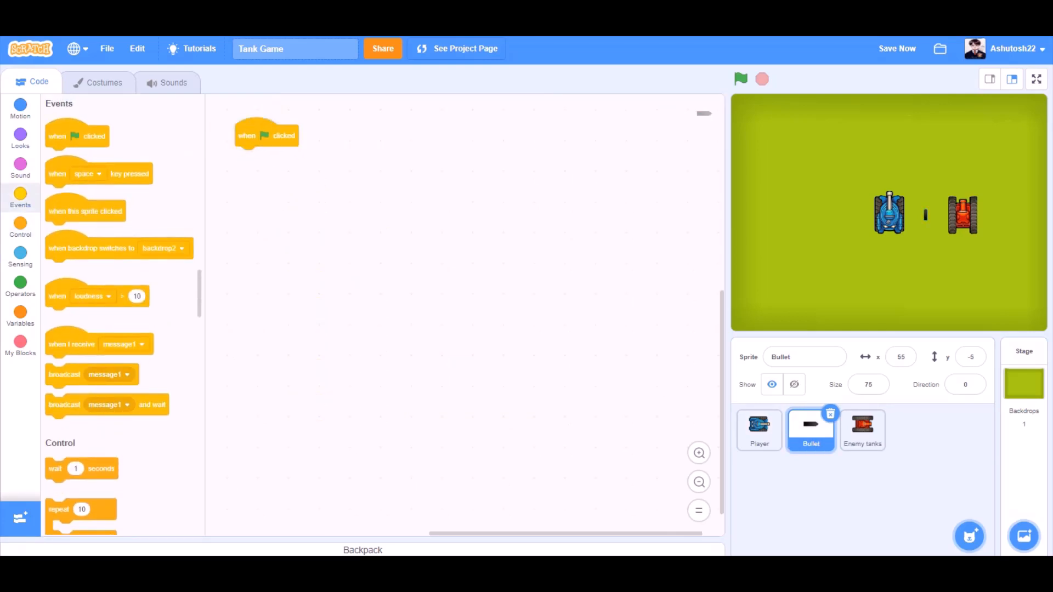
- Make Bullet hide on flag, then forever go to Player and match Player's direction
left_click_drag(266, 134, 280, 170)
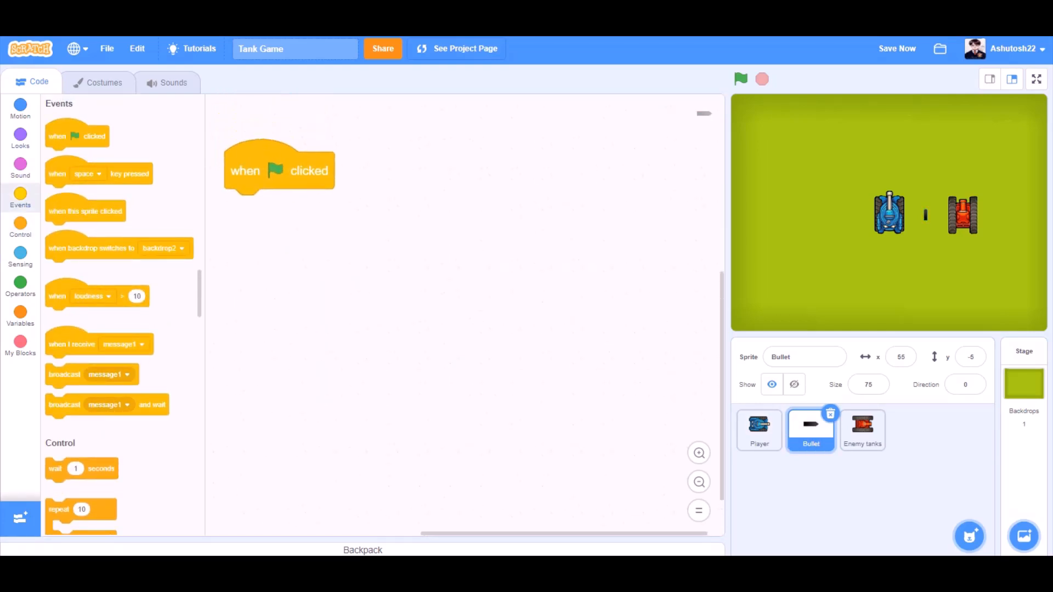
left_click(20, 138)
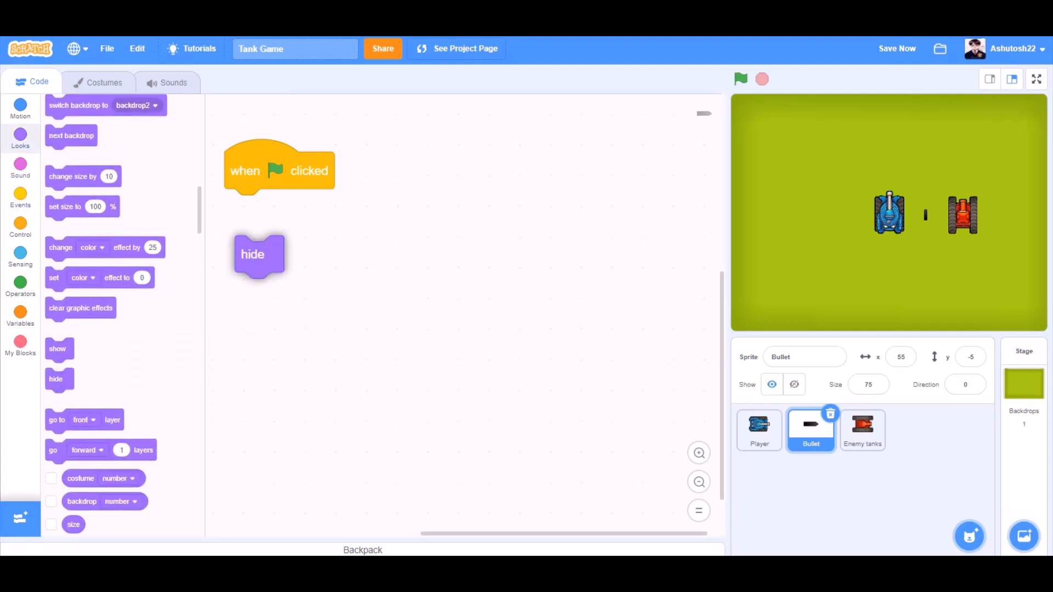
left_click_drag(252, 253, 238, 173)
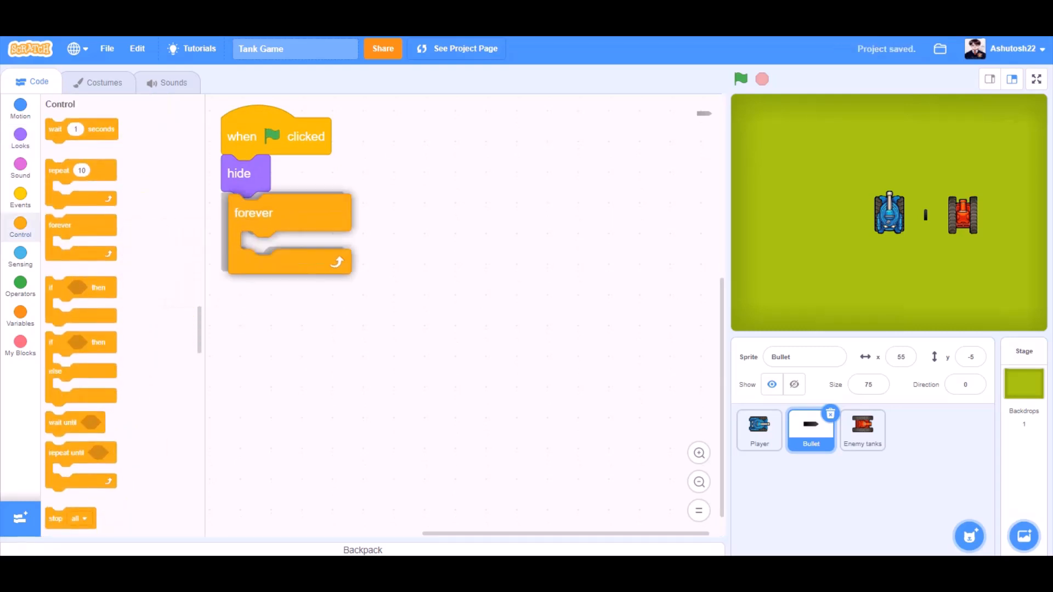
left_click(20, 108)
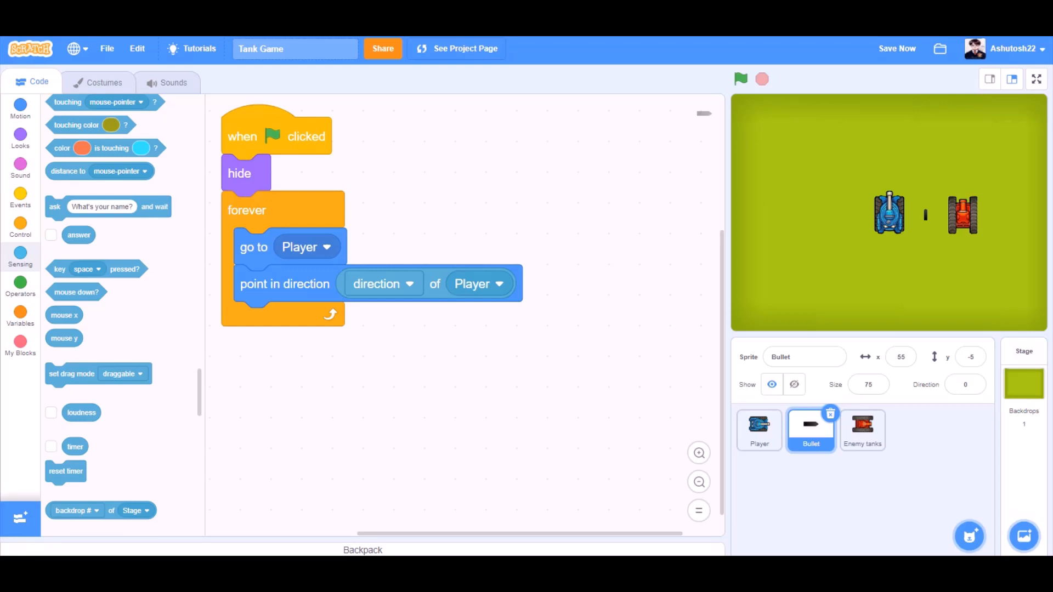
left_click(20, 225)
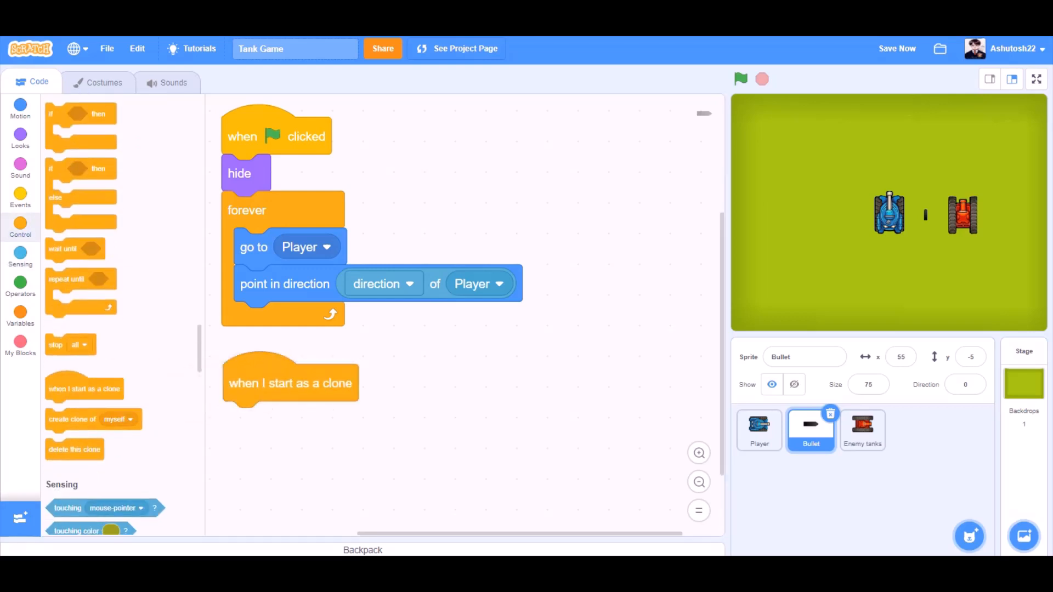
- In the Bullet clone script, show, go to Player and point in Player's direction
left_click(20, 138)
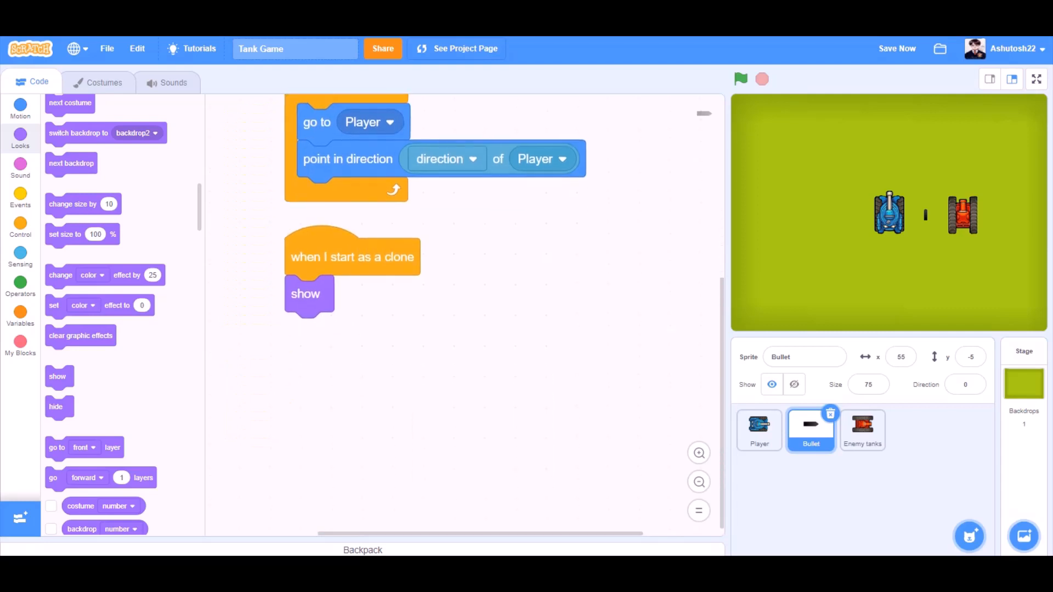
left_click(19, 108)
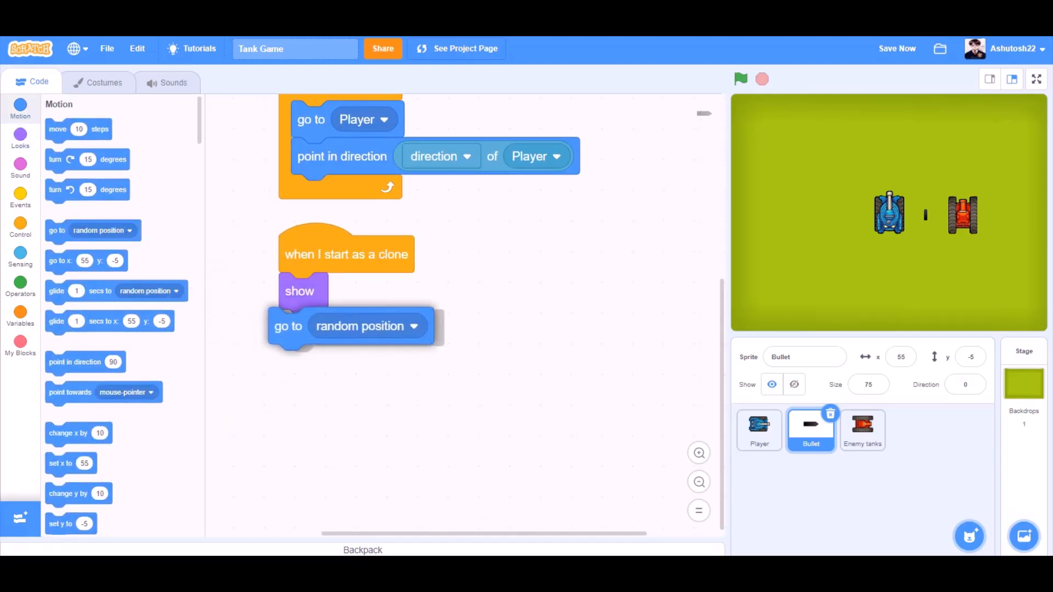
left_click(414, 326)
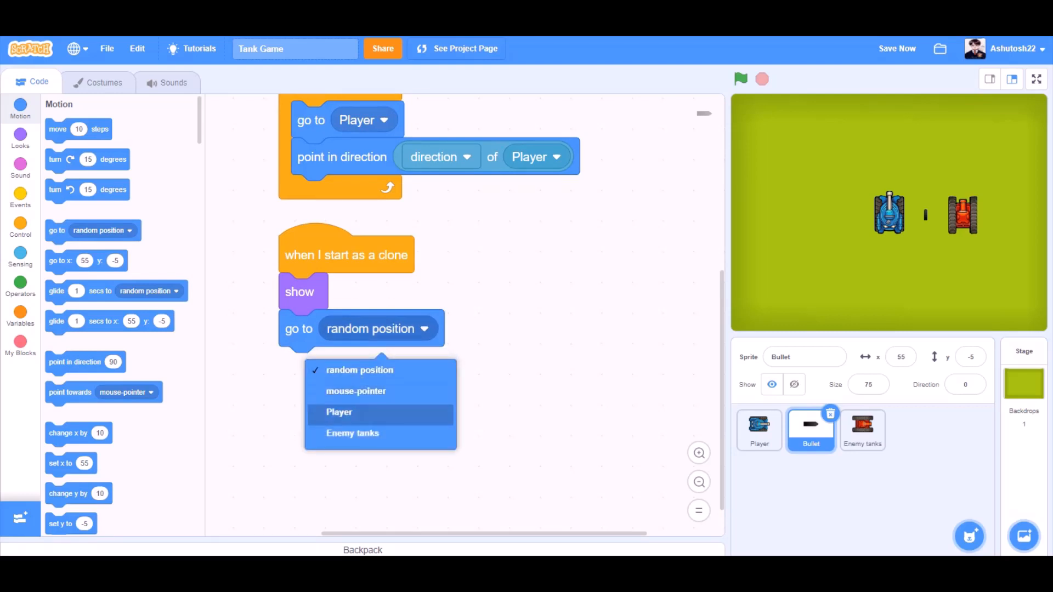
left_click(339, 413)
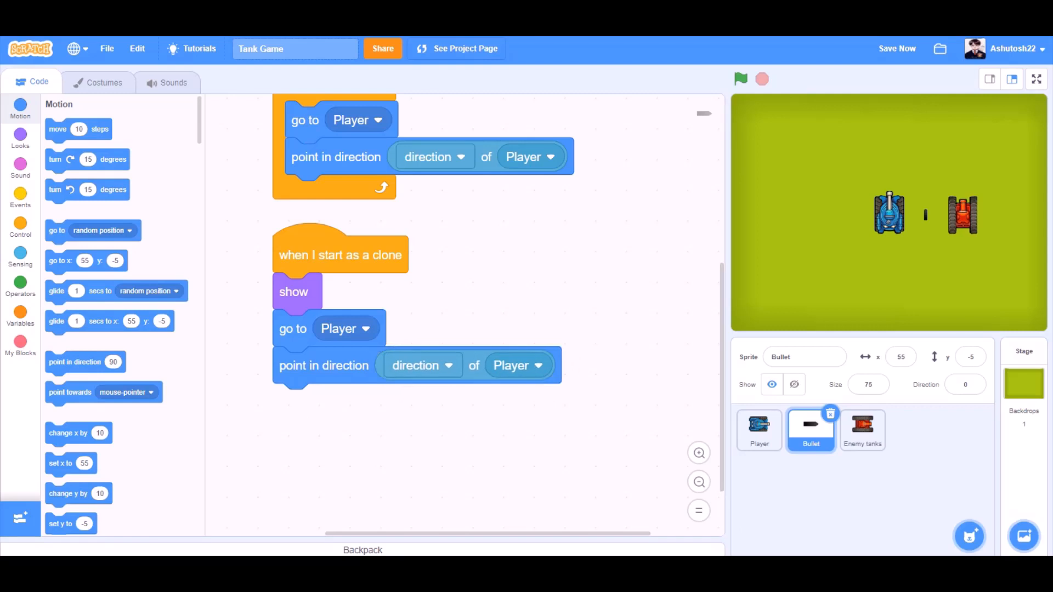
scroll("down", 3)
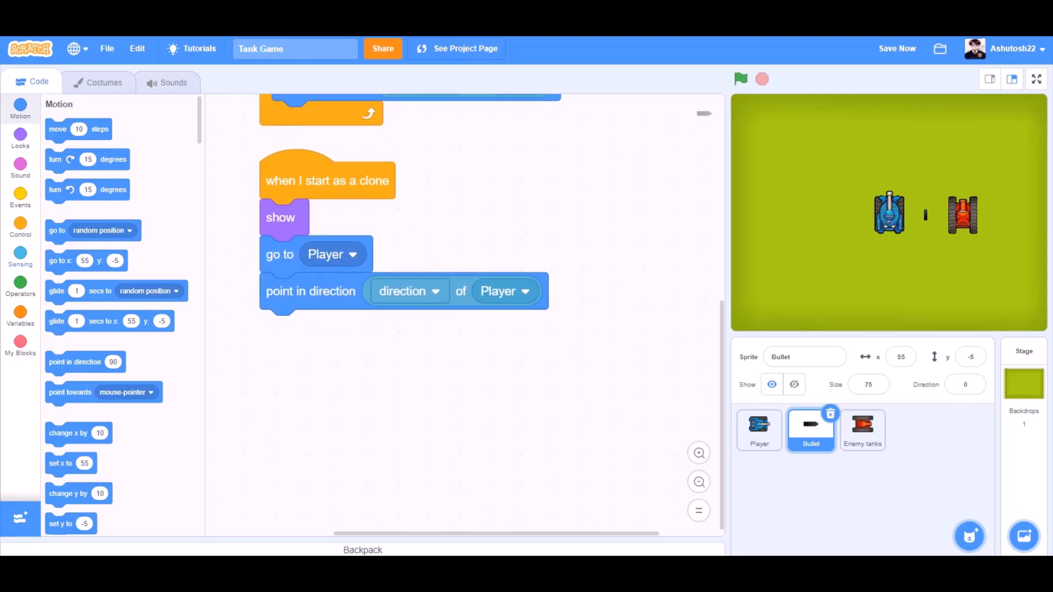
- Add a repeat until loop stopping on touching edge or touching Enemy tanks
left_click(20, 229)
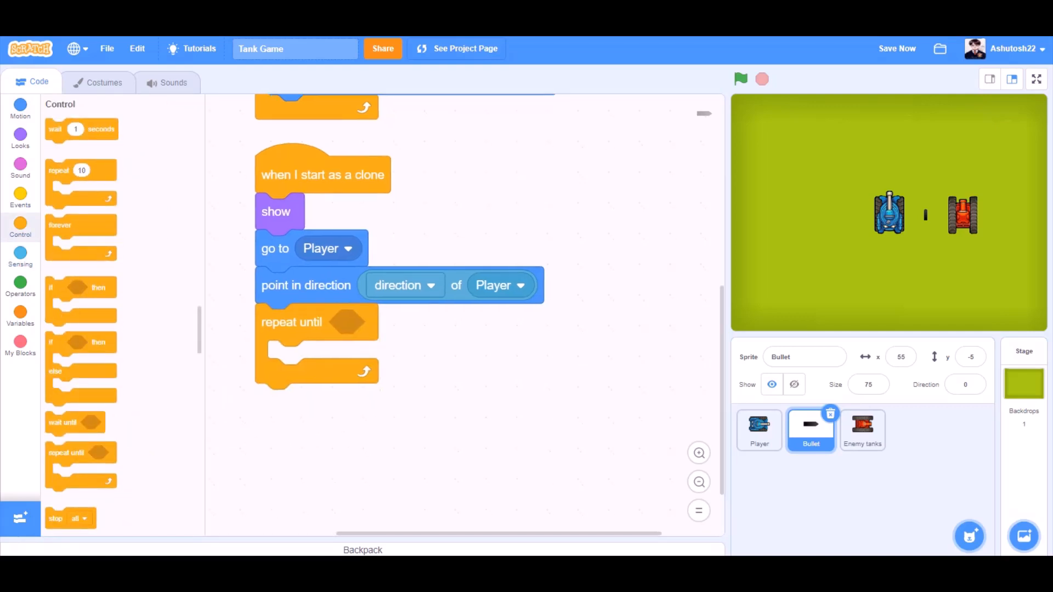
left_click(20, 287)
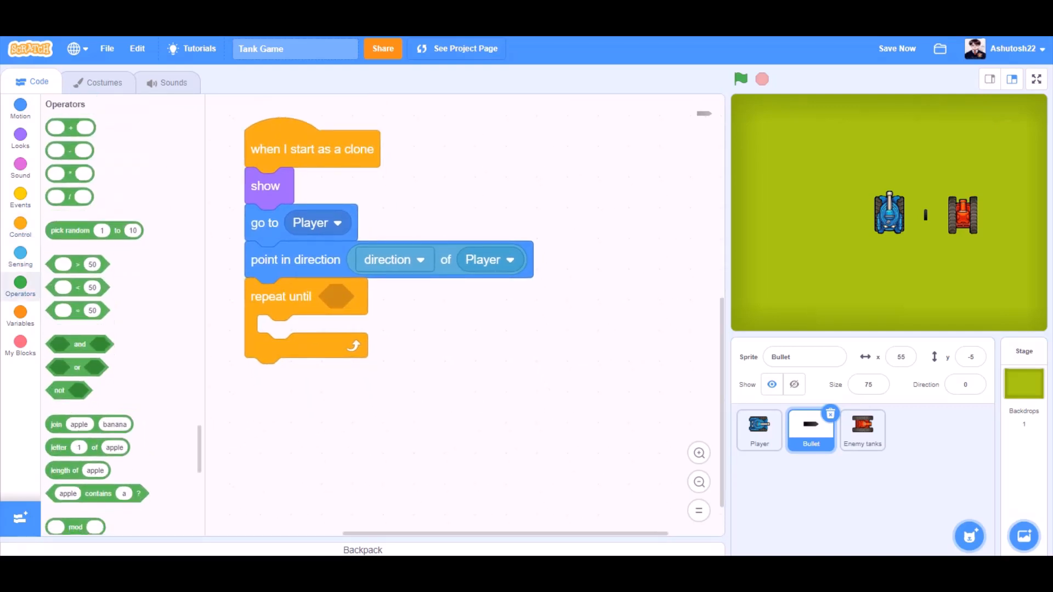
left_click_drag(77, 367, 337, 301)
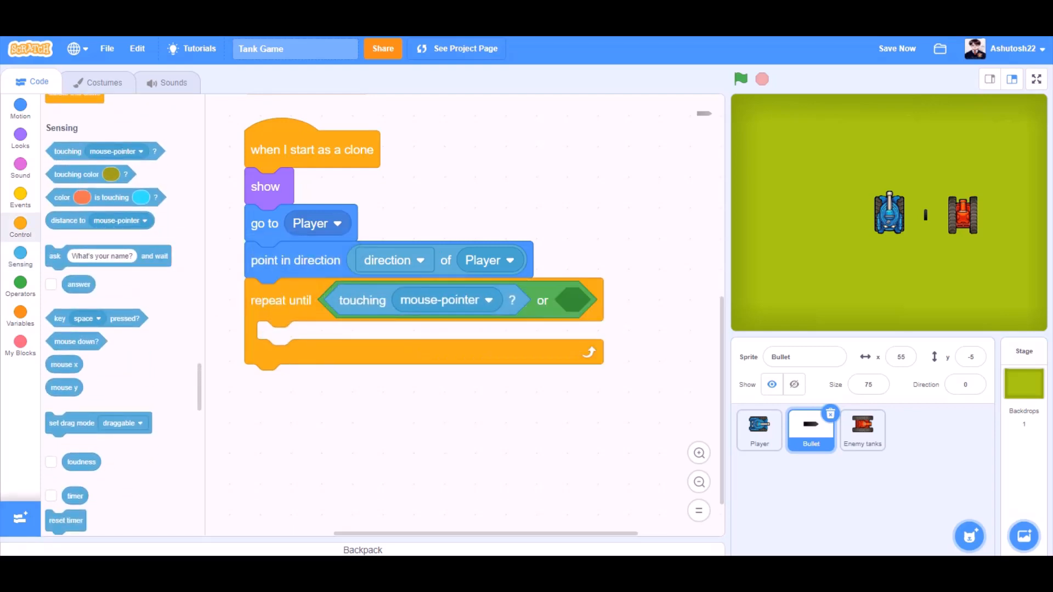
left_click(438, 300)
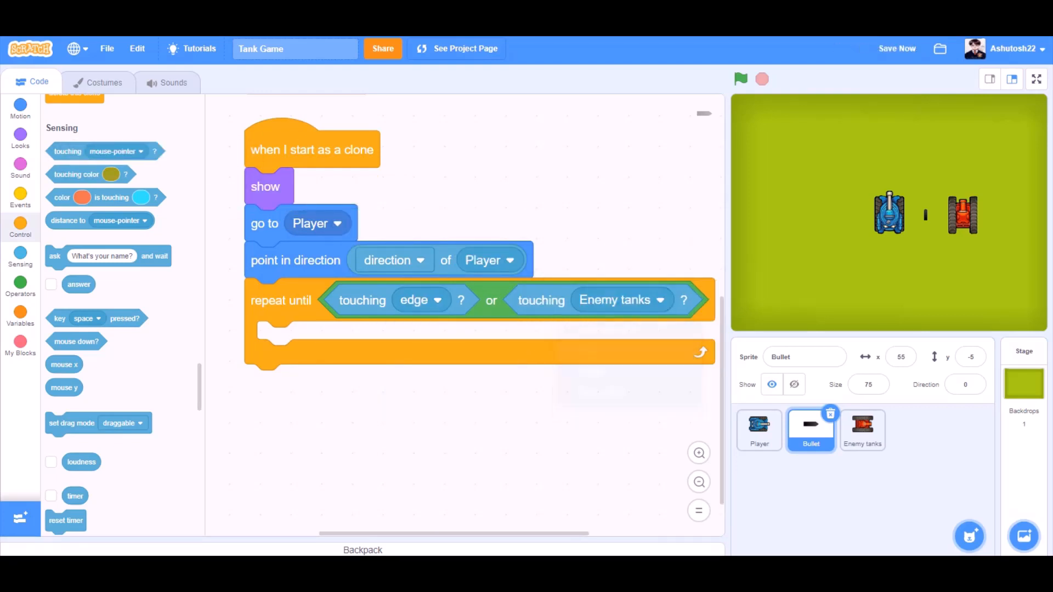
- Review Enemy tanks and the Player's space-key clone script, then return to Bullet
left_click(862, 430)
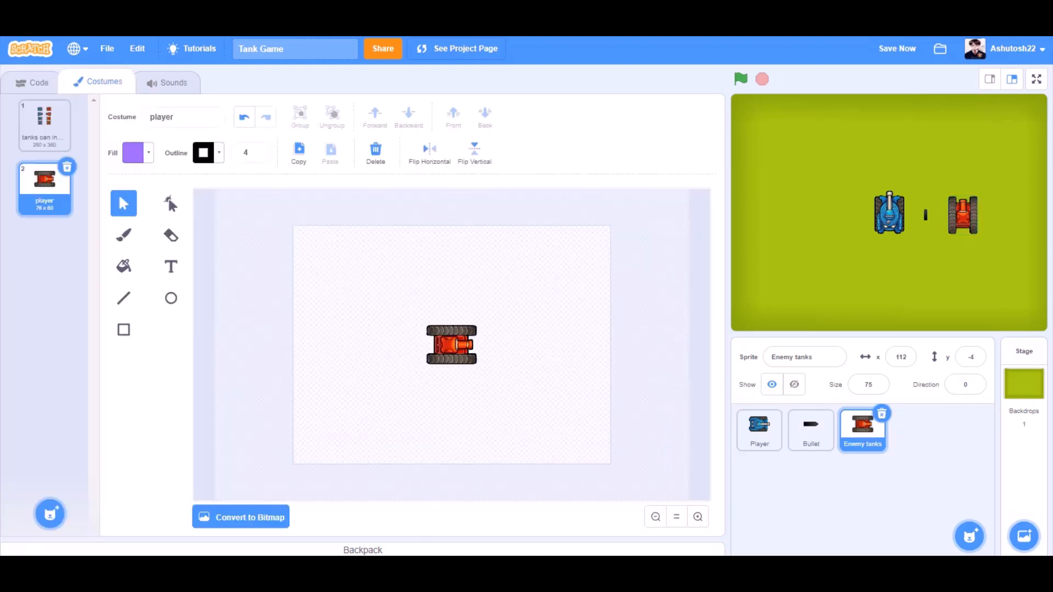
left_click(758, 430)
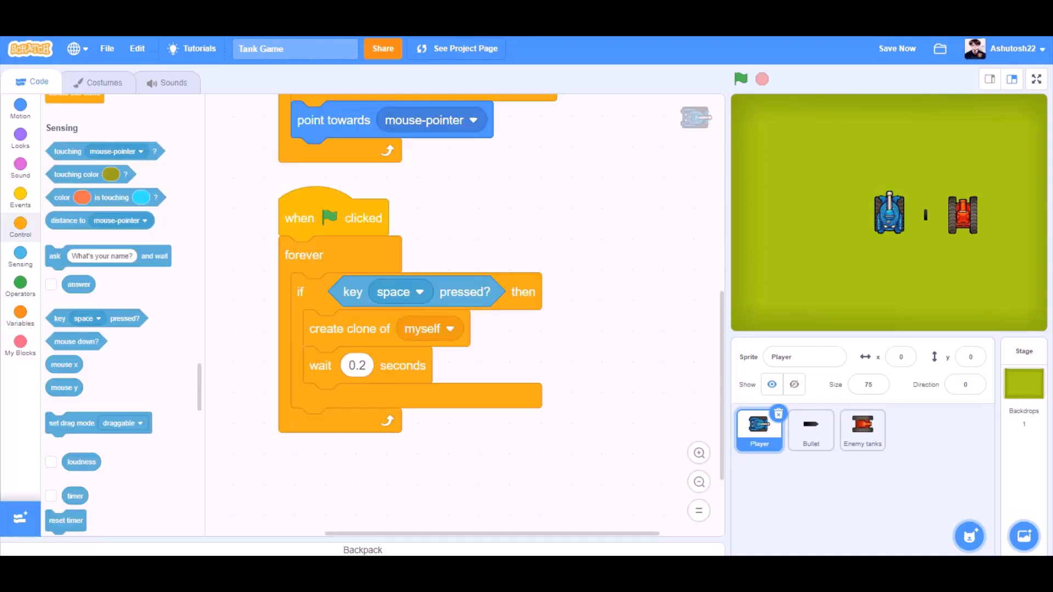
scroll("down", 3)
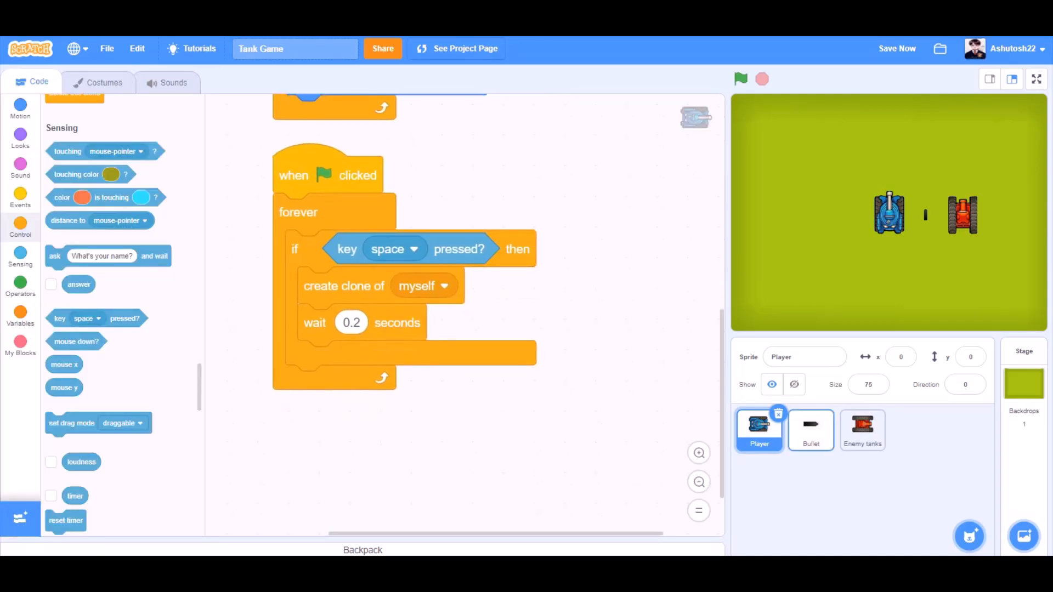
left_click(810, 430)
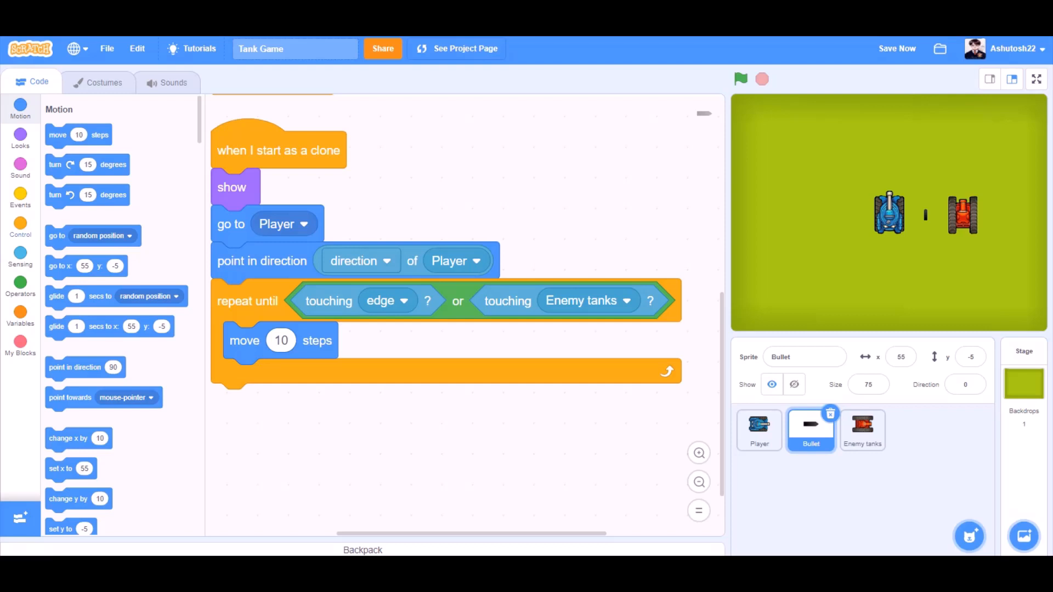
- Move the clone 10 steps per loop and delete this clone after the loop ends
left_click(19, 225)
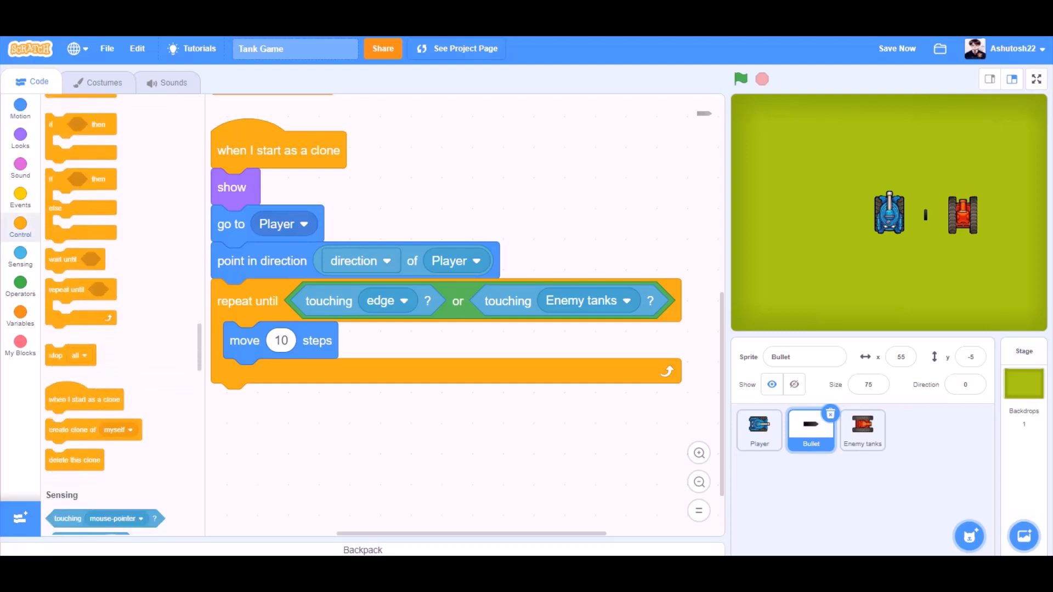
left_click_drag(73, 459, 261, 402)
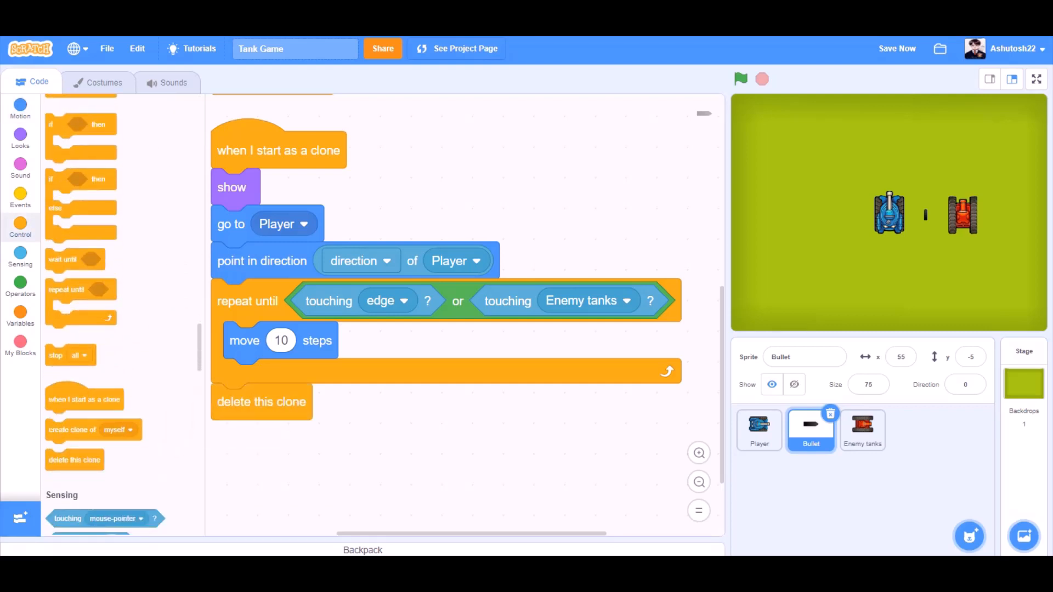
scroll("down", 3)
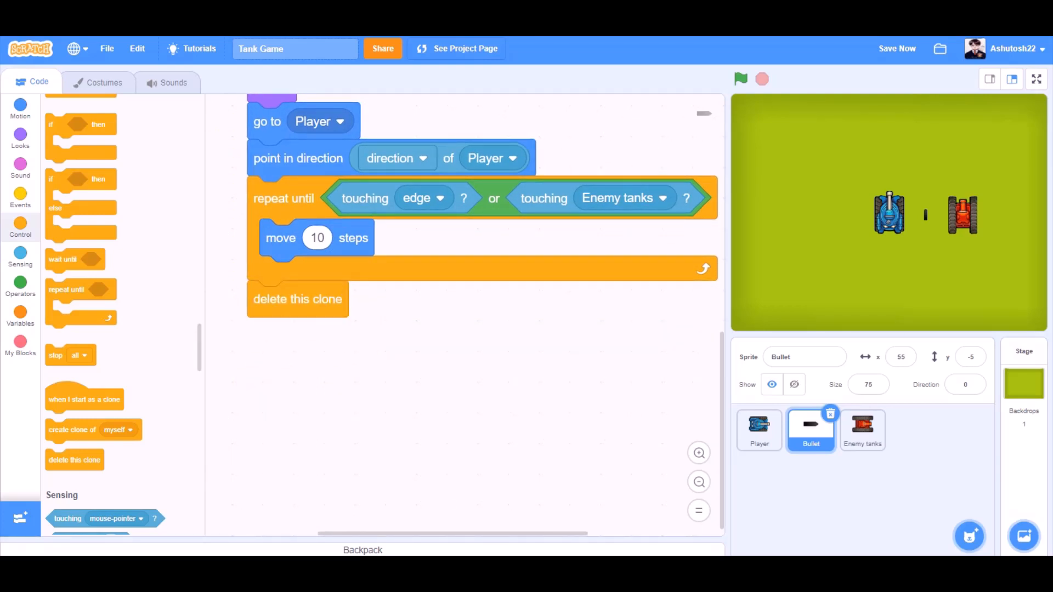
- On Enemy tanks, create the Kills and Player Health variables for all sprites
left_click(862, 430)
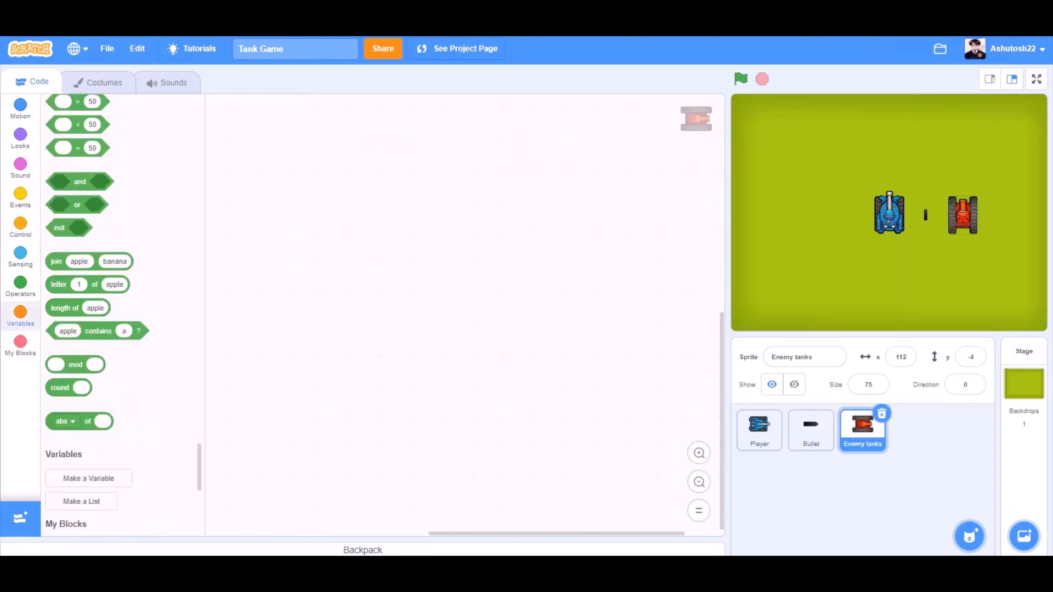
left_click(88, 478)
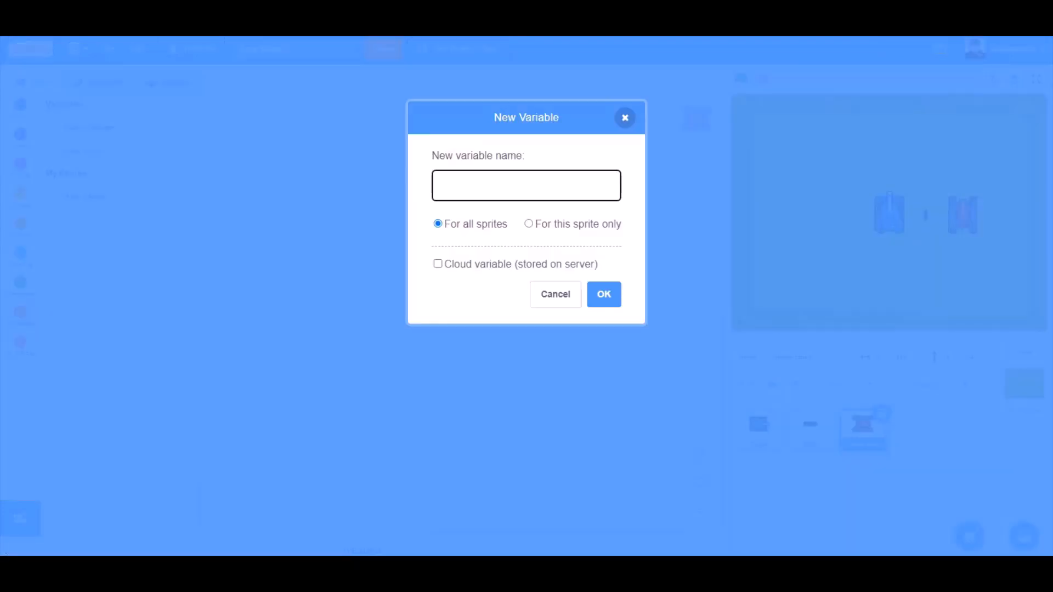
type("Kills")
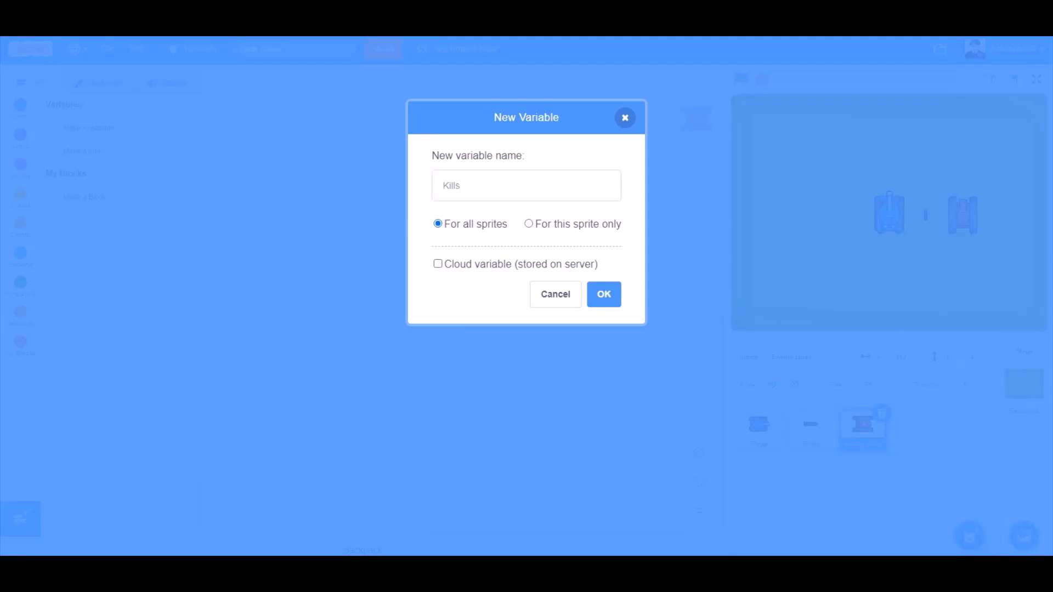
left_click(602, 294)
type("P")
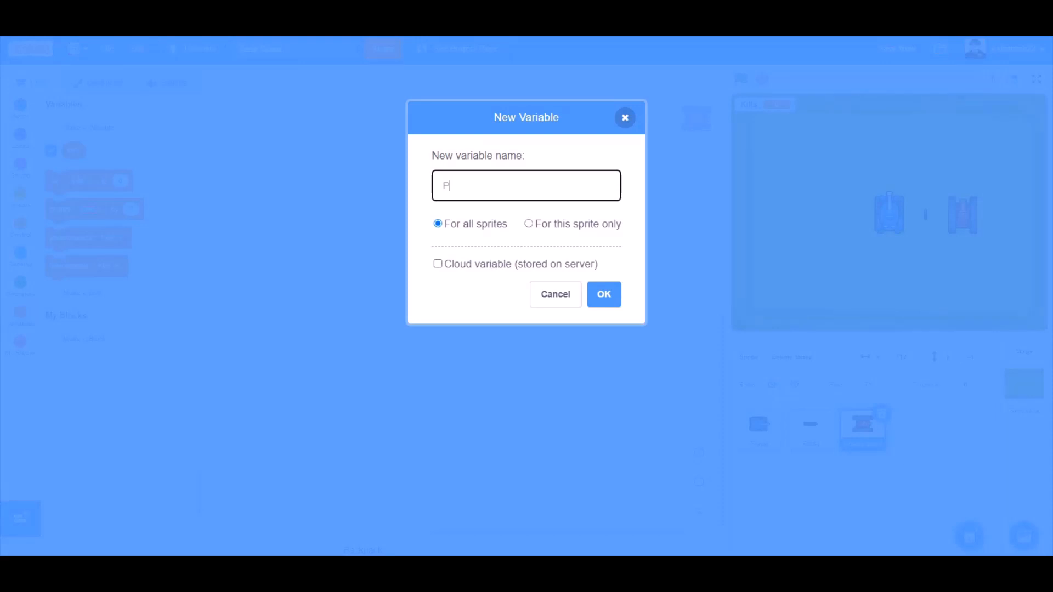
type("layer H")
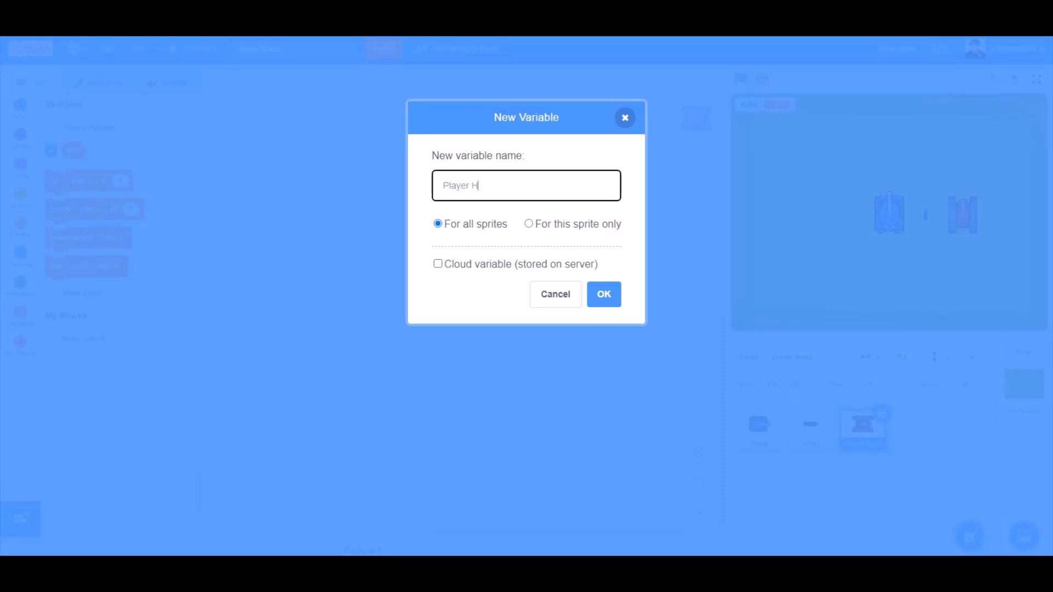
type("ealth")
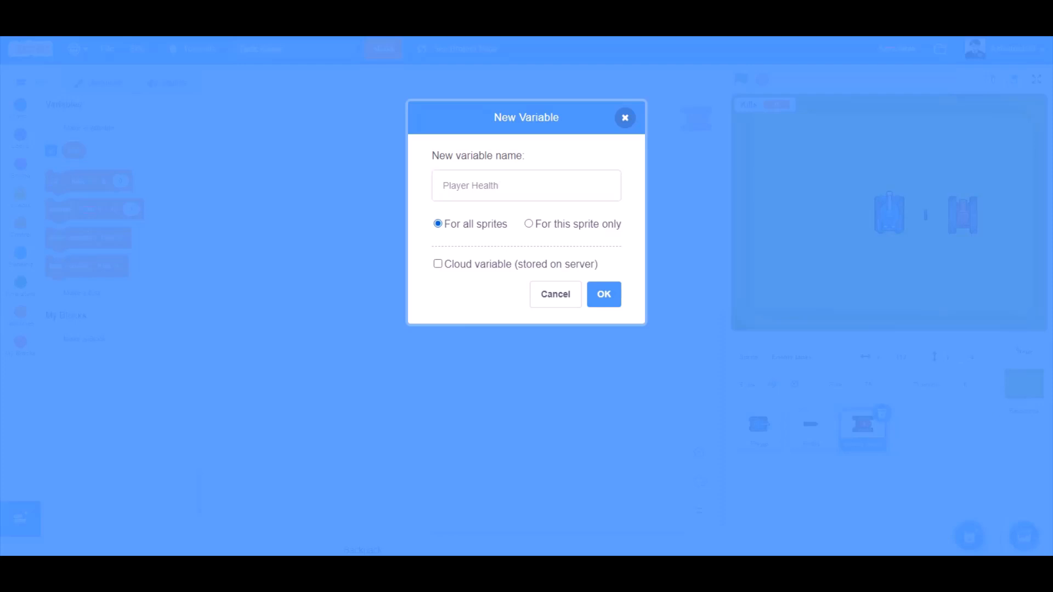
left_click(602, 294)
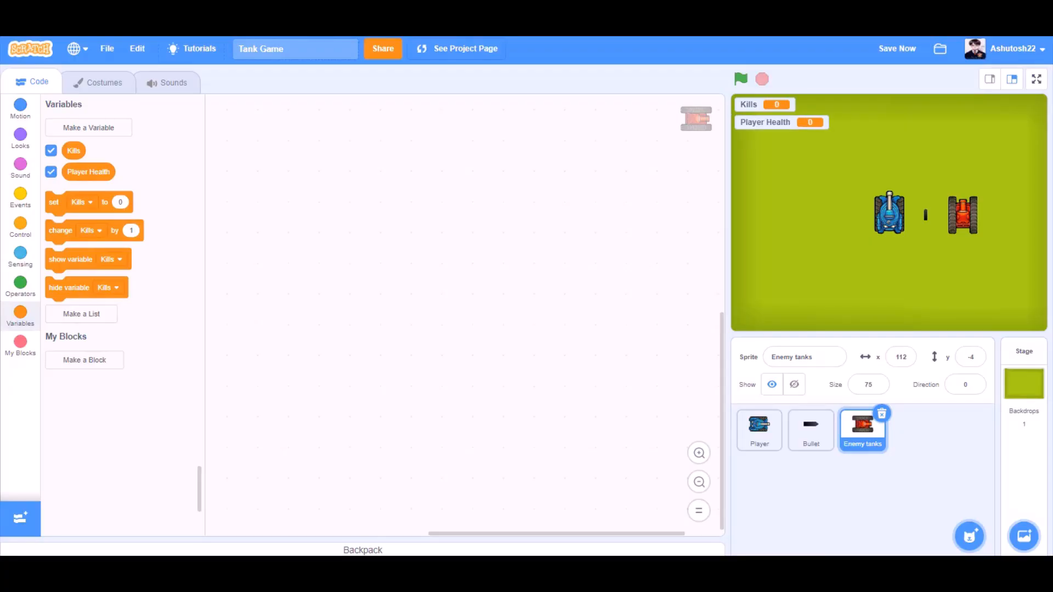
- Create an Opponent Health variable for this sprite only
left_click(88, 127)
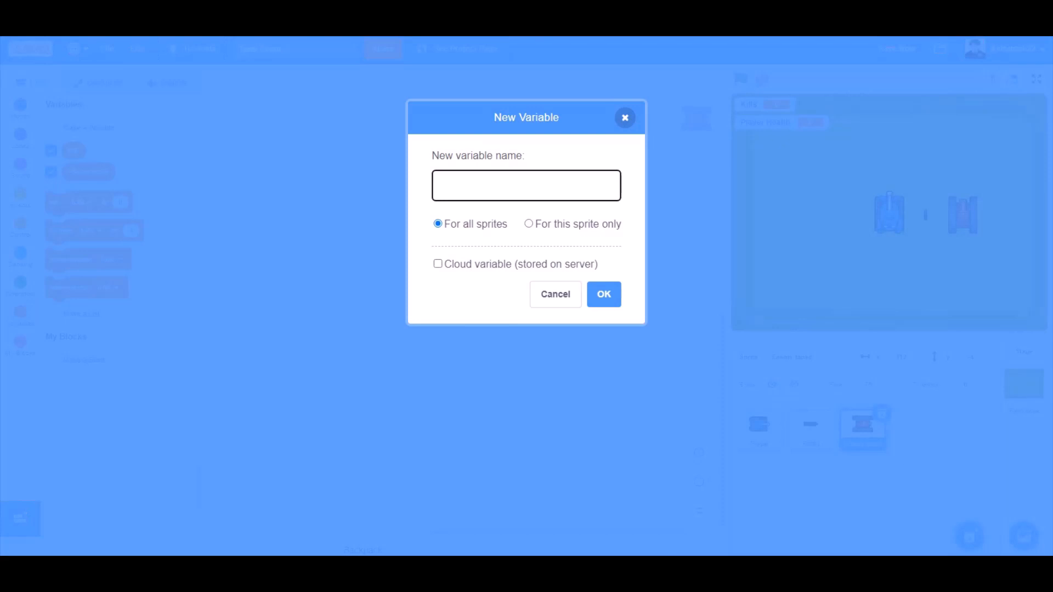
type("Opponent H")
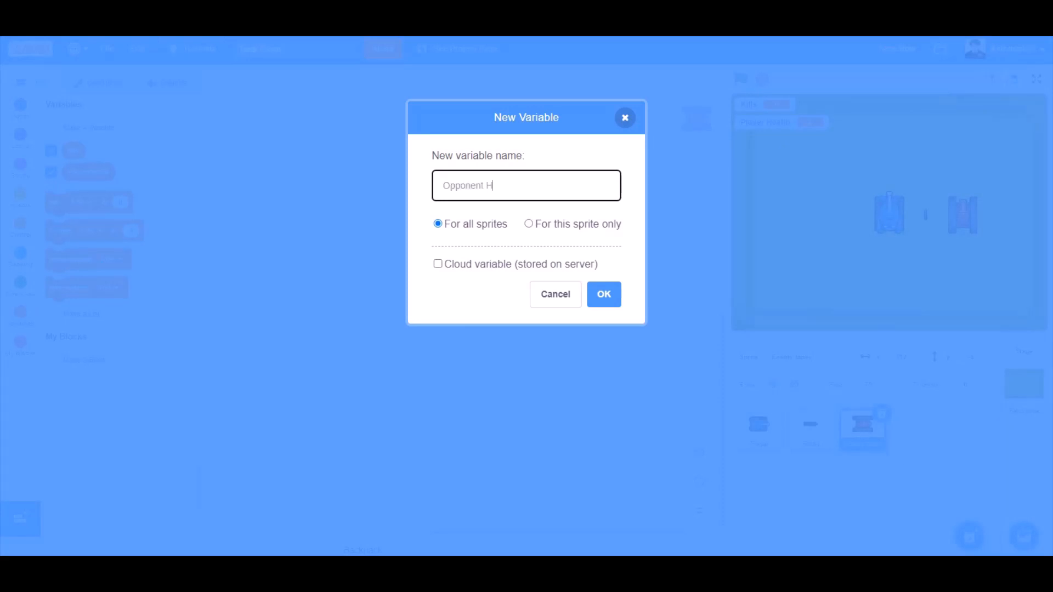
type("ealth")
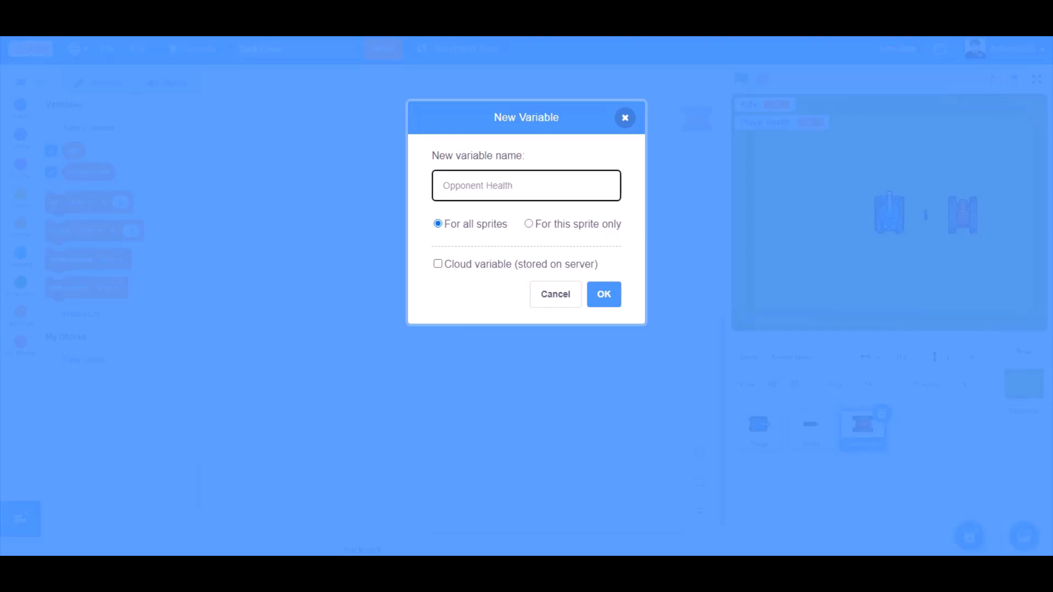
left_click(529, 223)
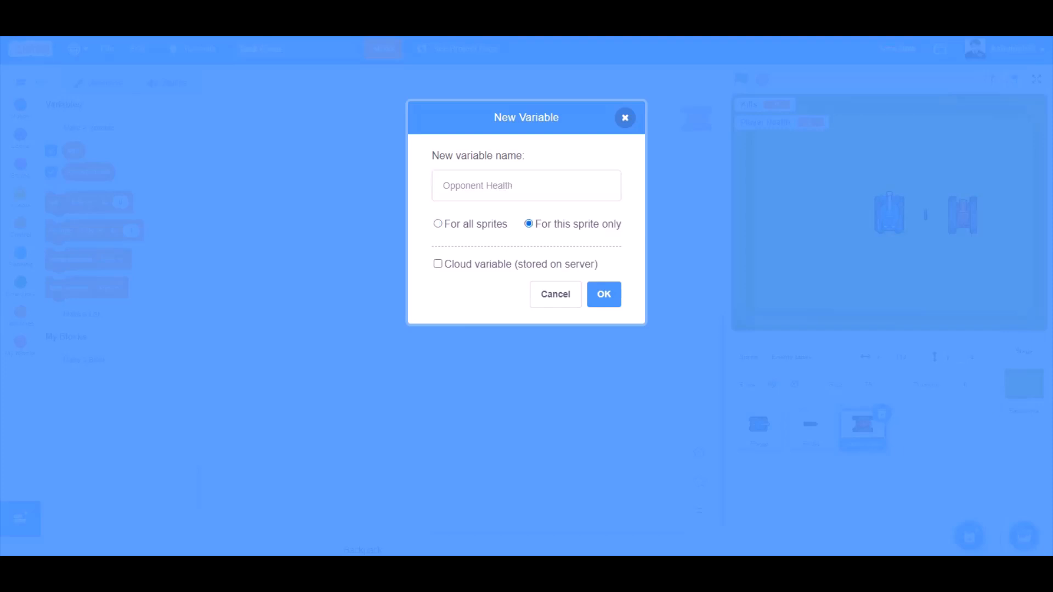
left_click(602, 294)
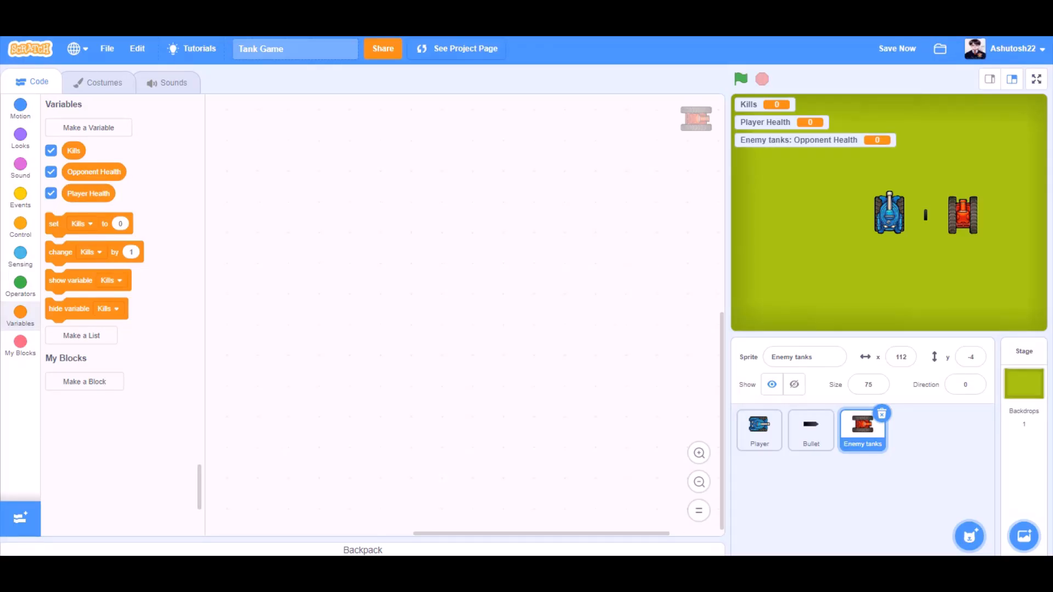
- Start an Enemy tanks flag script setting Player Health to 5
left_click(20, 228)
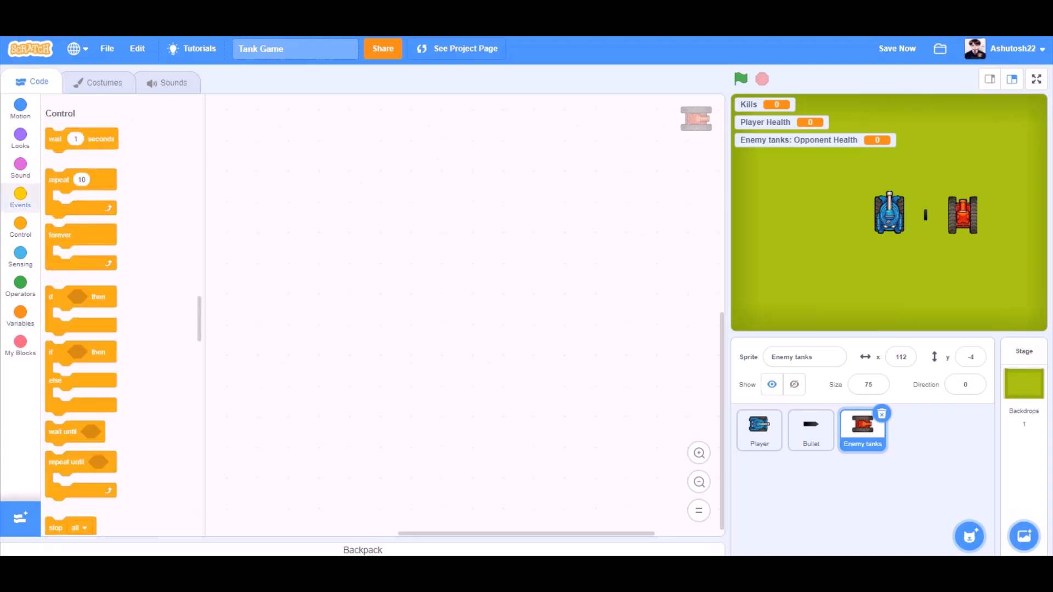
left_click(19, 198)
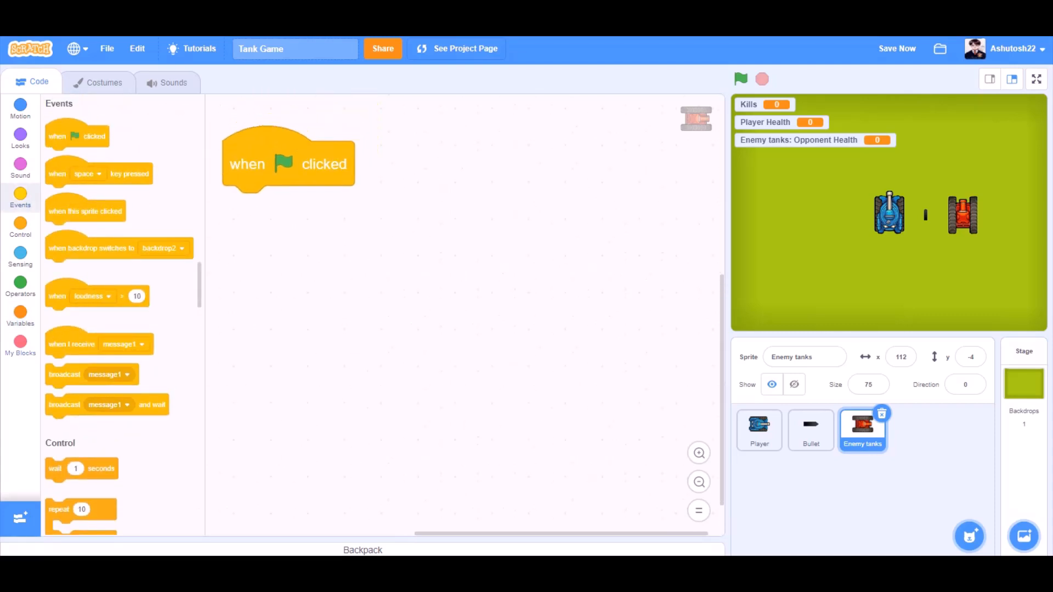
left_click(20, 316)
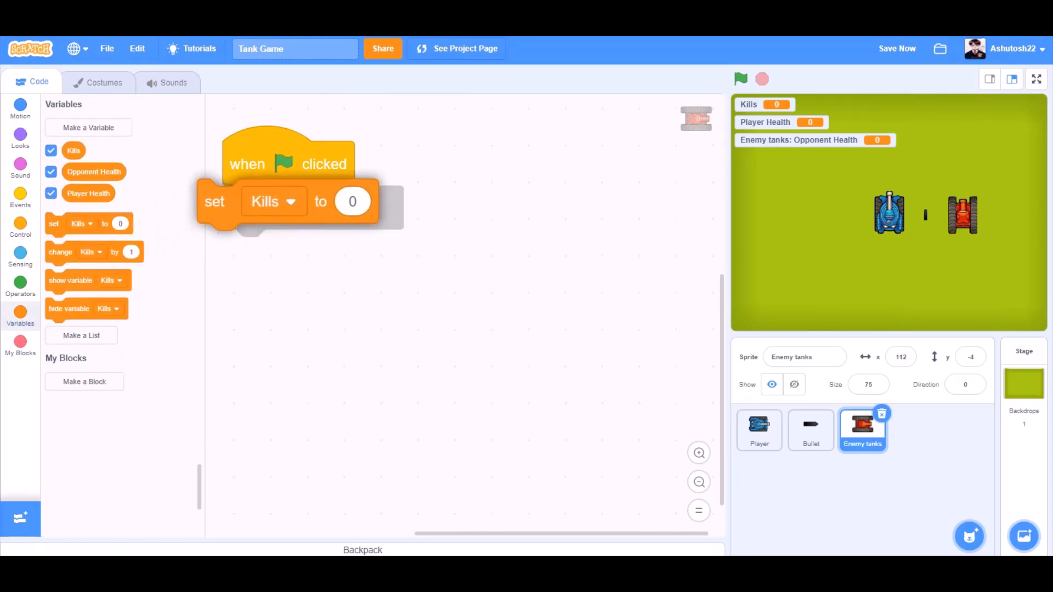
left_click(273, 202)
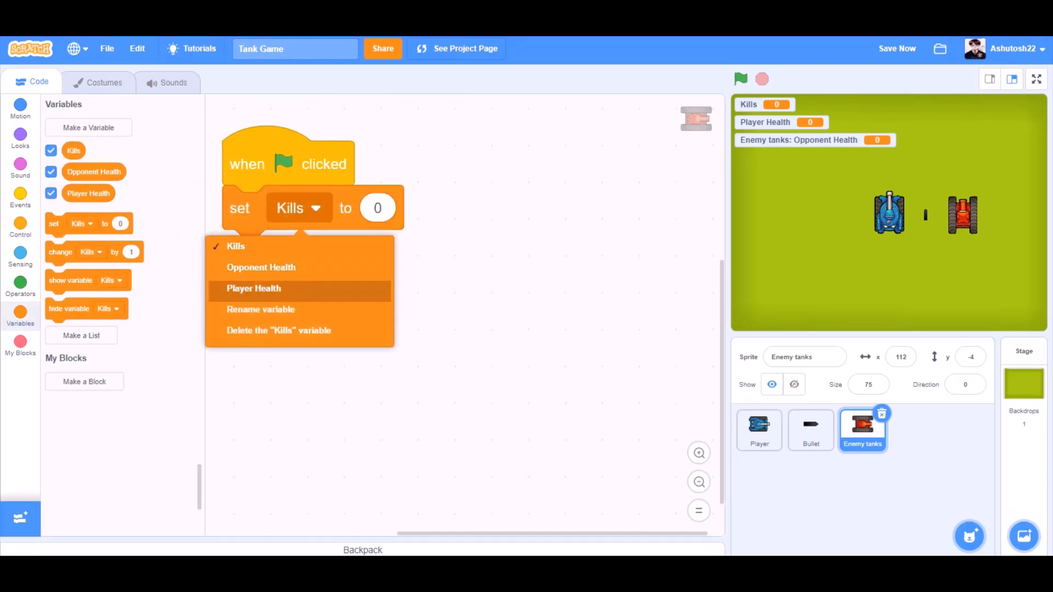
left_click(254, 288)
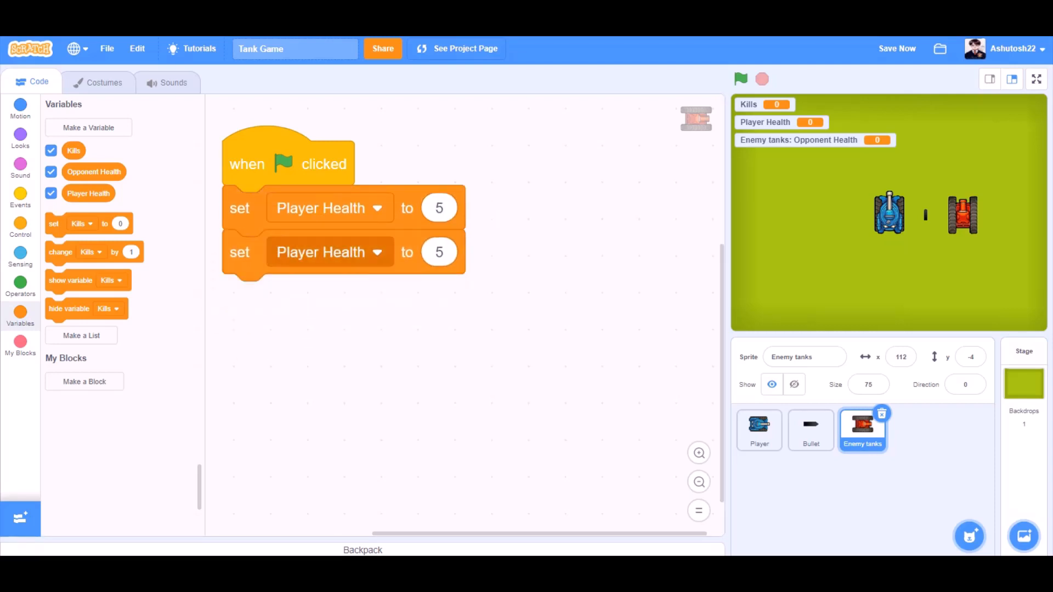
- Set Opponent Health to 3 and move the start script higher in the workspace
left_click(376, 252)
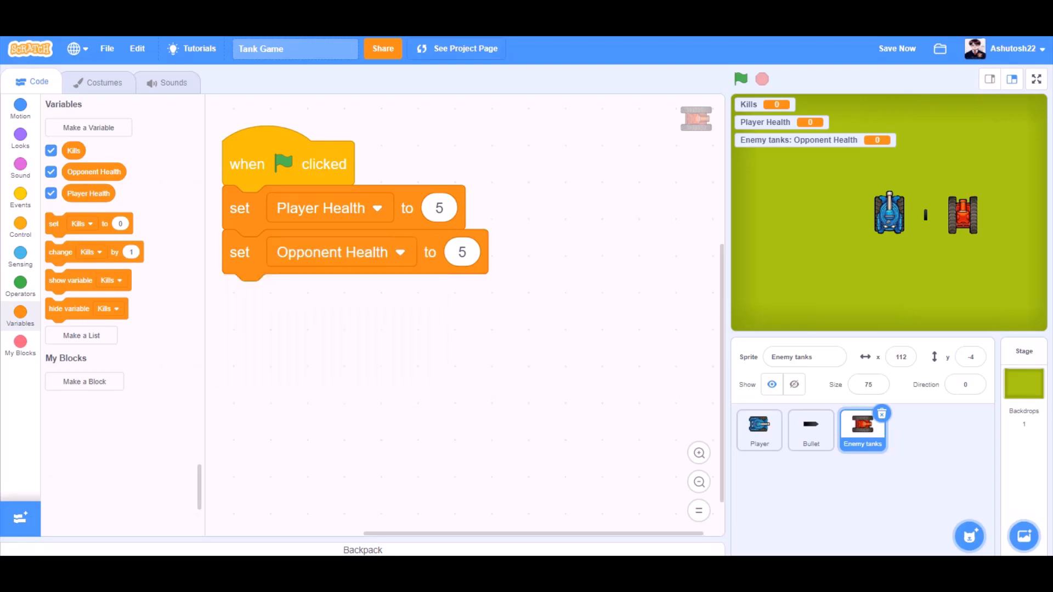
type("3")
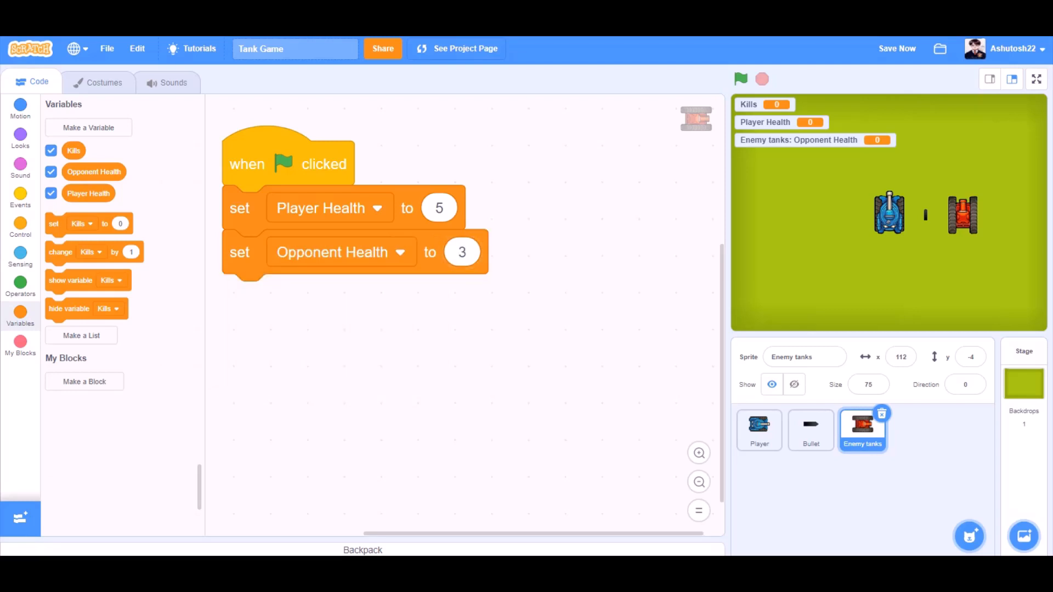
left_click(462, 252)
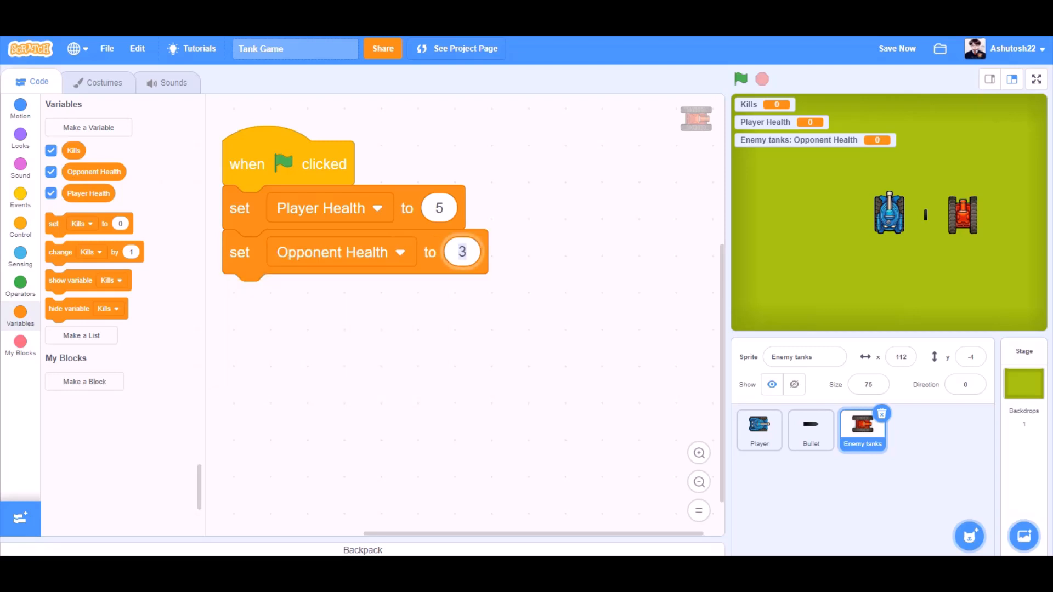
left_click(462, 252)
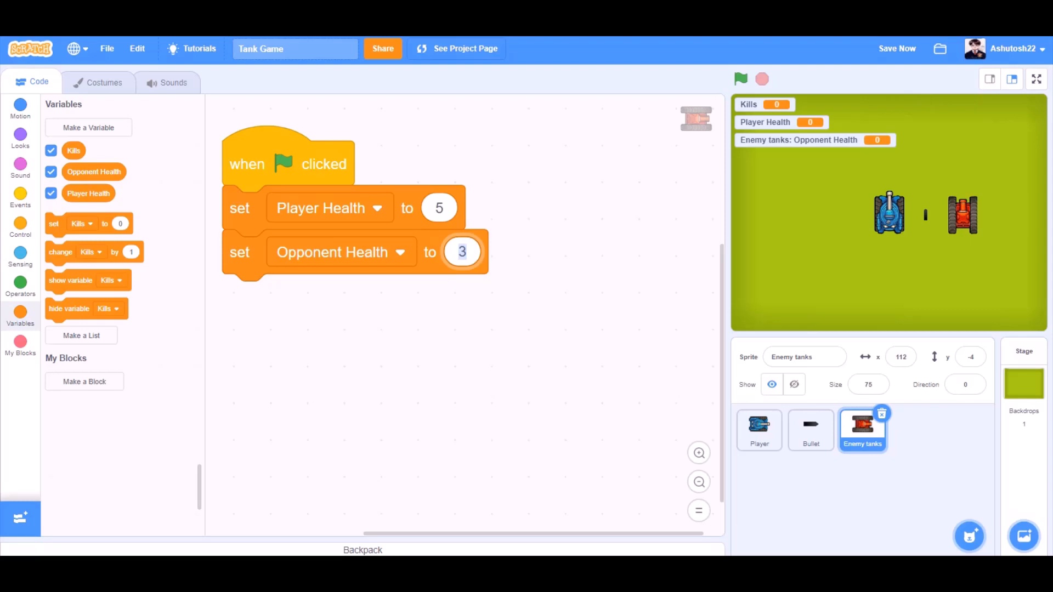
left_click_drag(289, 163, 295, 116)
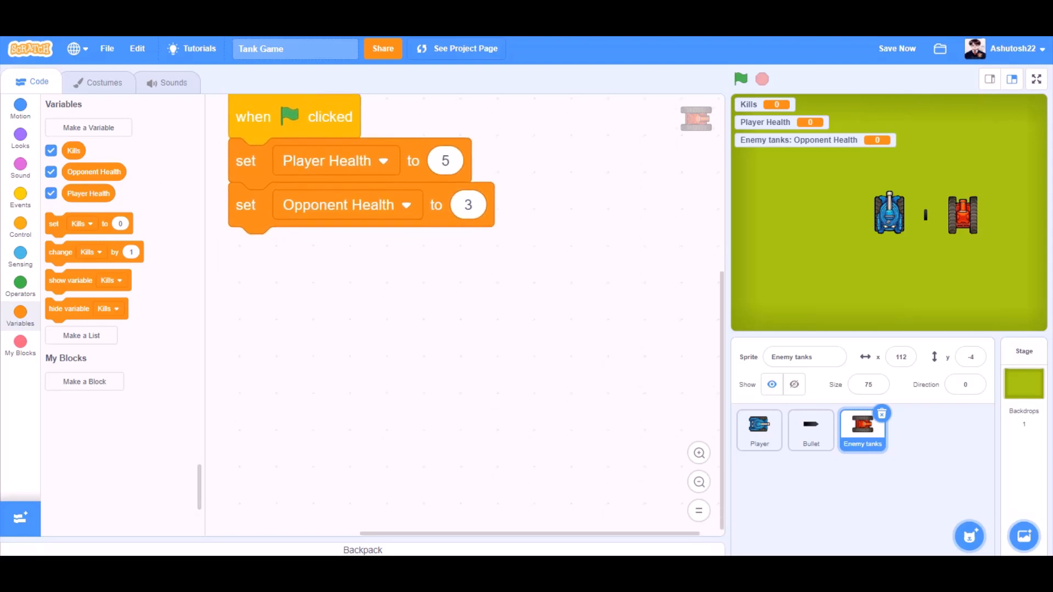
left_click(20, 138)
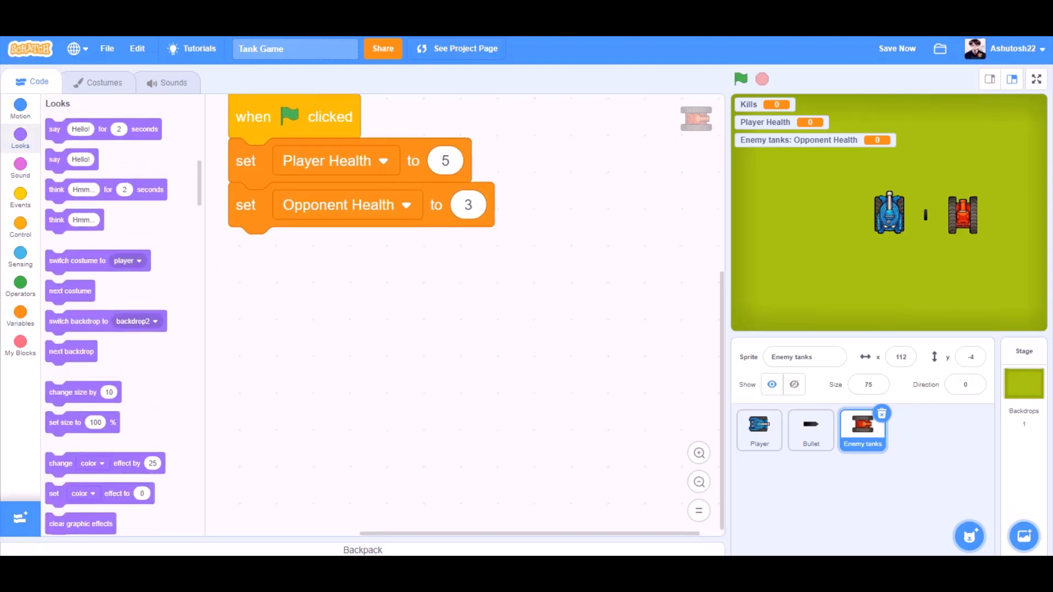
- Hide the enemy after the health reset and add a forever loop with go to x: 251
left_click_drag(54, 401, 260, 270)
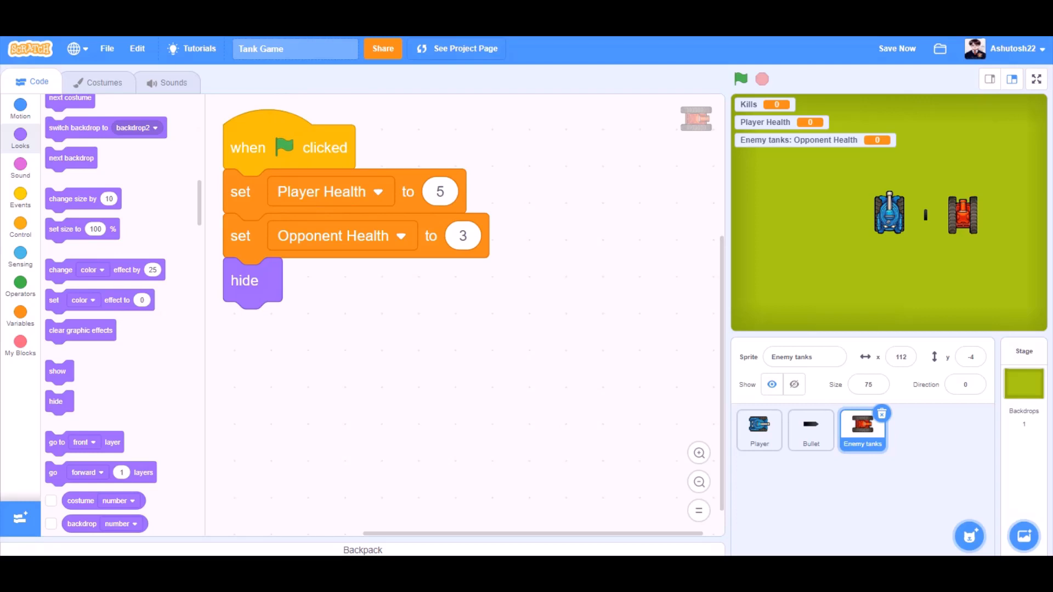
left_click(19, 225)
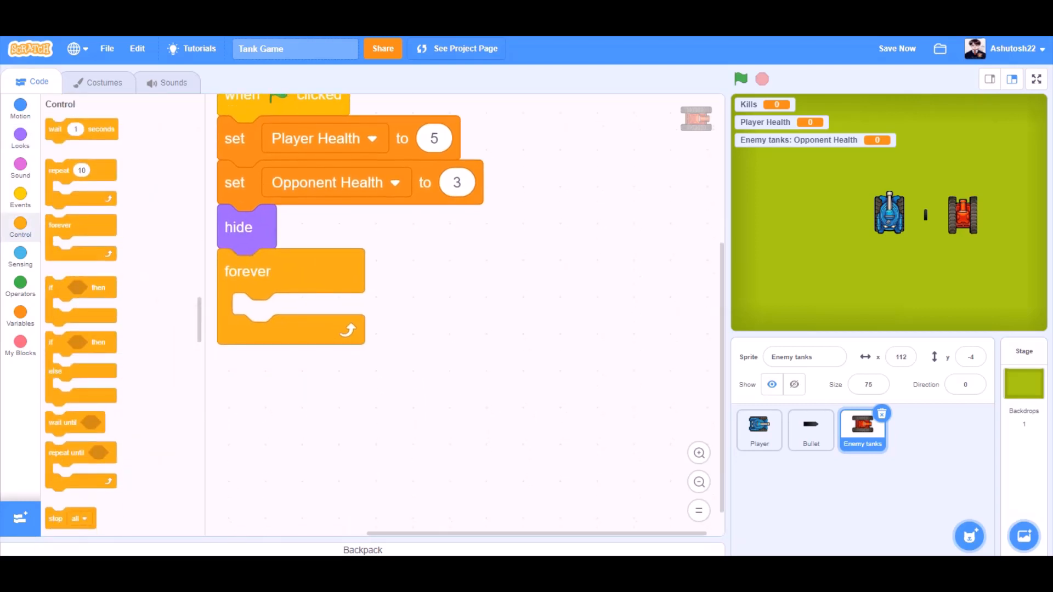
left_click(20, 108)
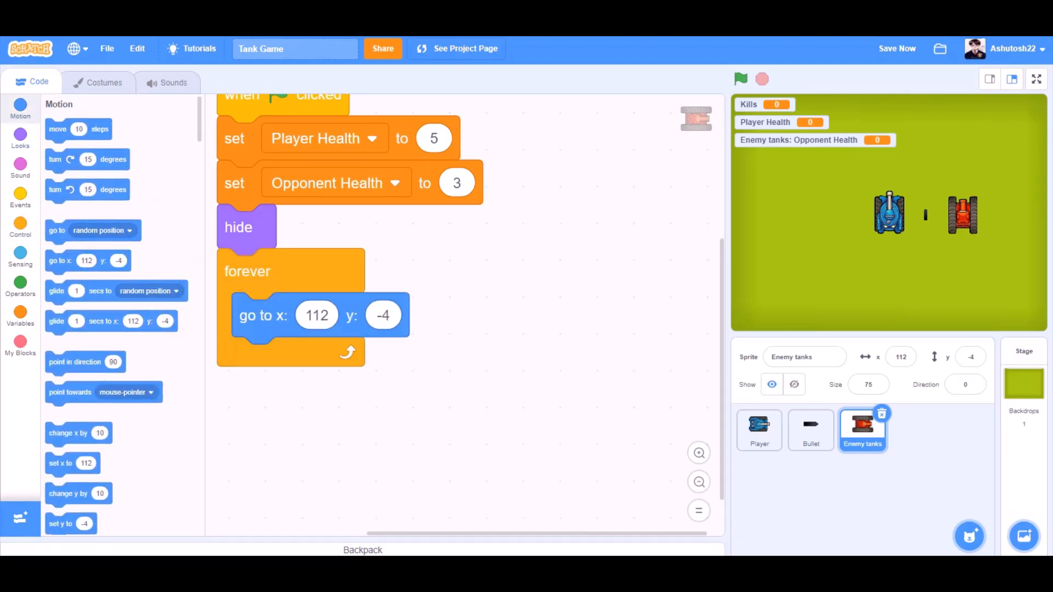
left_click(20, 285)
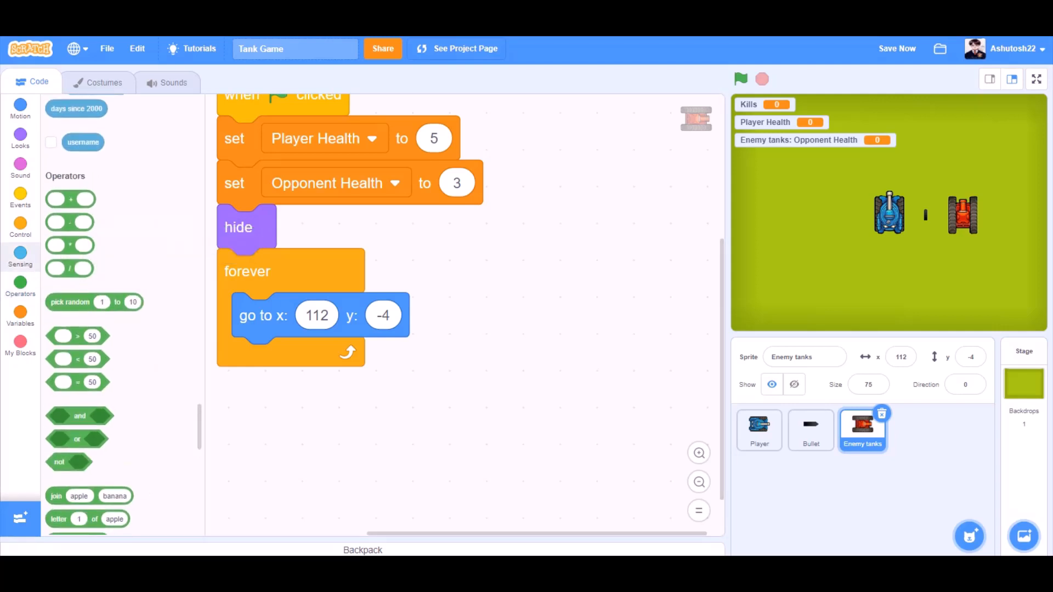
- Make the y position pick random 238 to -234
left_click_drag(94, 302, 416, 315)
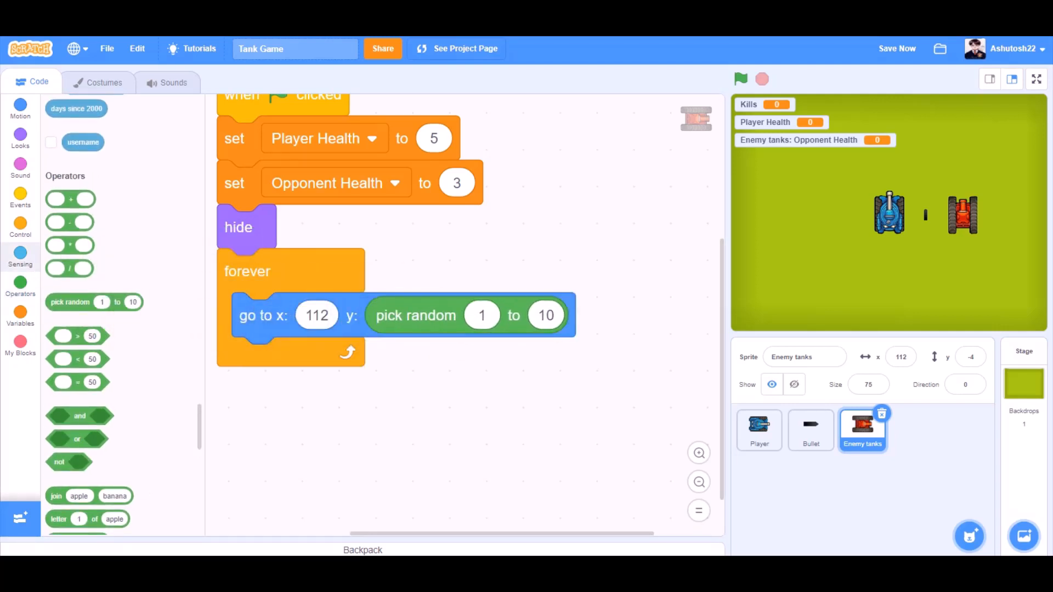
left_click(316, 315)
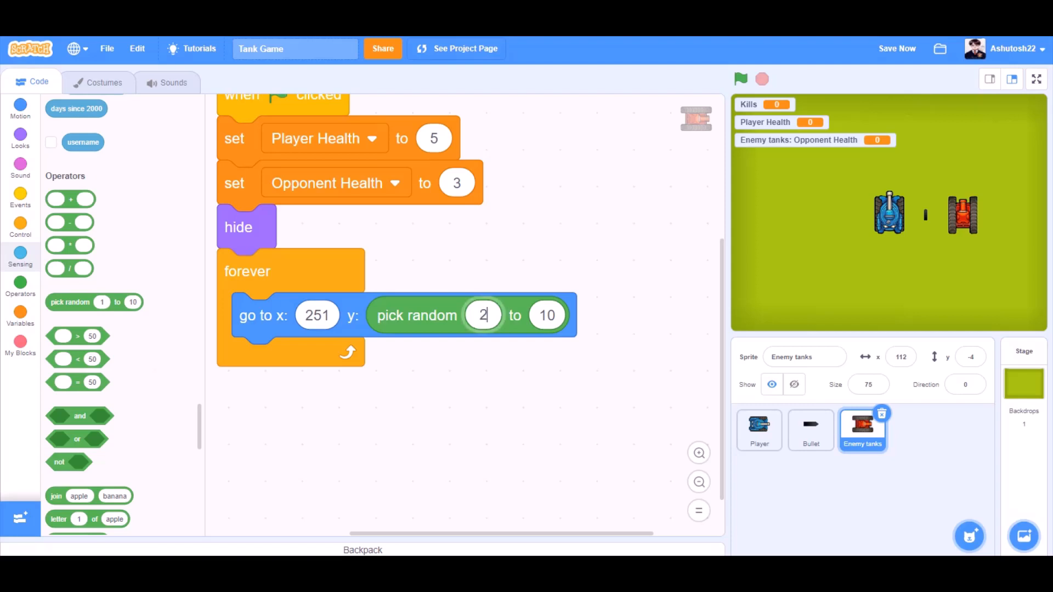
type("238")
left_click(547, 314)
type("-234")
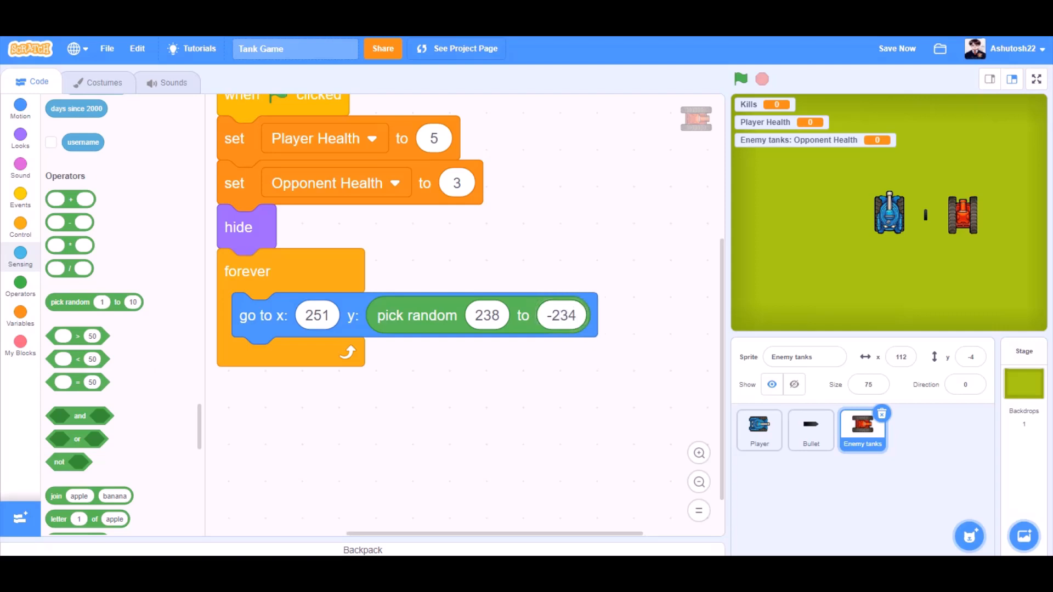
left_click(1036, 79)
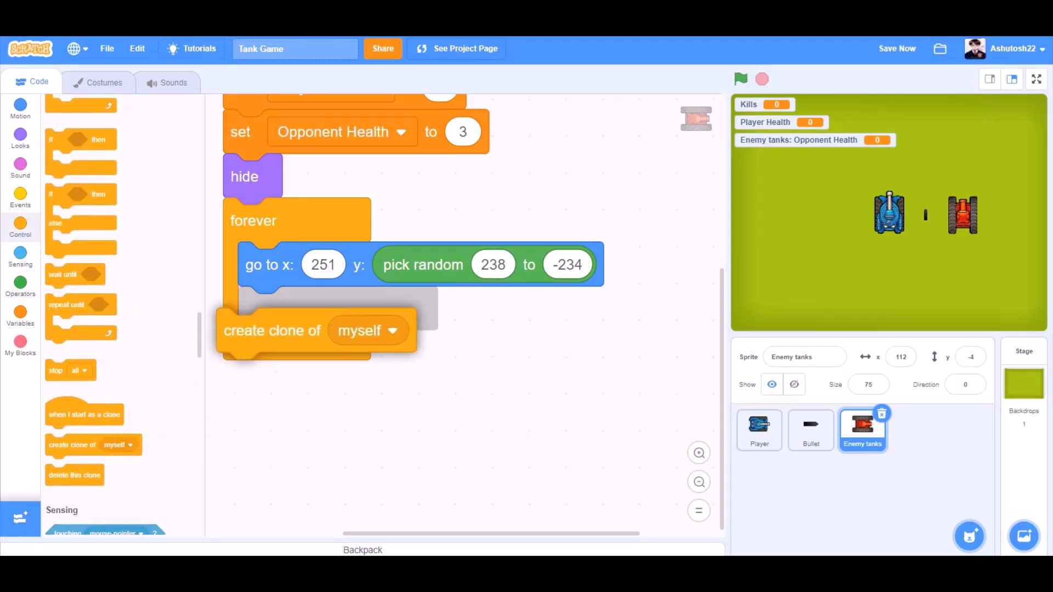
- Inside the Enemy tanks' forever loop, create a clone of itself then wait 3 seconds, and save
left_click_drag(272, 330, 294, 308)
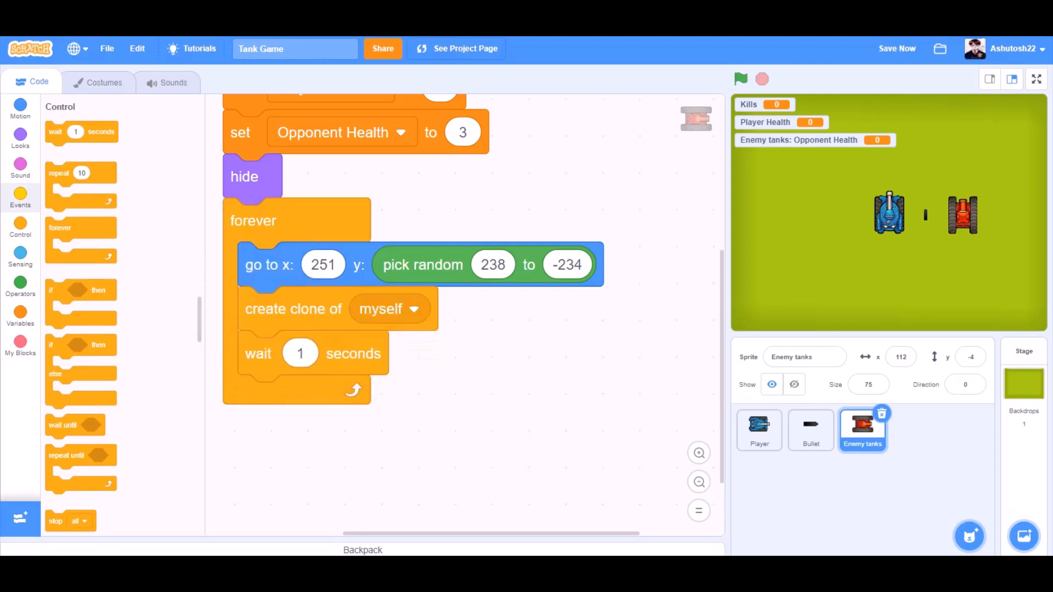
type("3")
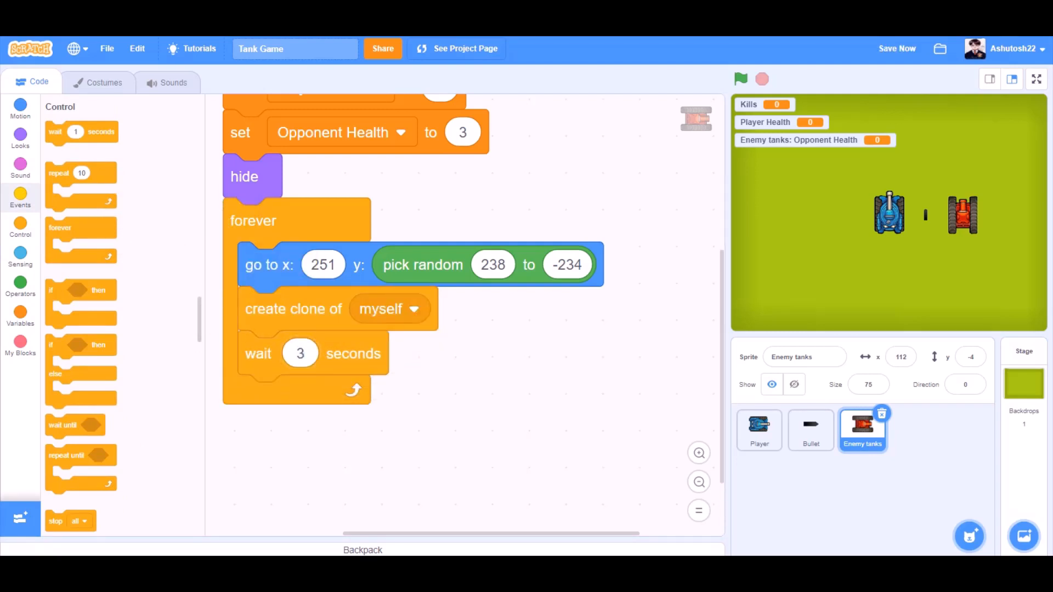
left_click(896, 49)
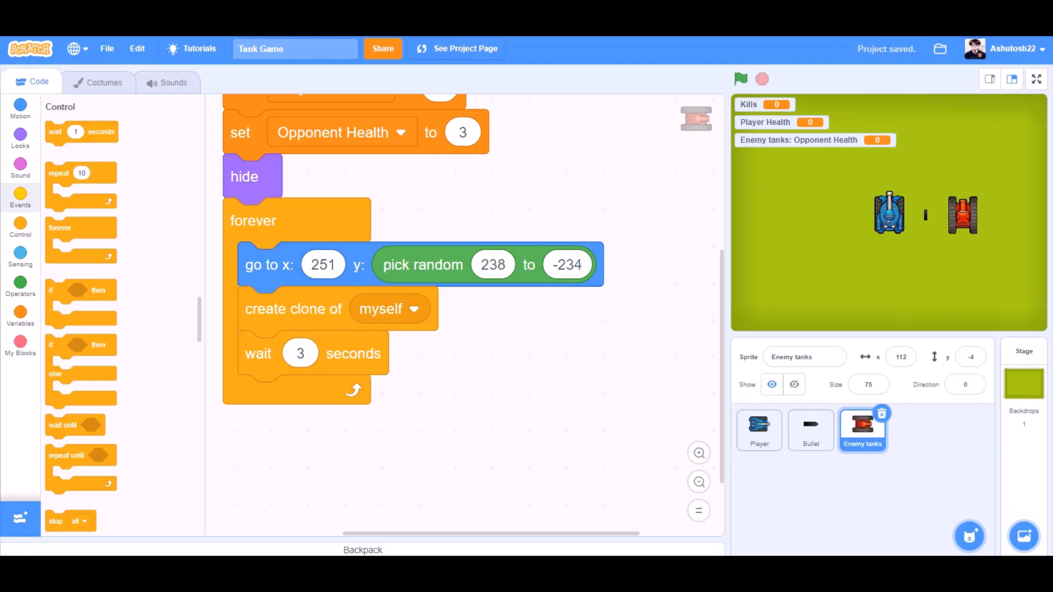
left_click(19, 110)
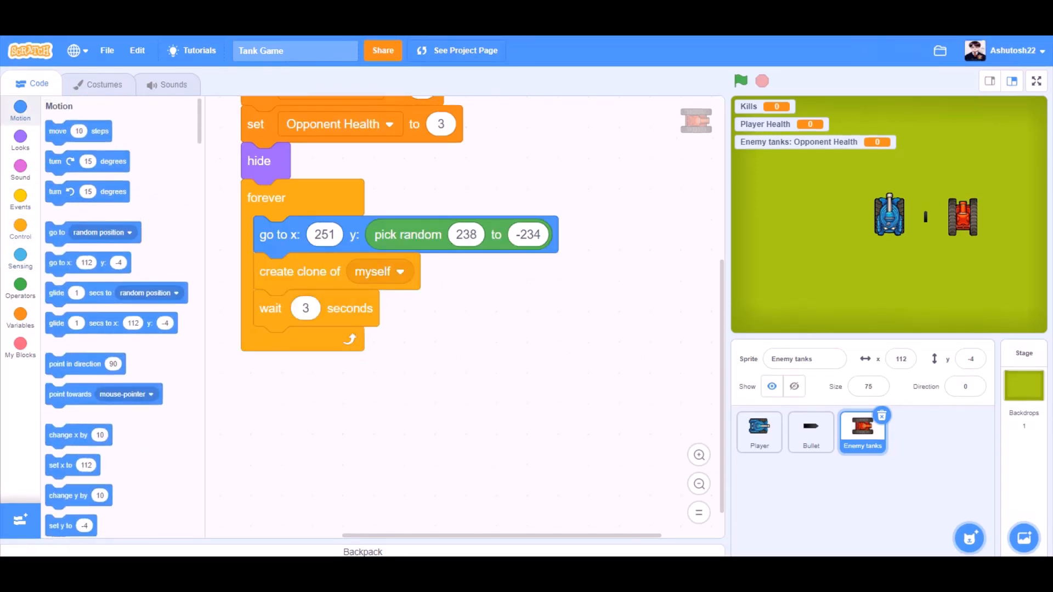
- Have each clone set Opponent Health to 3 and then show itself
left_click(19, 227)
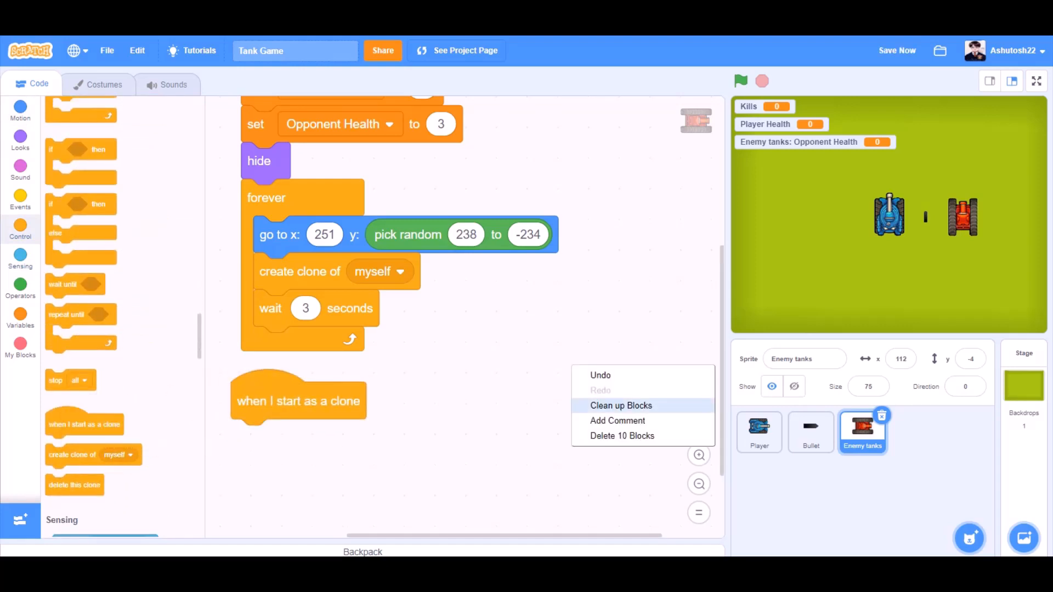
left_click(621, 405)
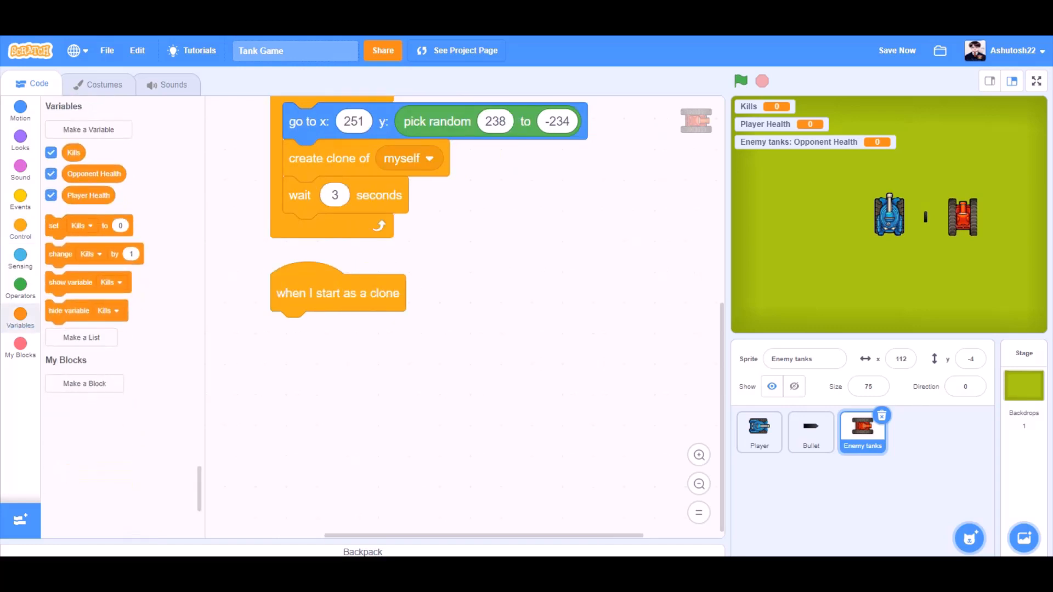
left_click(333, 330)
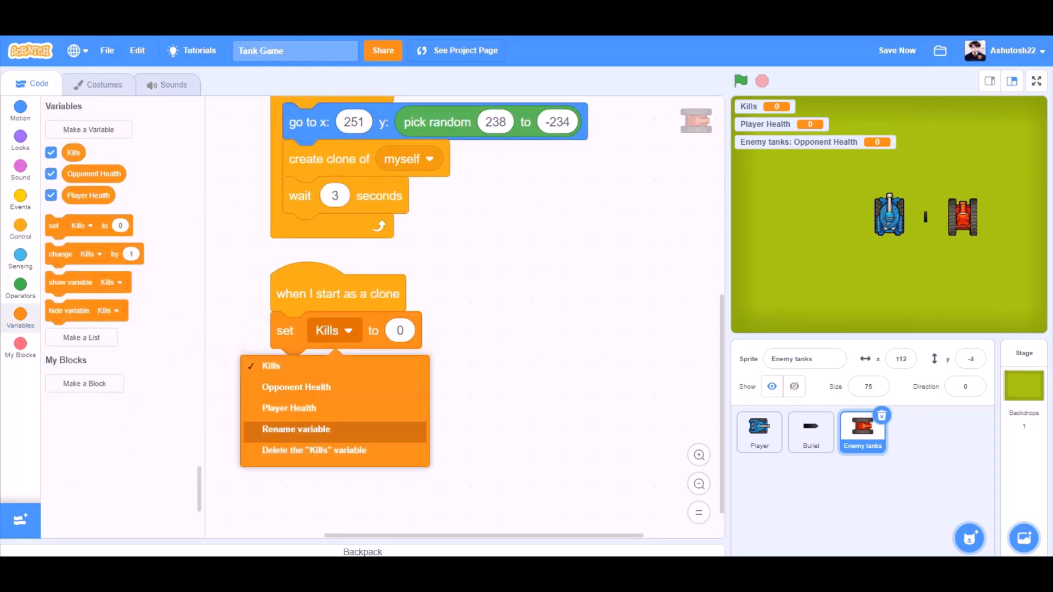
left_click(296, 387)
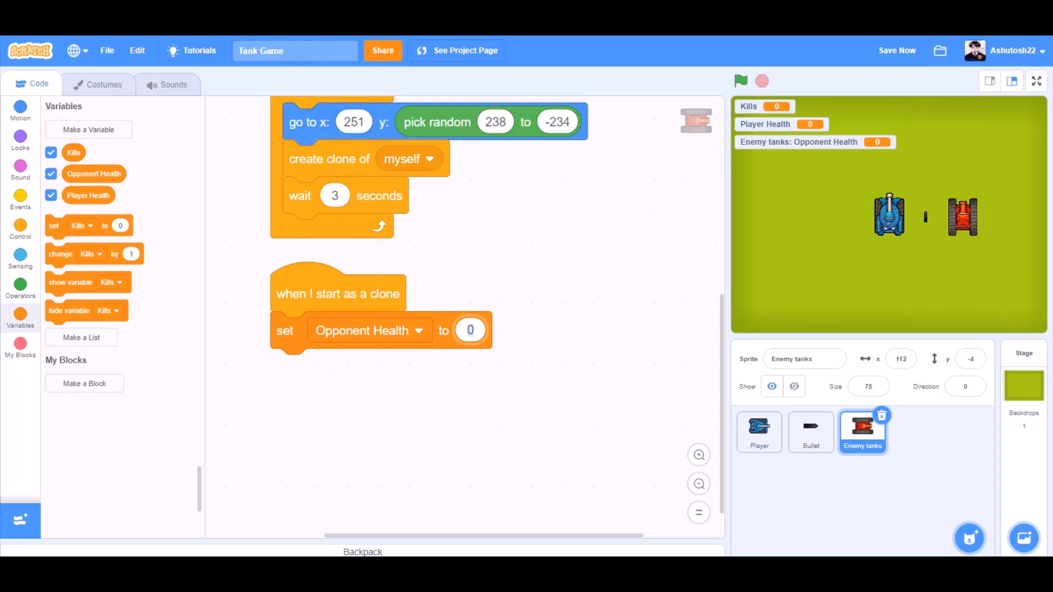
type("3")
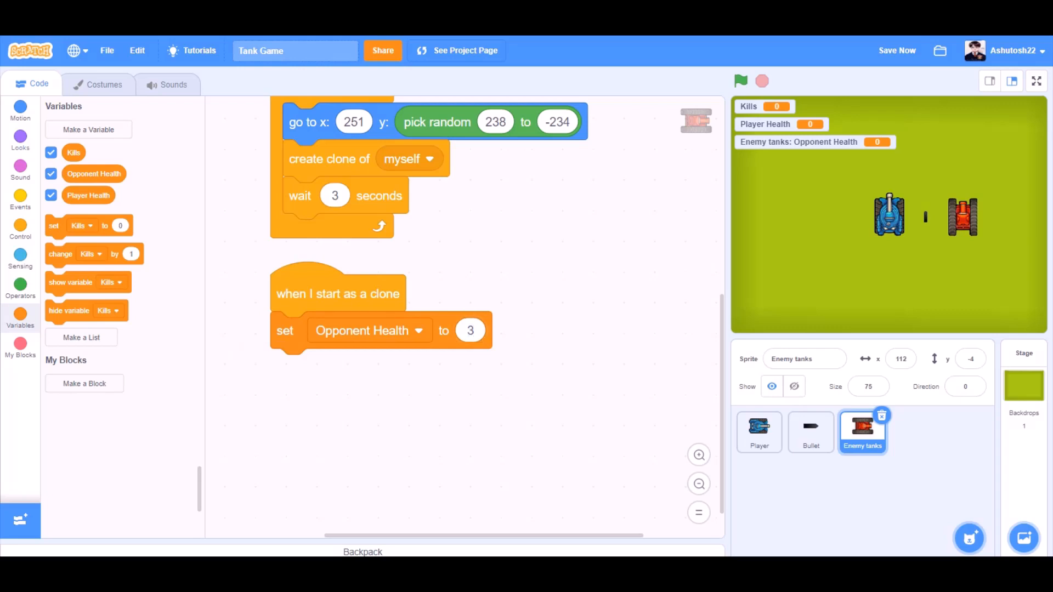
left_click(20, 141)
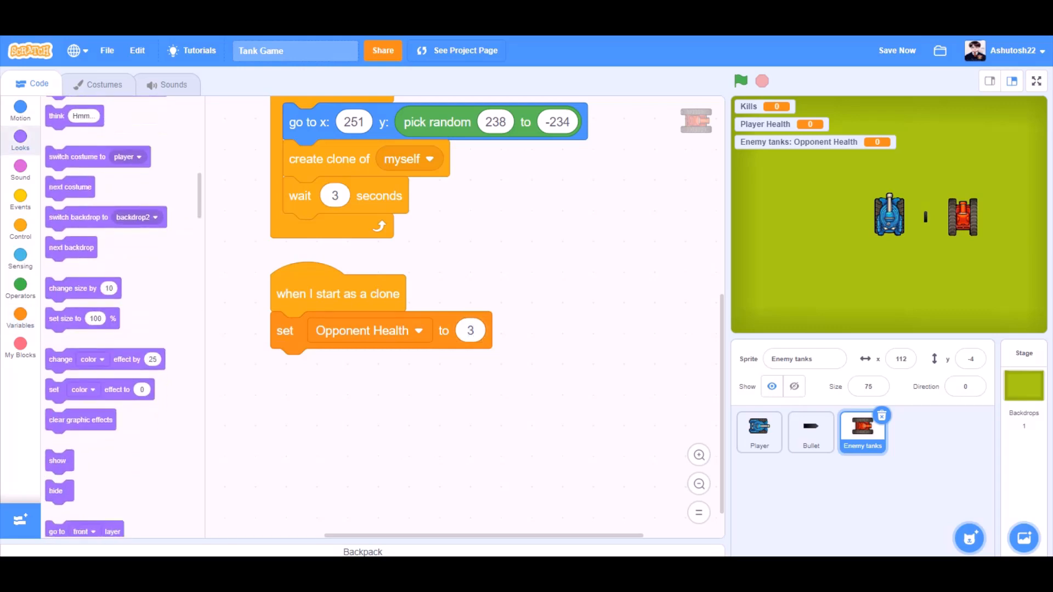
left_click_drag(58, 460, 292, 367)
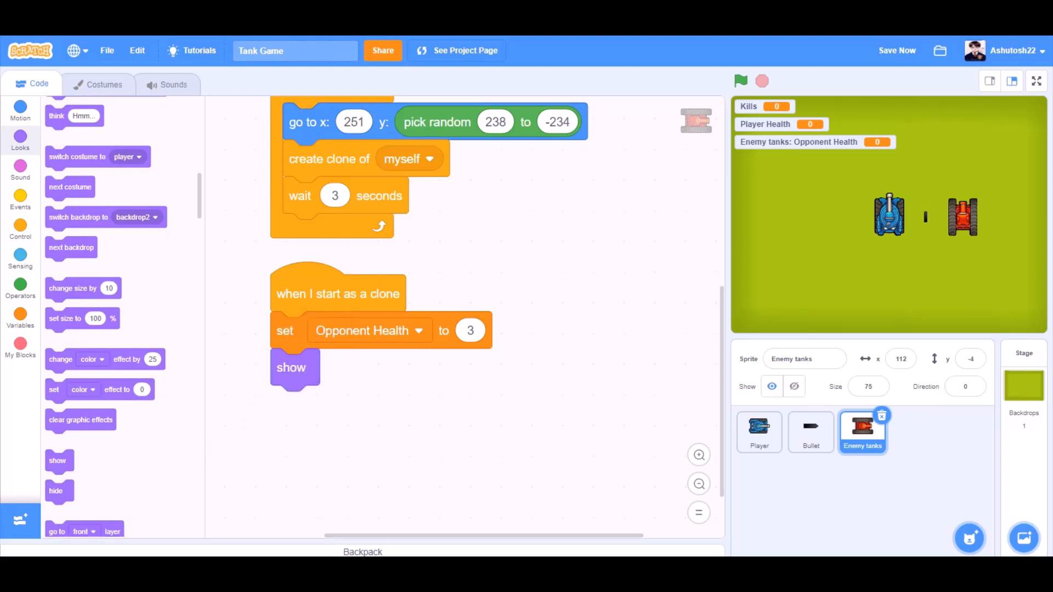
- Add a forever loop gliding 5 secs to Player, then start a second 'when I start as a clone' script
left_click(20, 228)
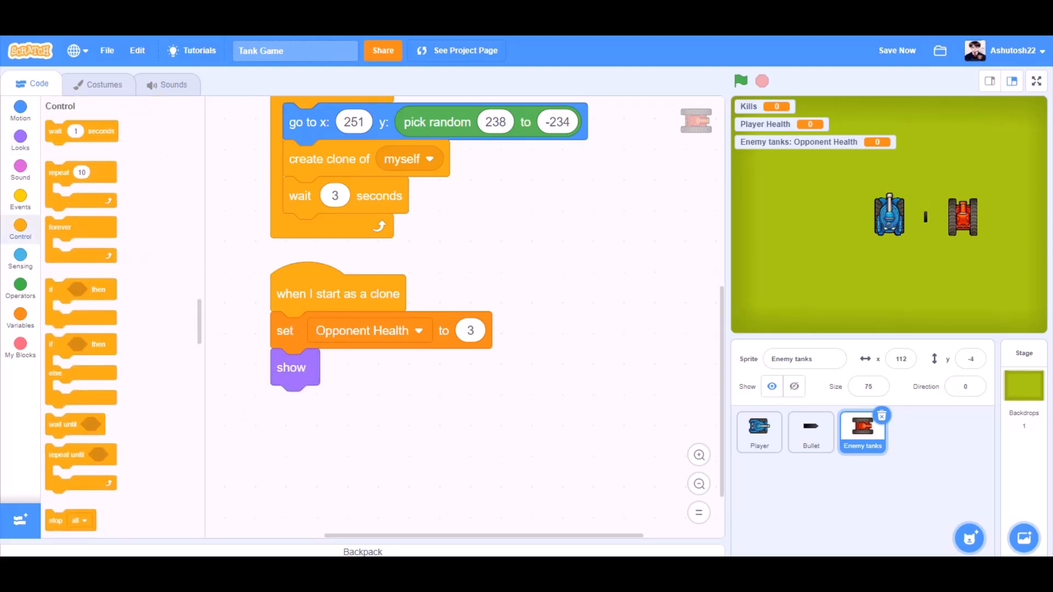
left_click_drag(80, 235, 303, 402)
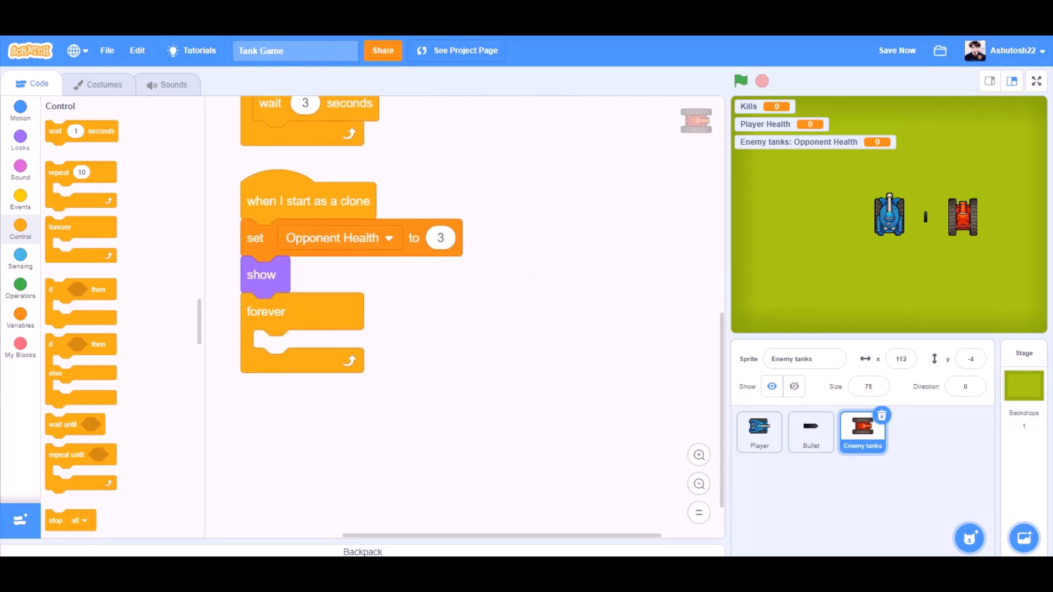
left_click(20, 111)
type("5")
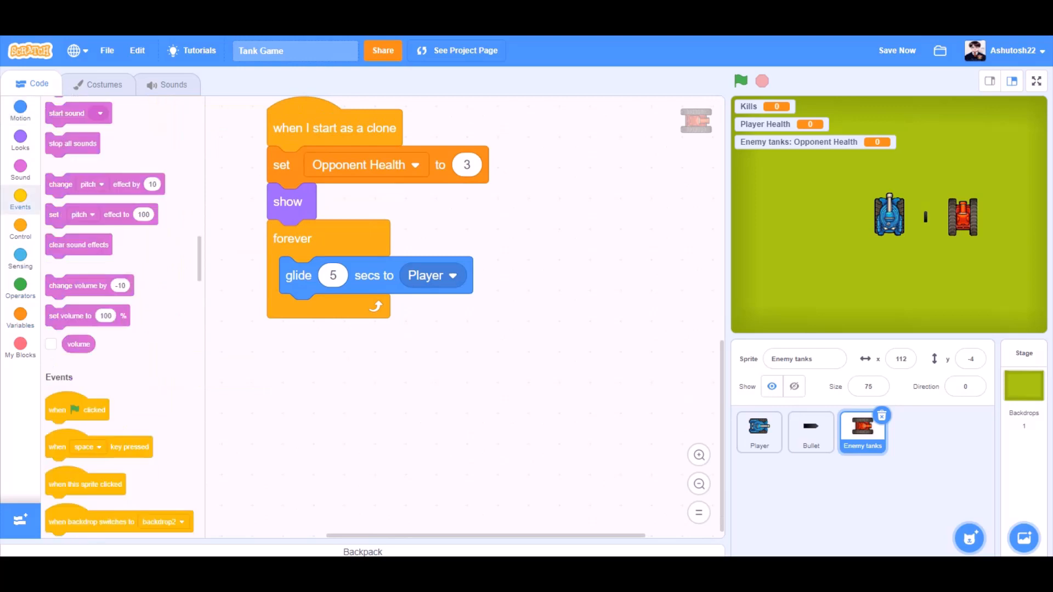
left_click(19, 230)
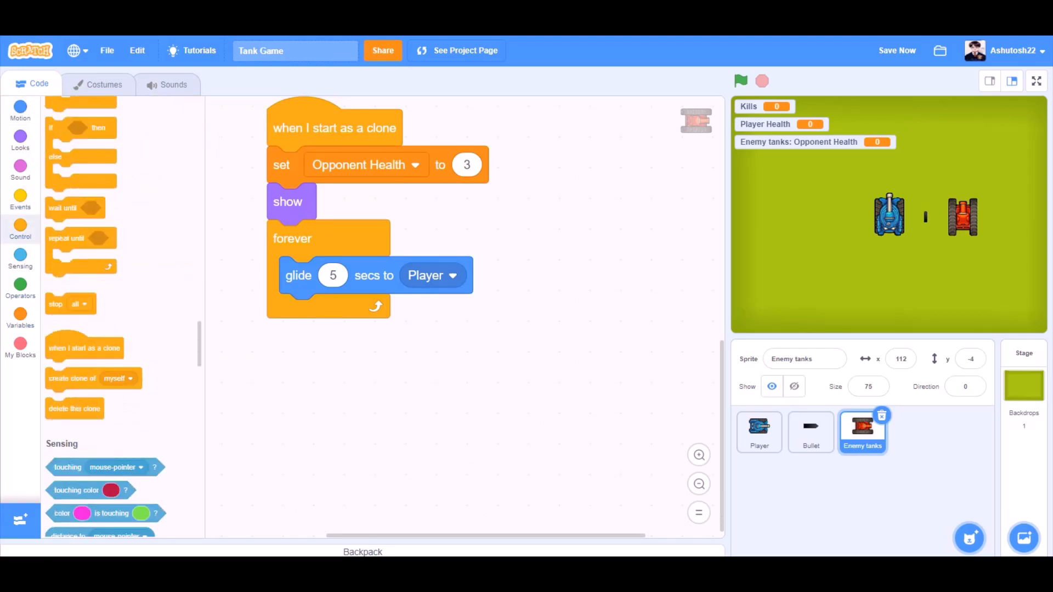
left_click_drag(83, 348, 328, 376)
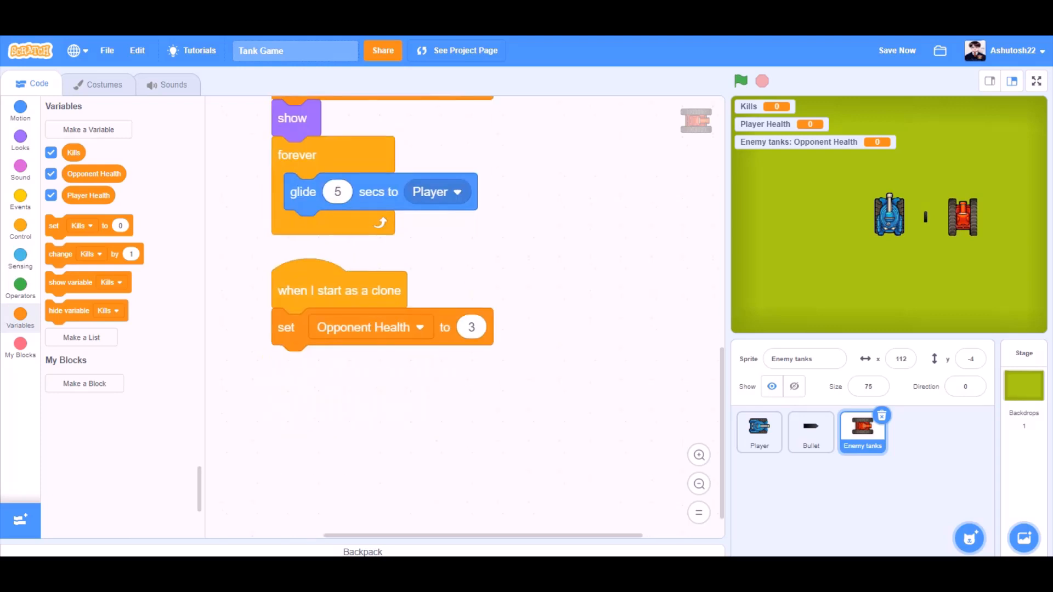
- Make the second clone script forever point towards the Player sprite
left_click(20, 229)
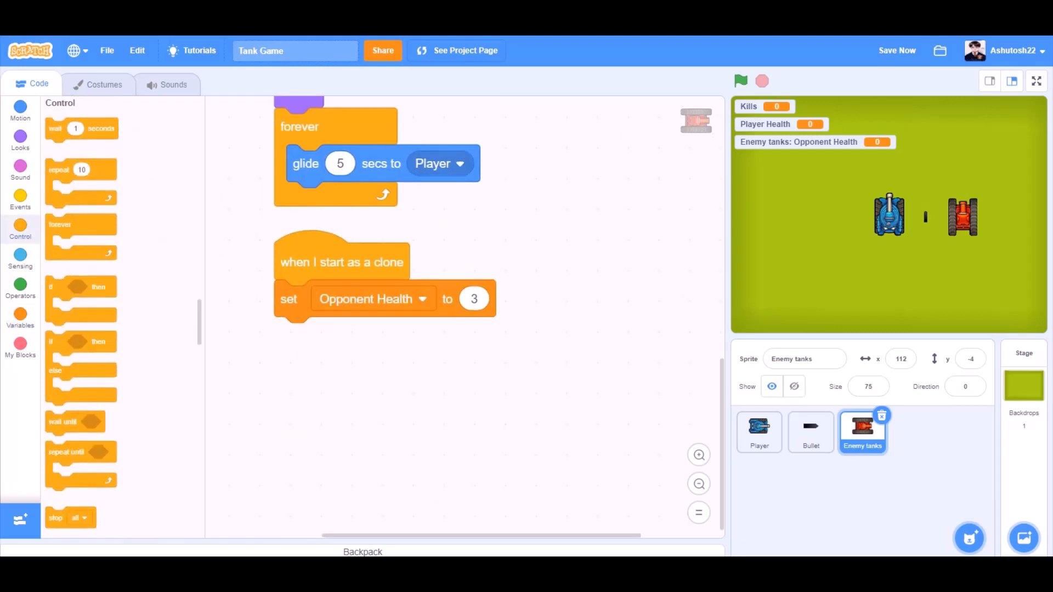
left_click_drag(80, 227, 299, 335)
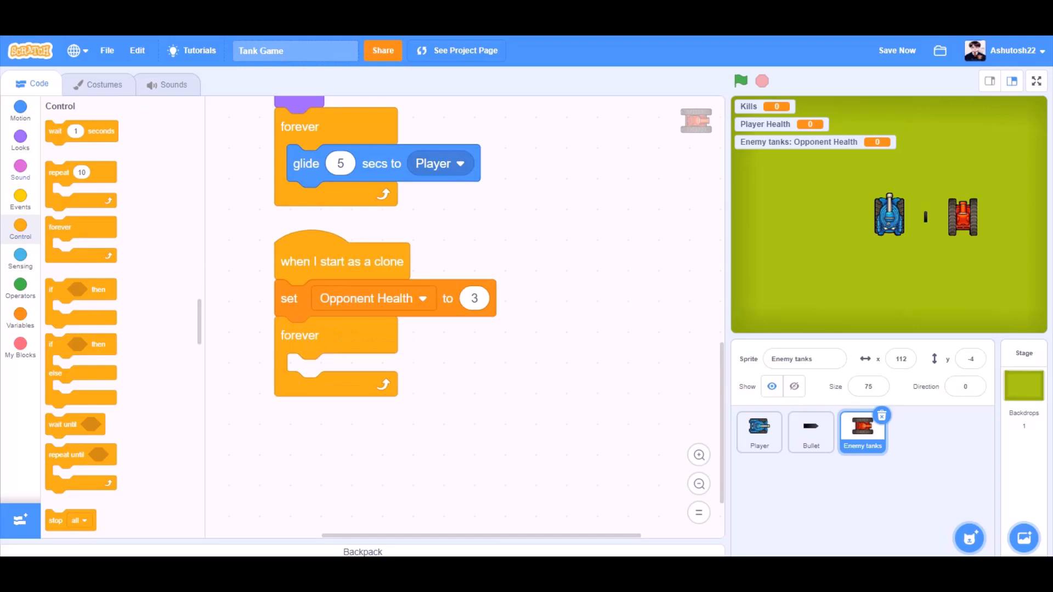
left_click(19, 111)
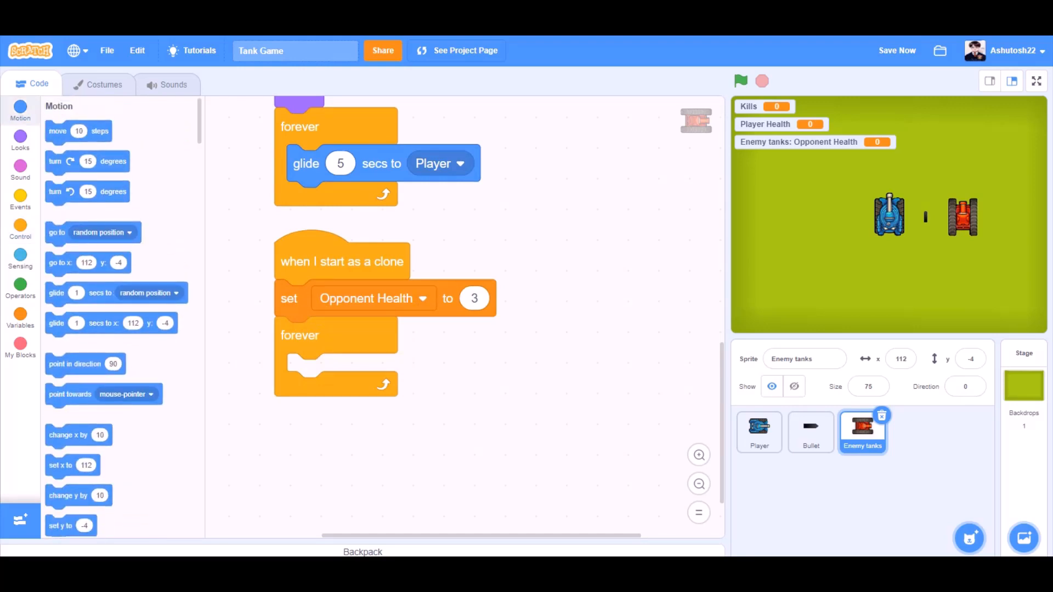
left_click_drag(71, 393, 374, 368)
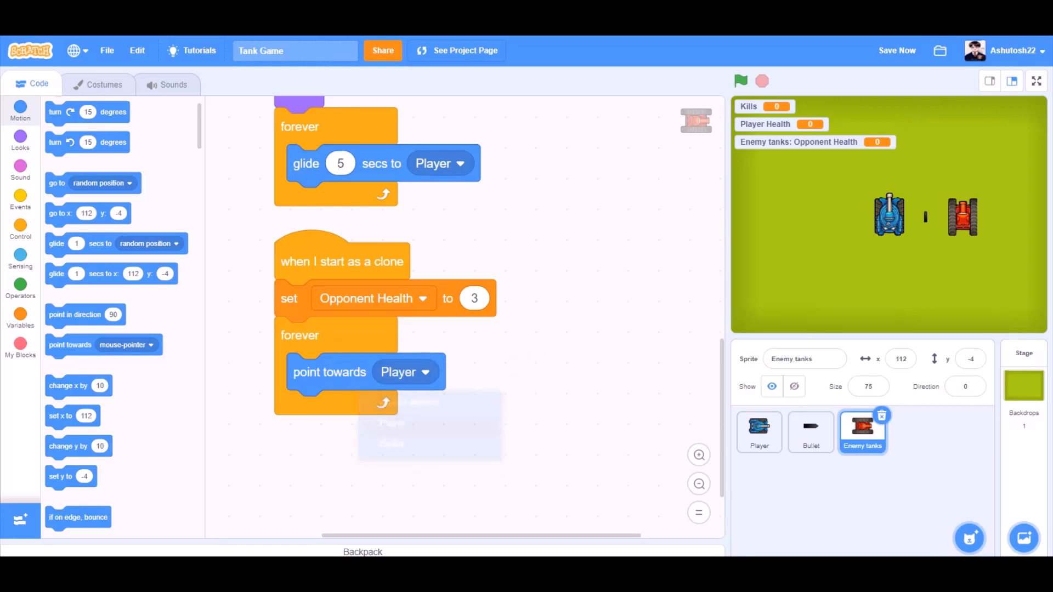
left_click(20, 231)
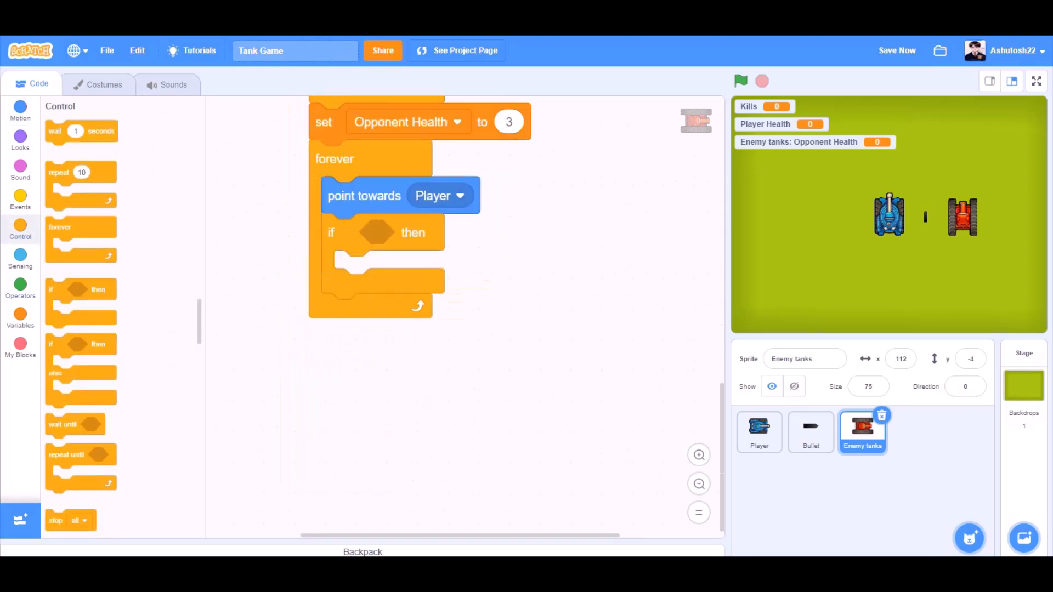
- Add an 'if touching Bullet' check that changes Opponent Health instead of Kills
left_click(20, 255)
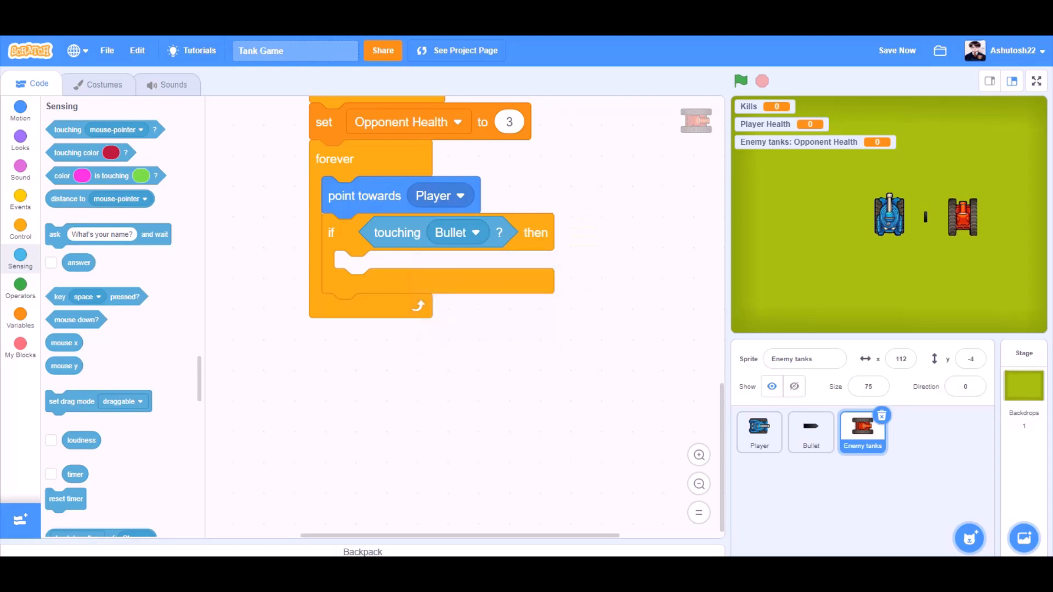
left_click(20, 228)
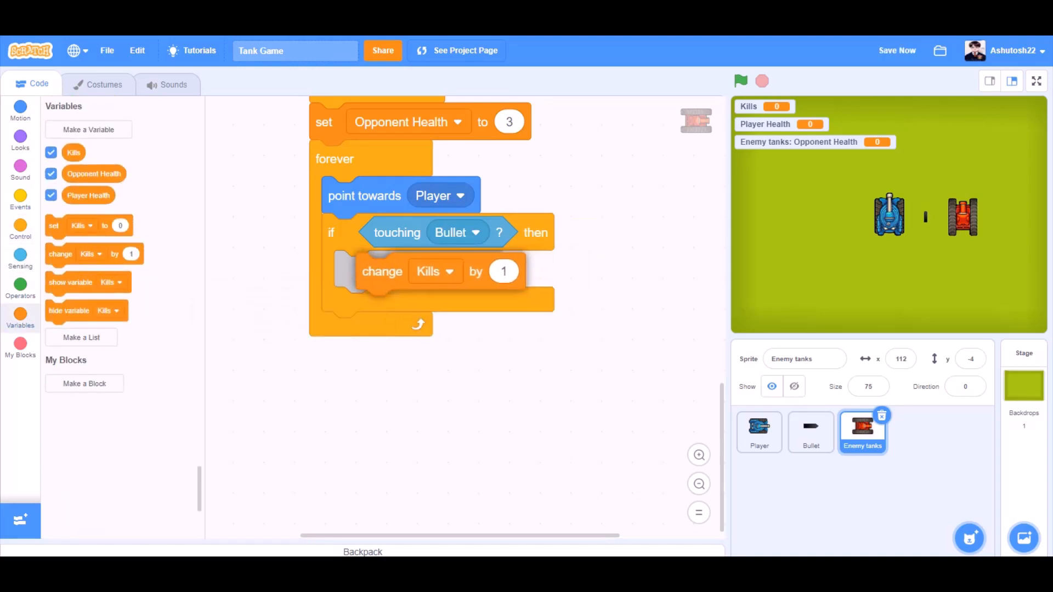
left_click(434, 271)
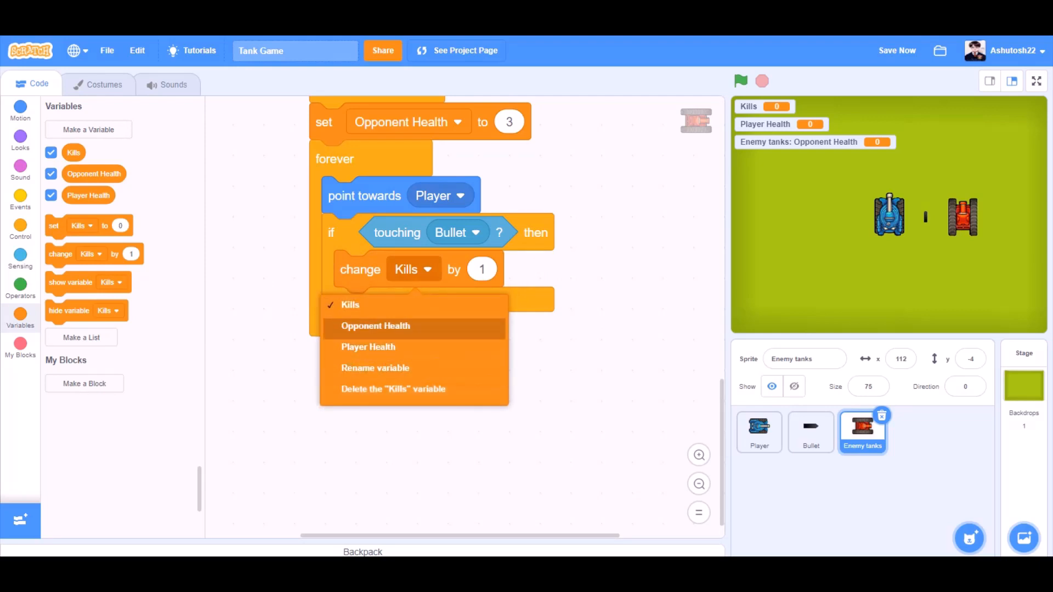
left_click(375, 326)
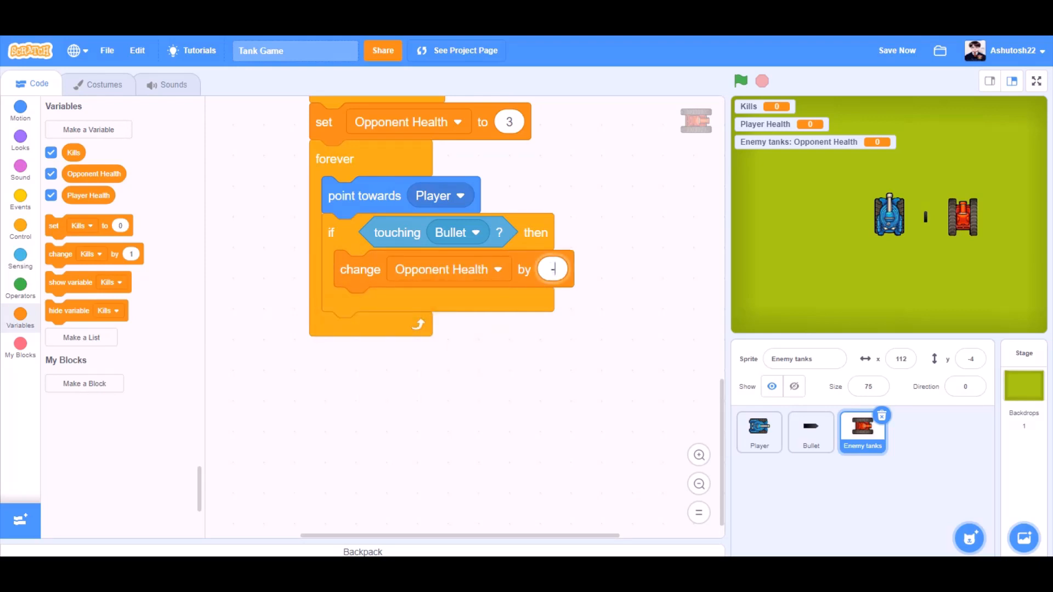
- On a Bullet hit, lower Opponent Health by 1, change brightness effect by 20 and wait 0.1 seconds
type("1")
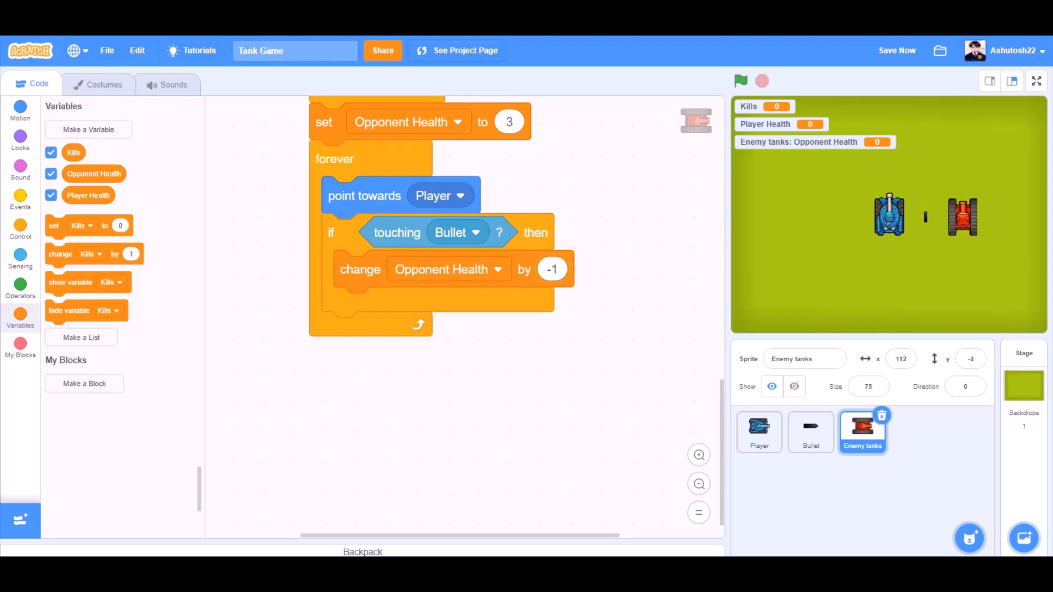
left_click(19, 140)
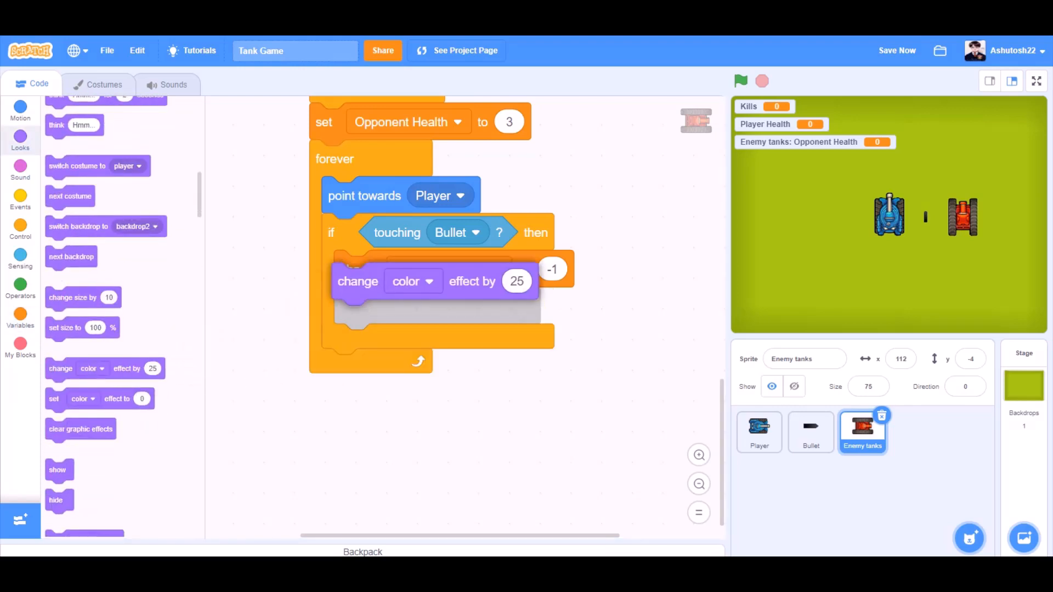
left_click(413, 306)
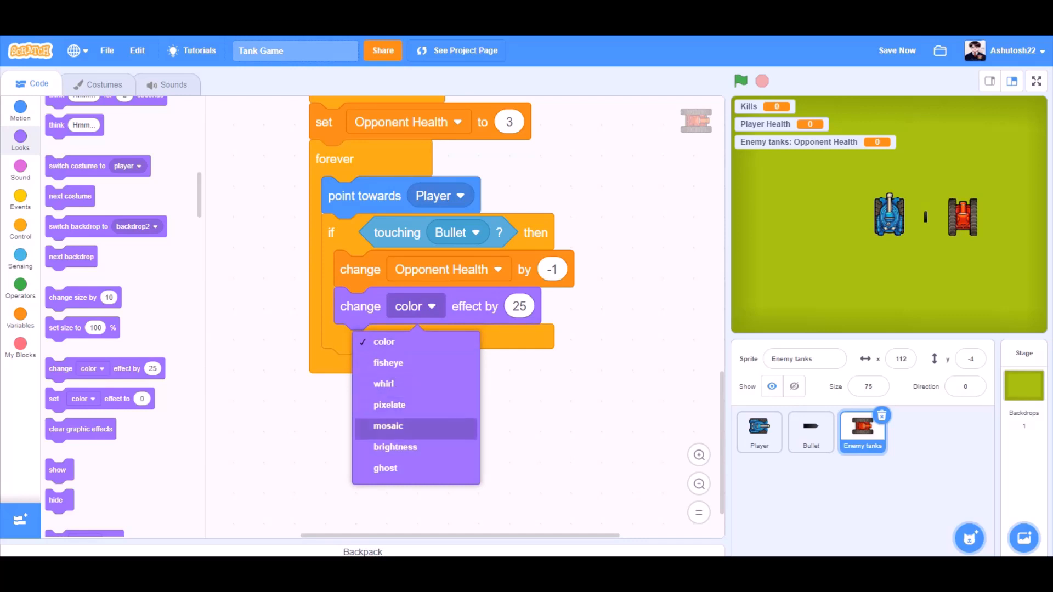
left_click(394, 447)
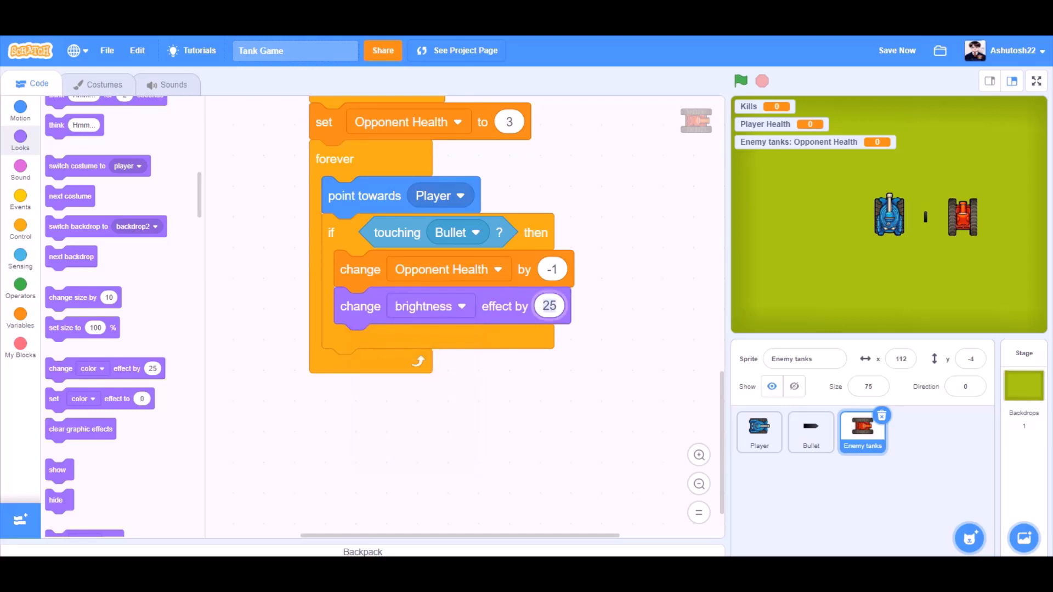
type("20")
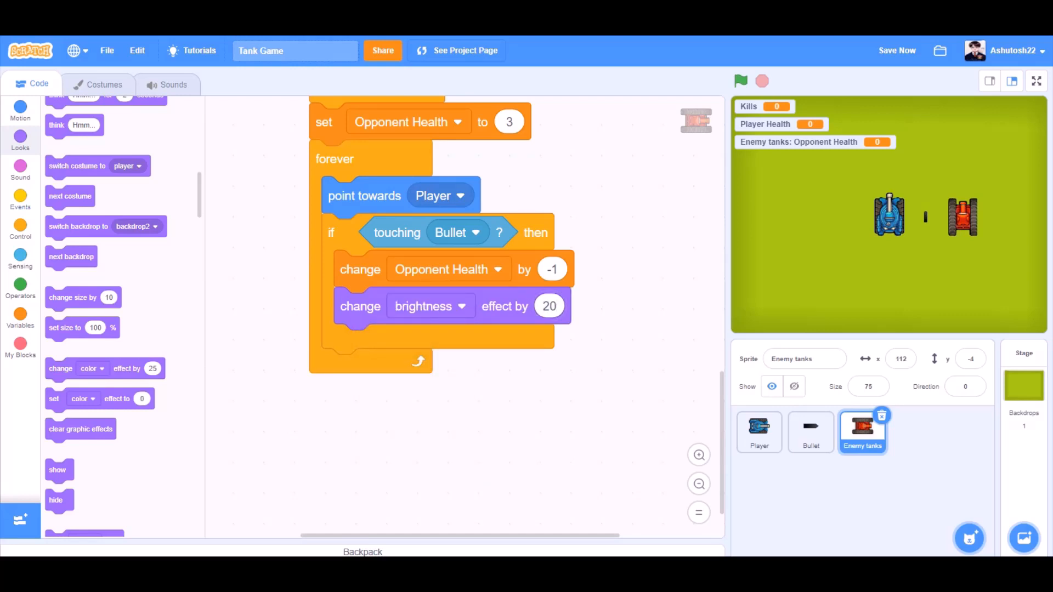
left_click(19, 230)
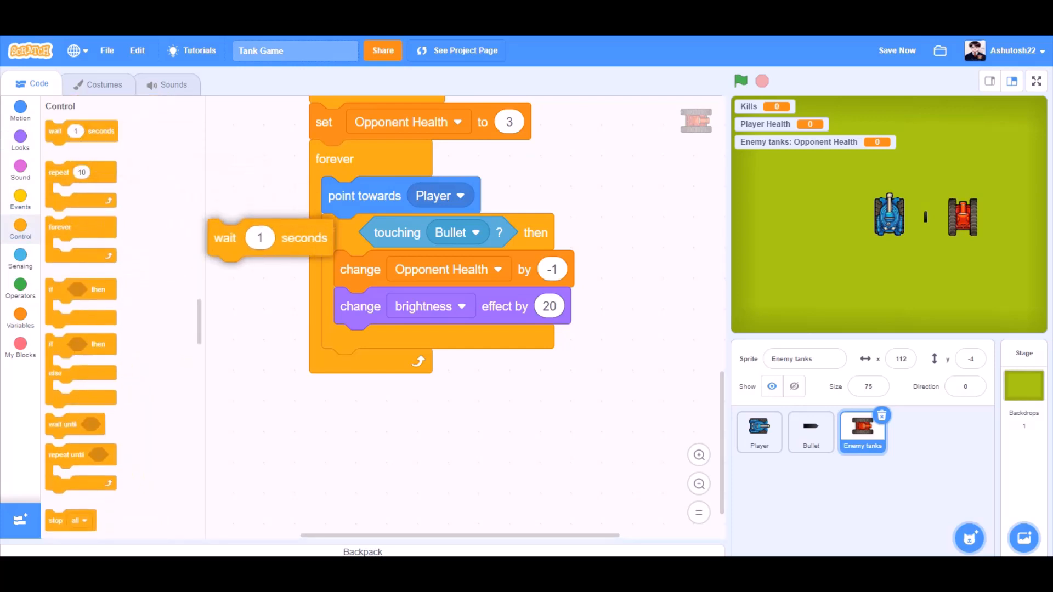
left_click_drag(225, 237, 351, 342)
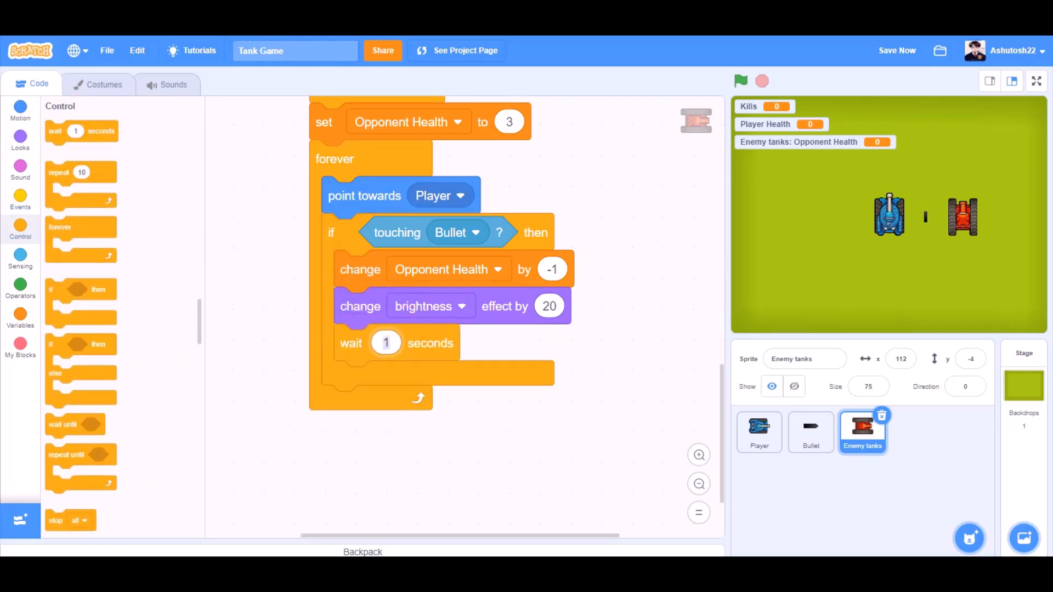
type("0.1")
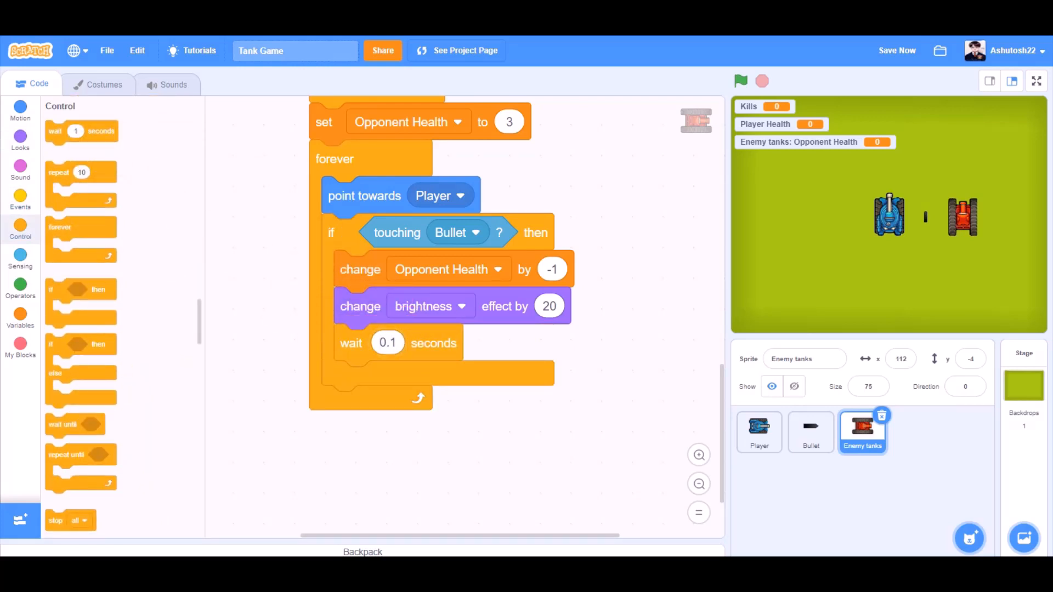
- Reset the brightness effect to 0 after the flash
left_click(20, 142)
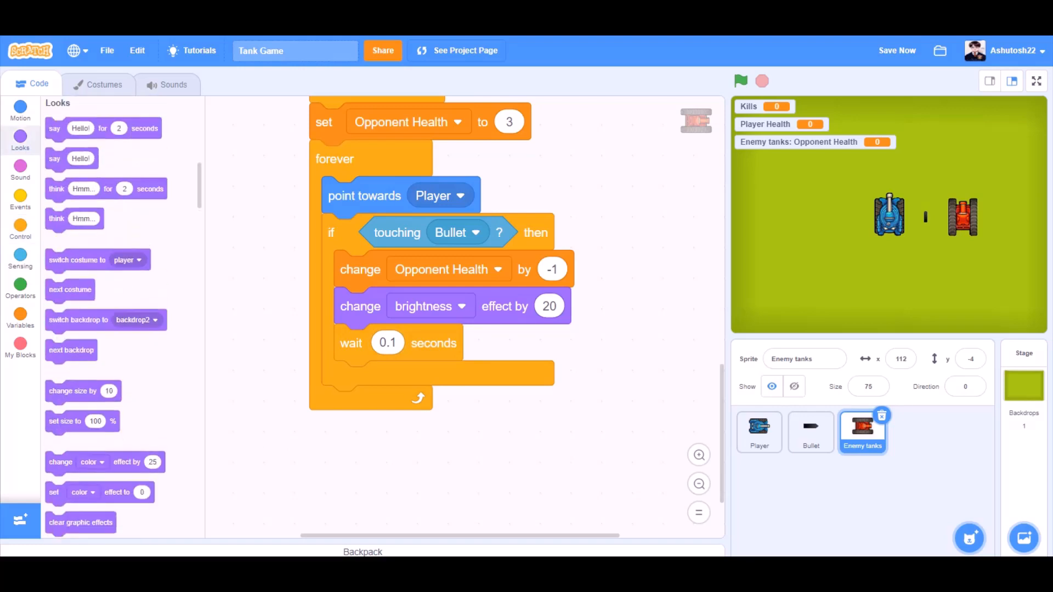
scroll("down", 3)
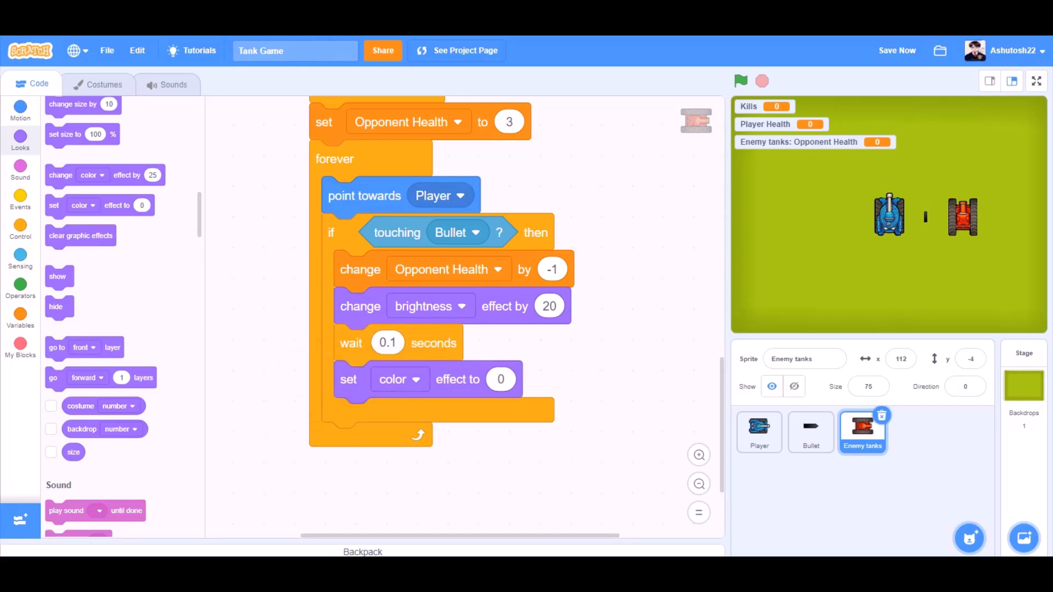
left_click(430, 306)
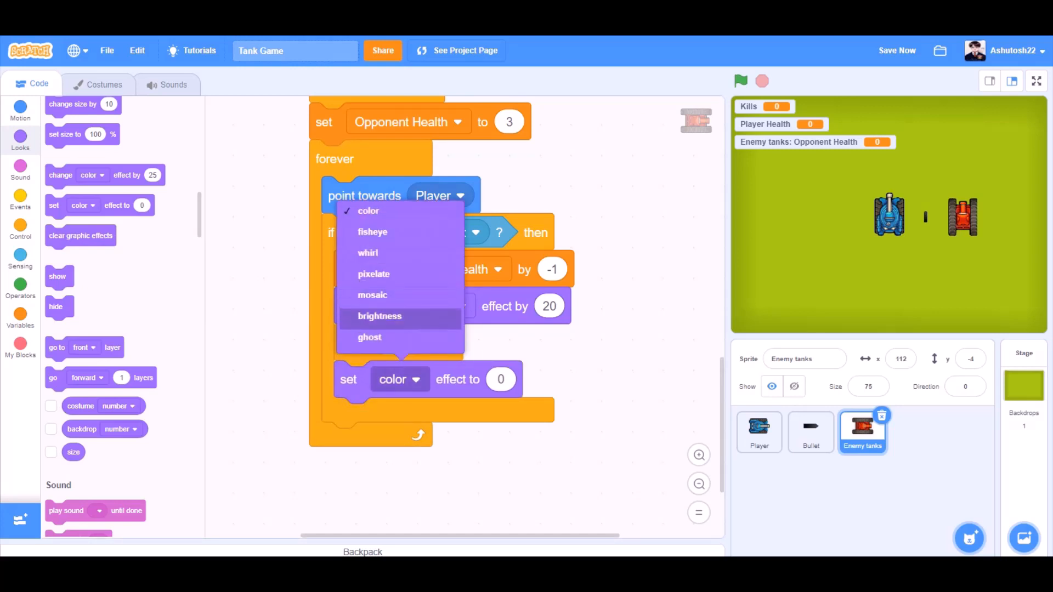
left_click(379, 316)
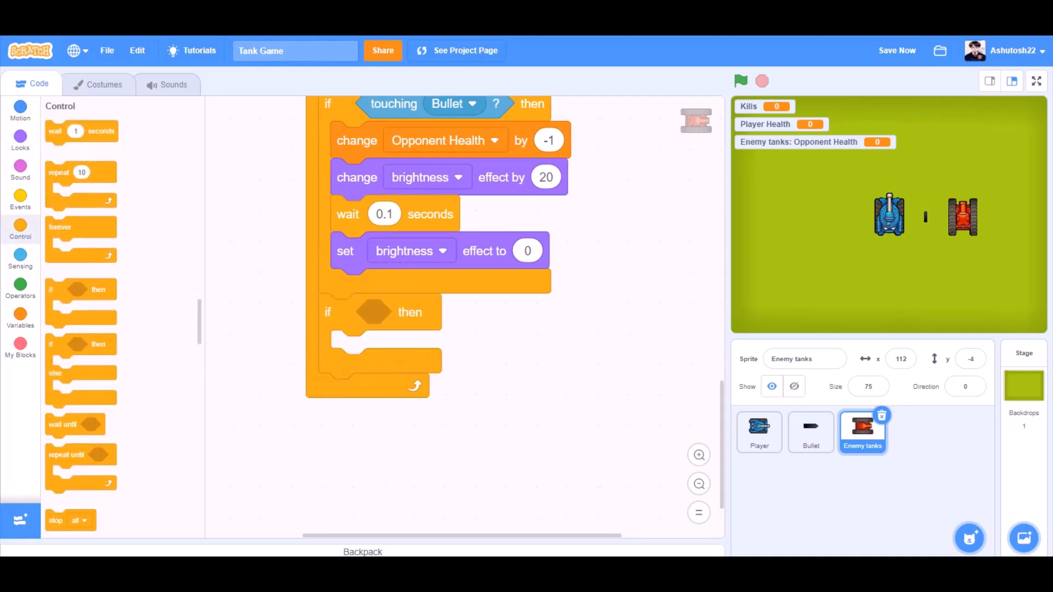
- Set the if condition to Opponent Health < 1 and change Kills by 1 inside it
left_click(20, 287)
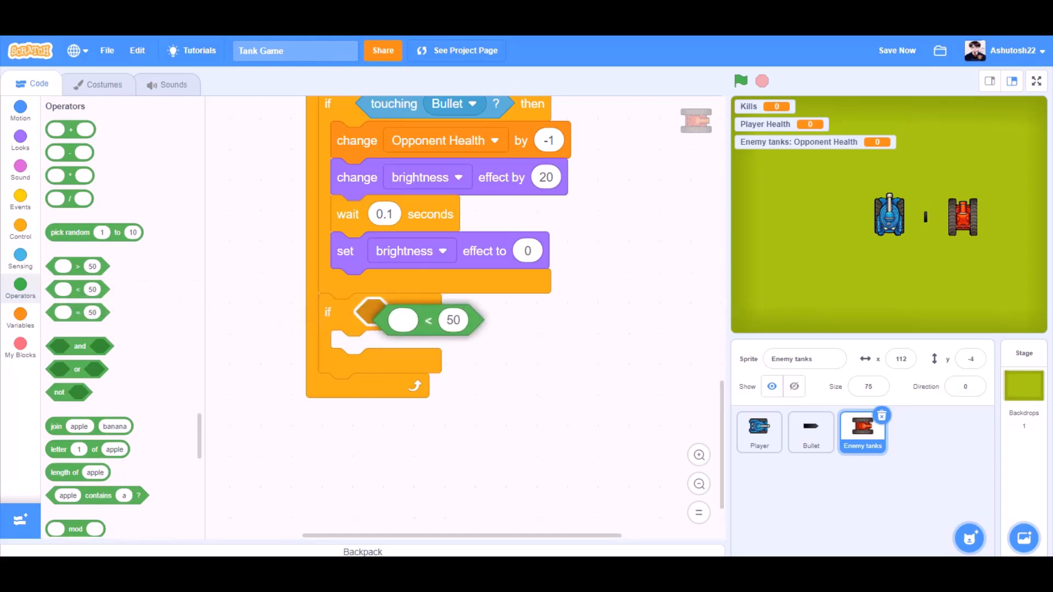
left_click(20, 316)
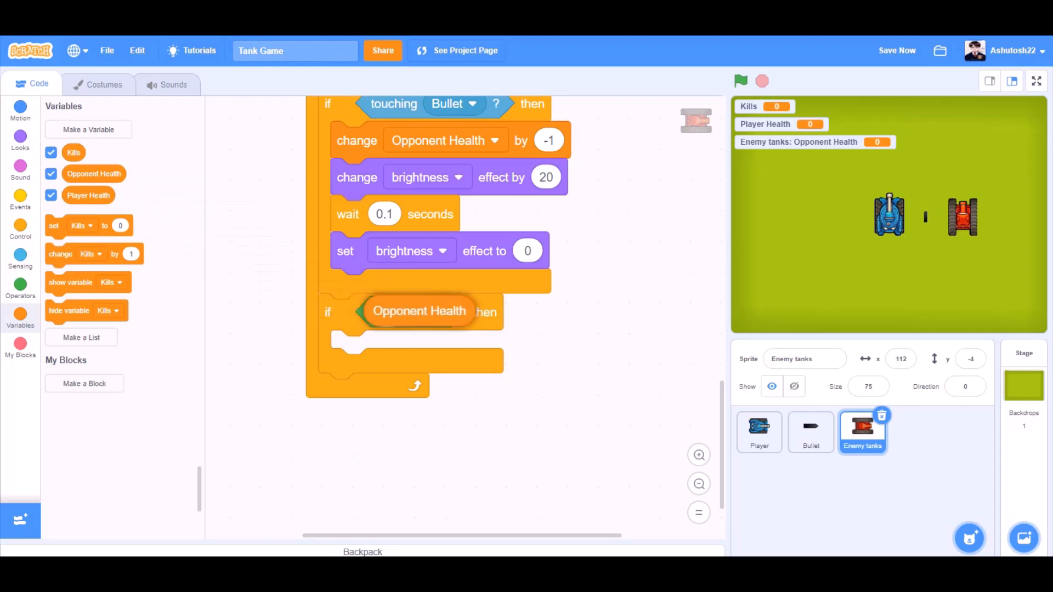
left_click_drag(430, 310, 430, 315)
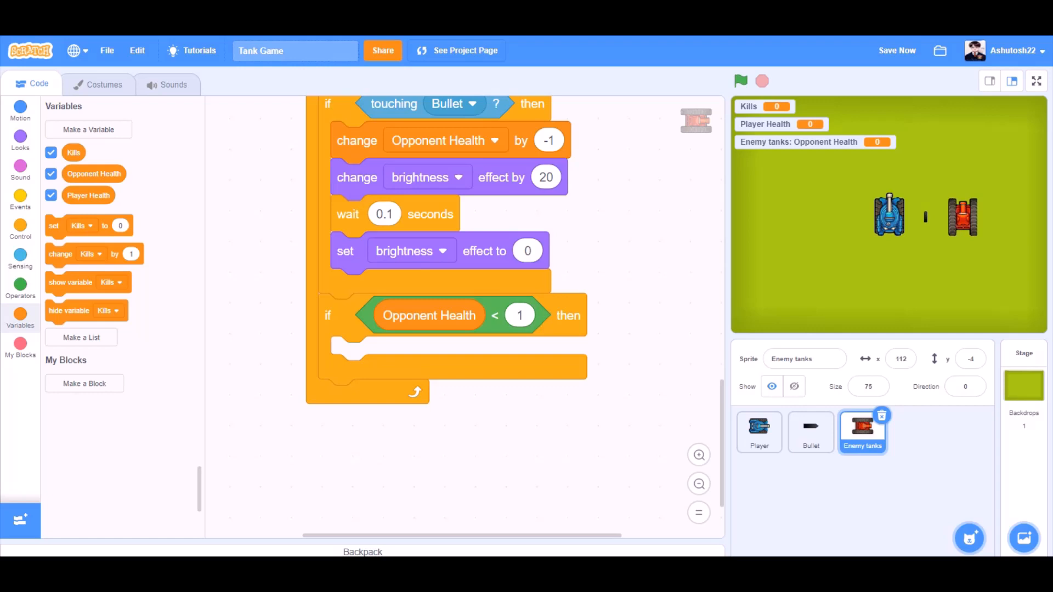
left_click_drag(93, 253, 376, 354)
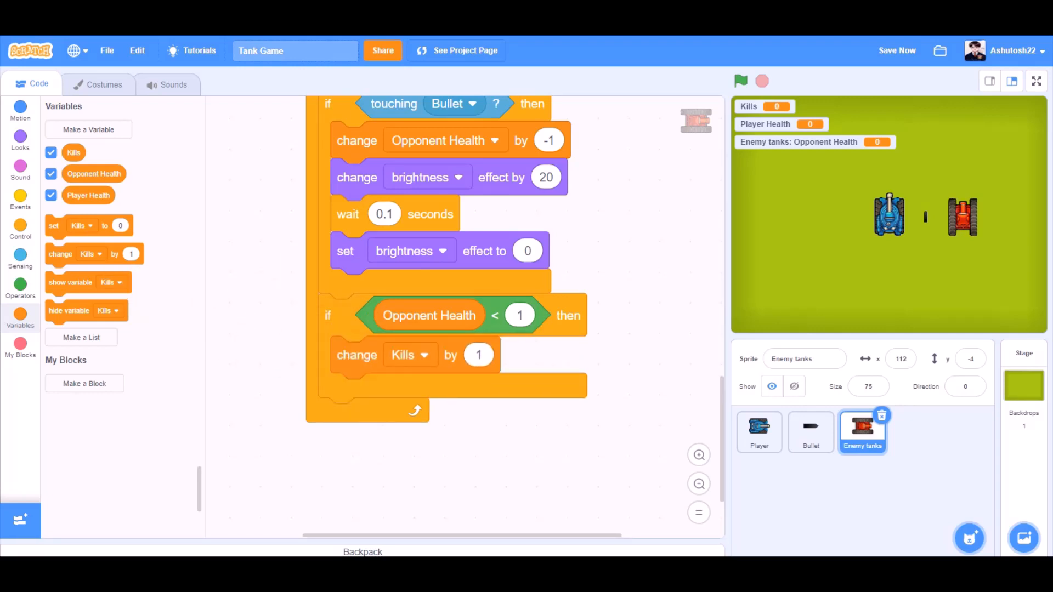
- Delete this clone after counting the kill, and add another if check below
scroll("down", 3)
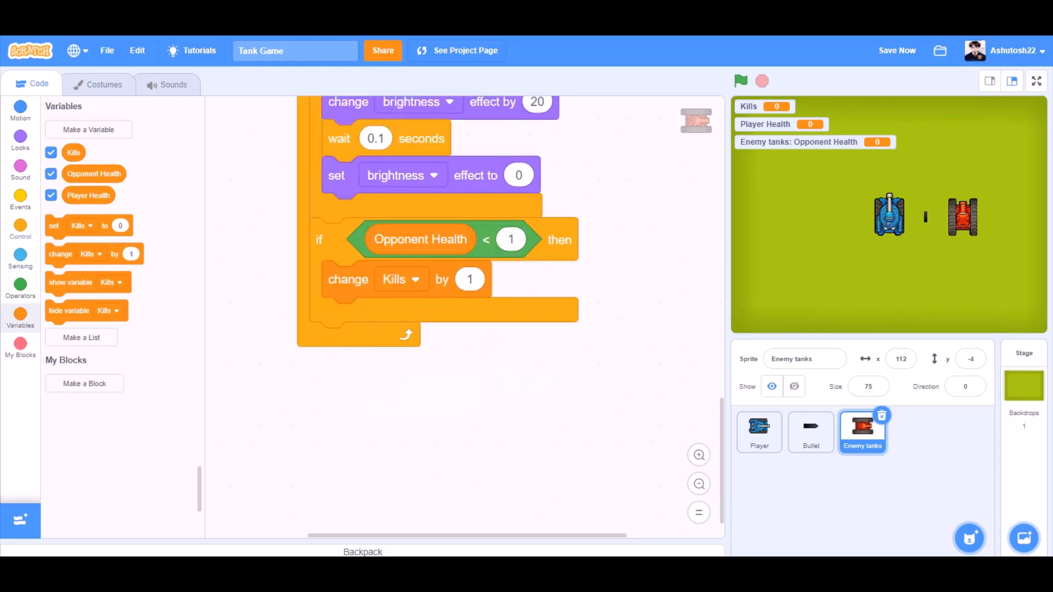
left_click(20, 228)
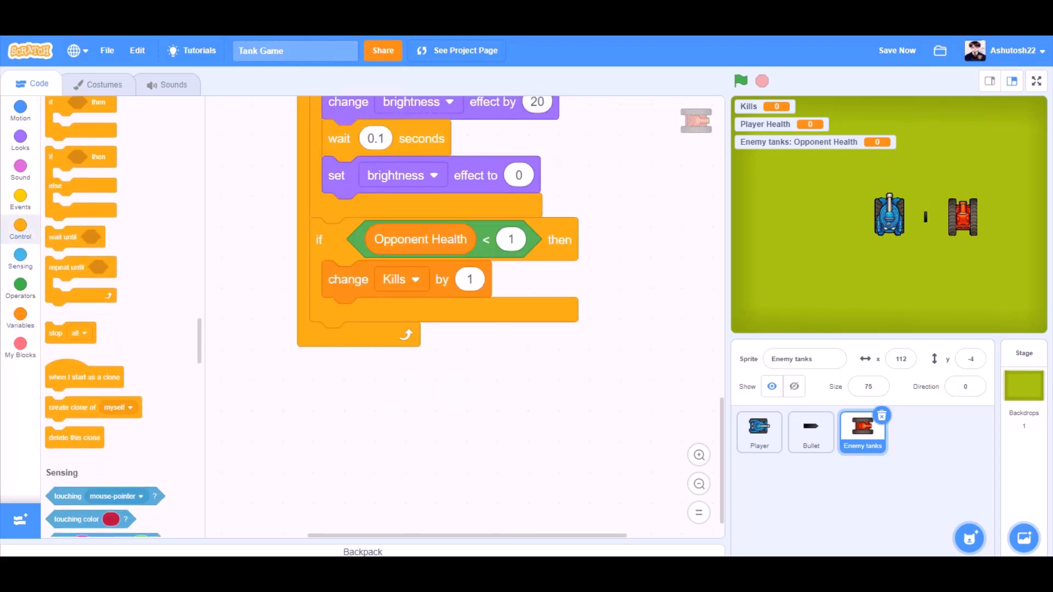
left_click_drag(74, 438, 386, 324)
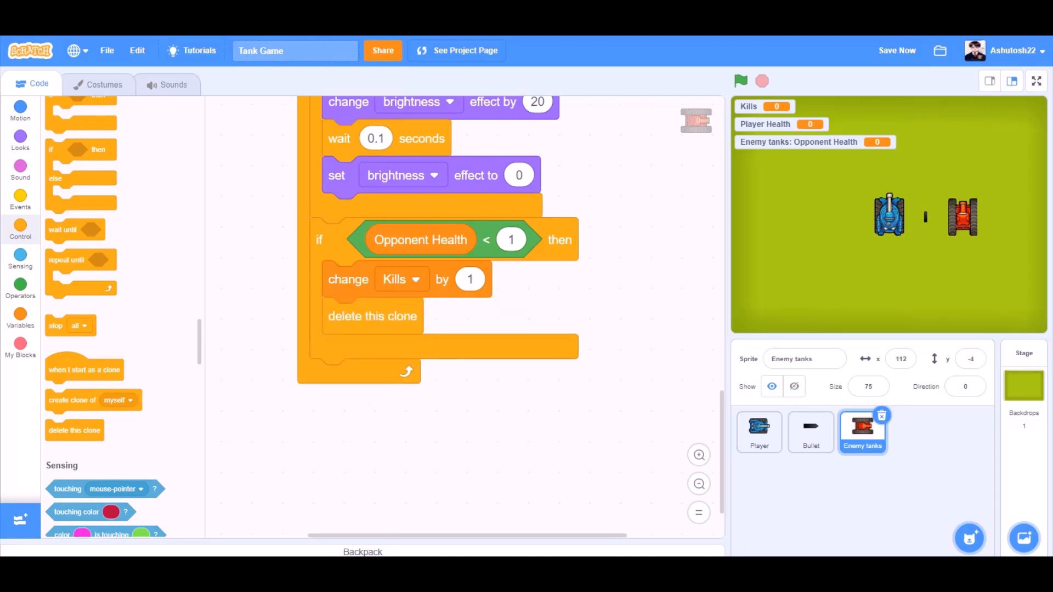
left_click(19, 231)
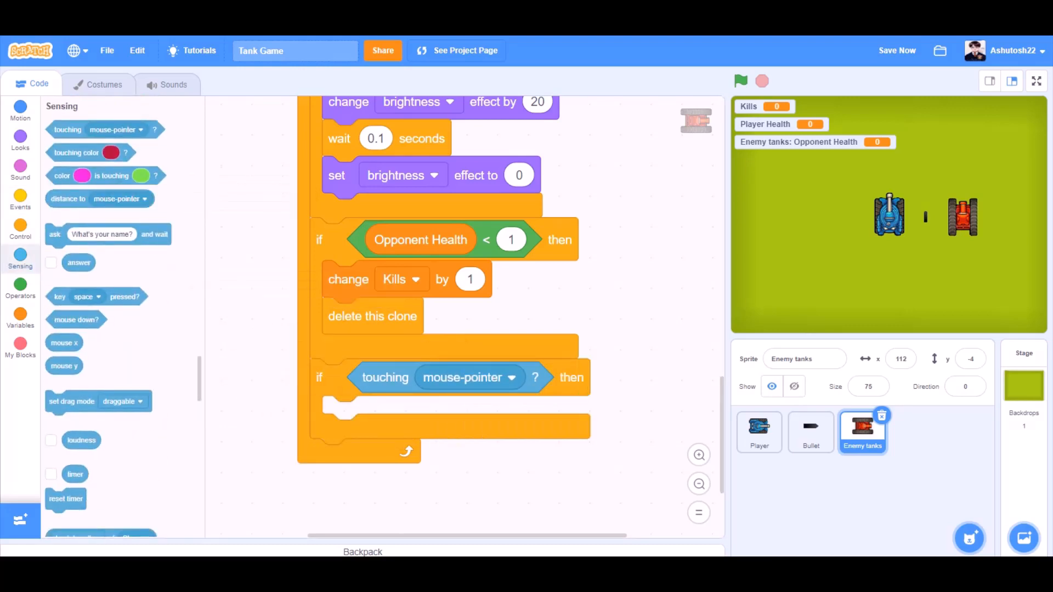
- When touching Player, change Opponent Health by -1 and wait 0.5 seconds
left_click(469, 377)
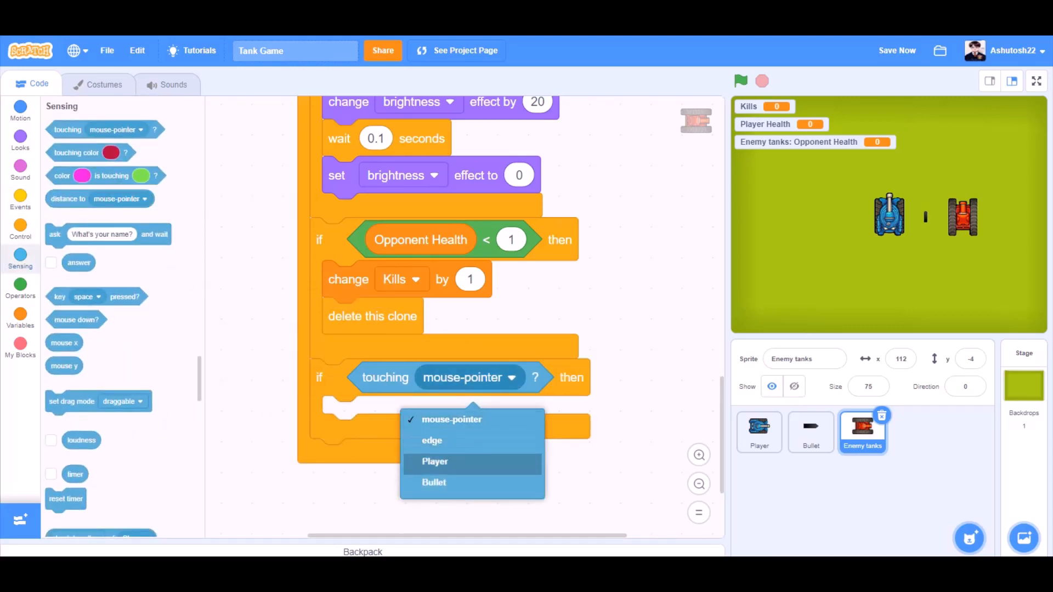
left_click(435, 461)
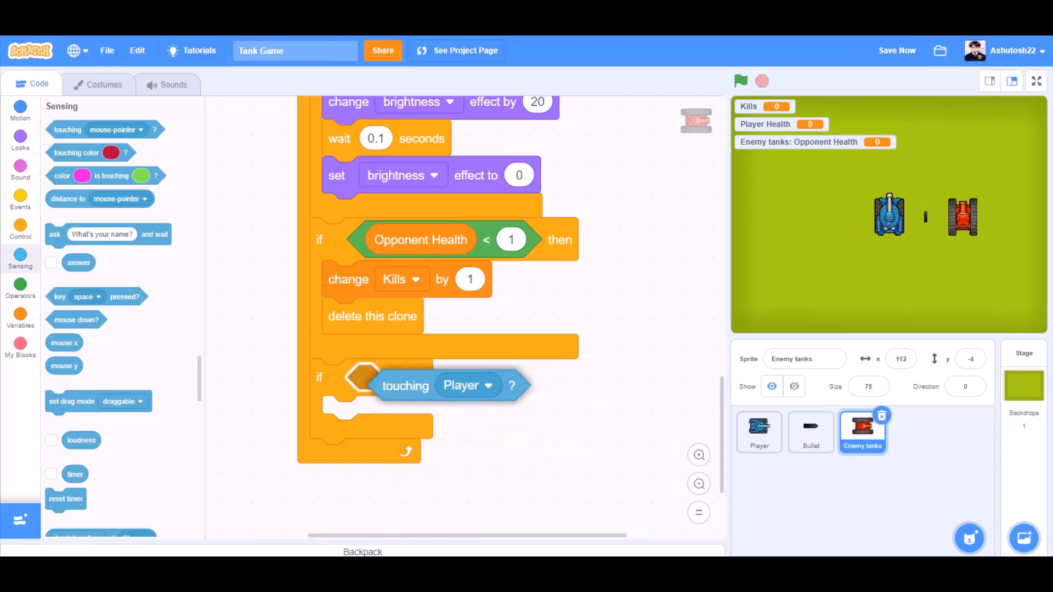
left_click(20, 316)
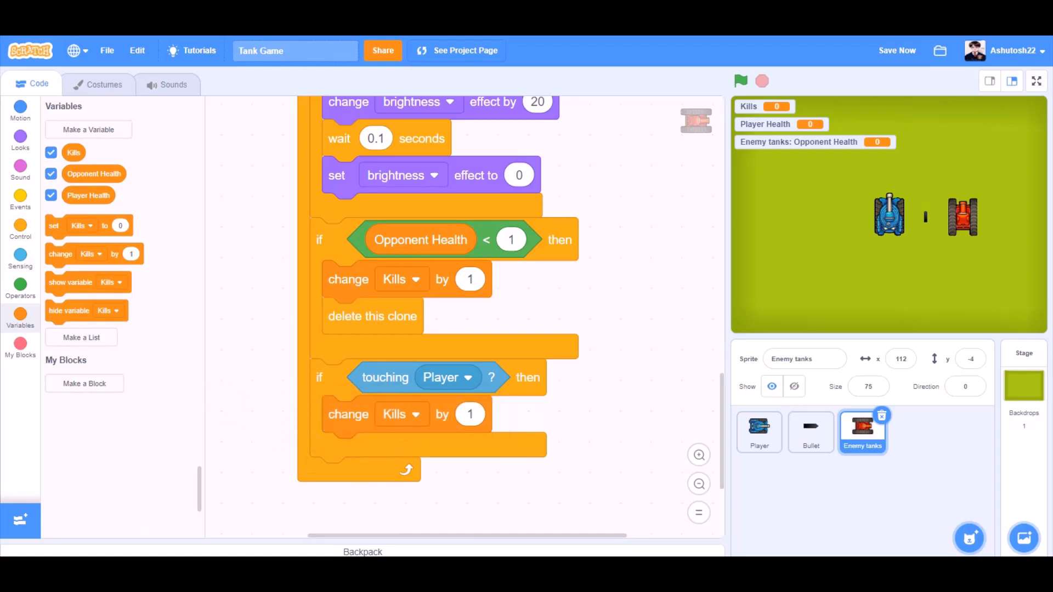
left_click(414, 415)
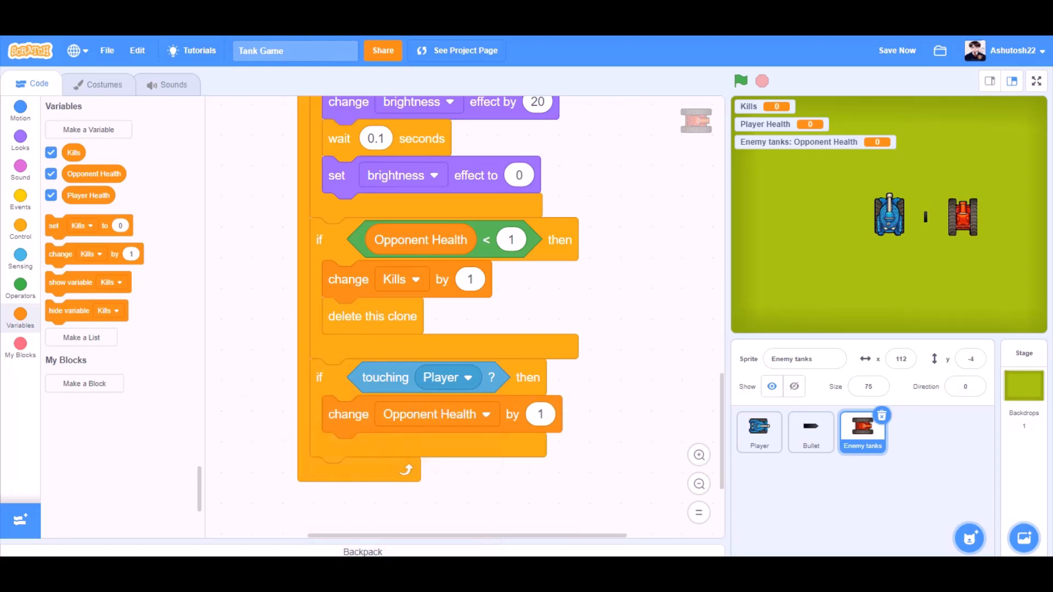
left_click(541, 414)
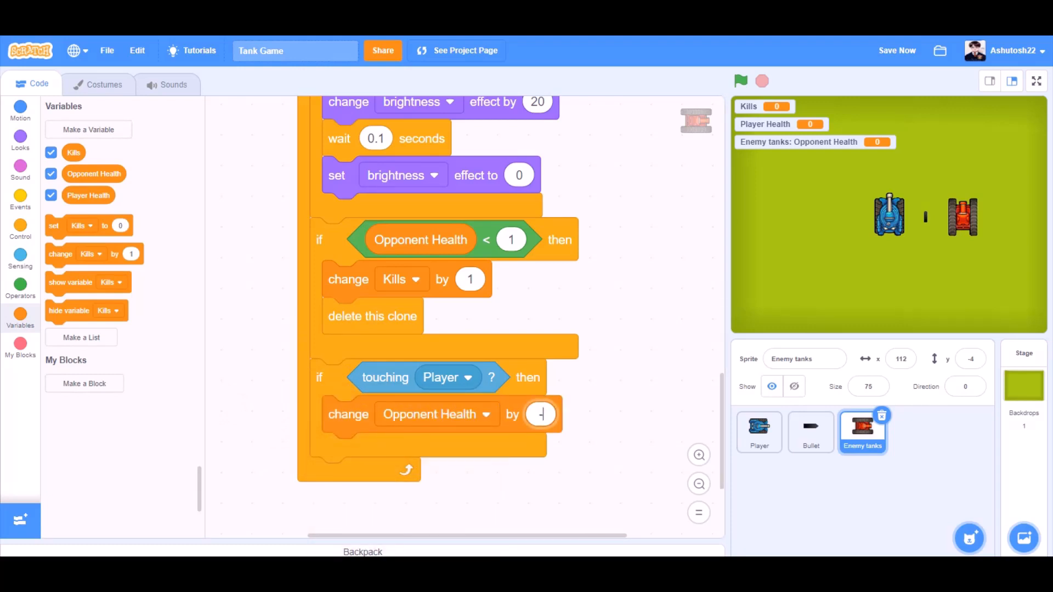
type("1")
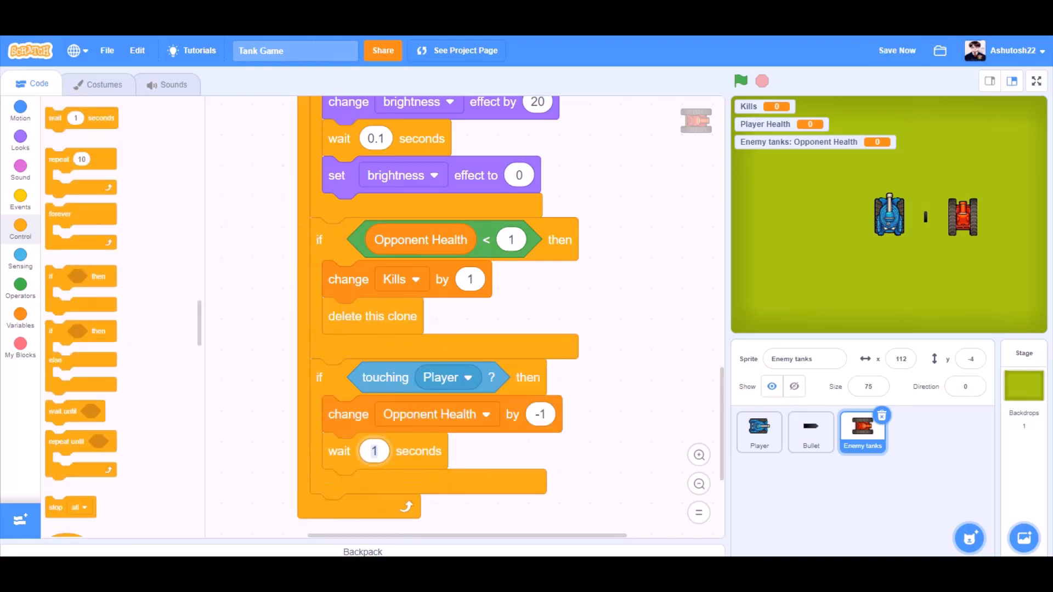
type("0.5")
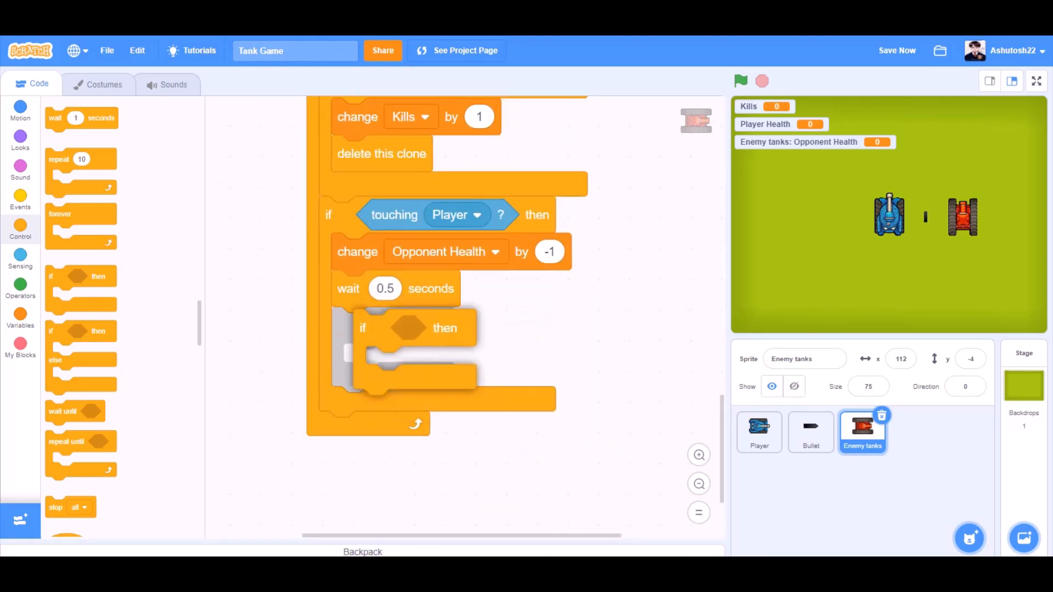
- Nest an if inside the Player check with condition Player Health < 1
left_click(20, 287)
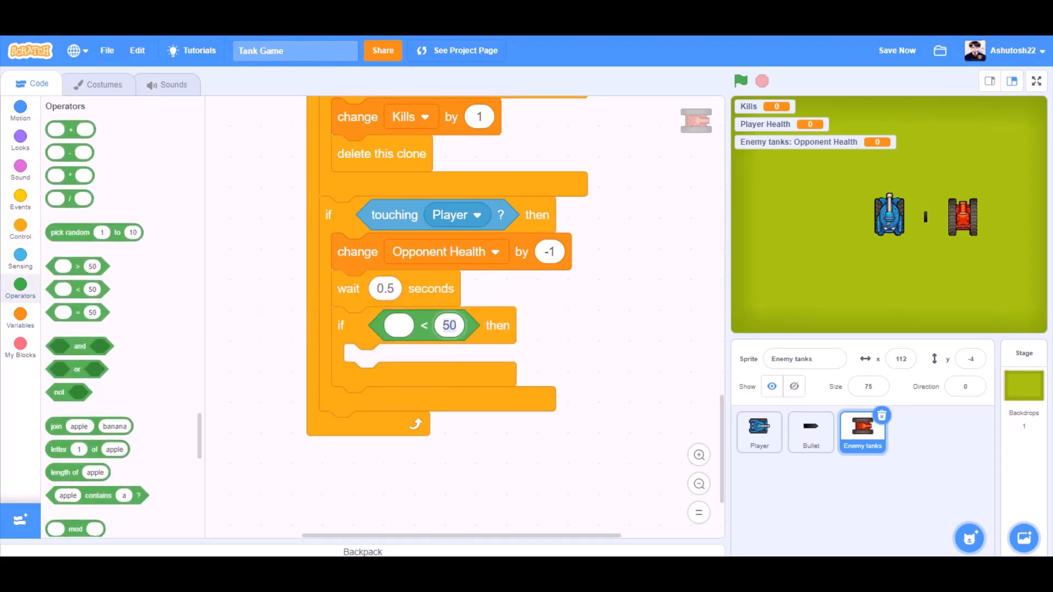
left_click(20, 316)
type("1")
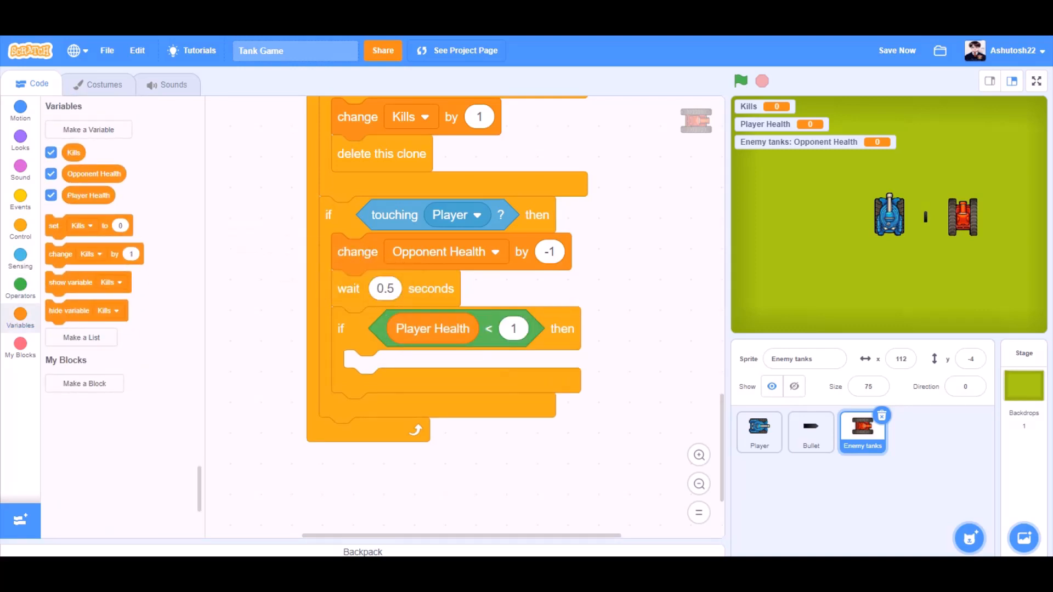
left_click(19, 228)
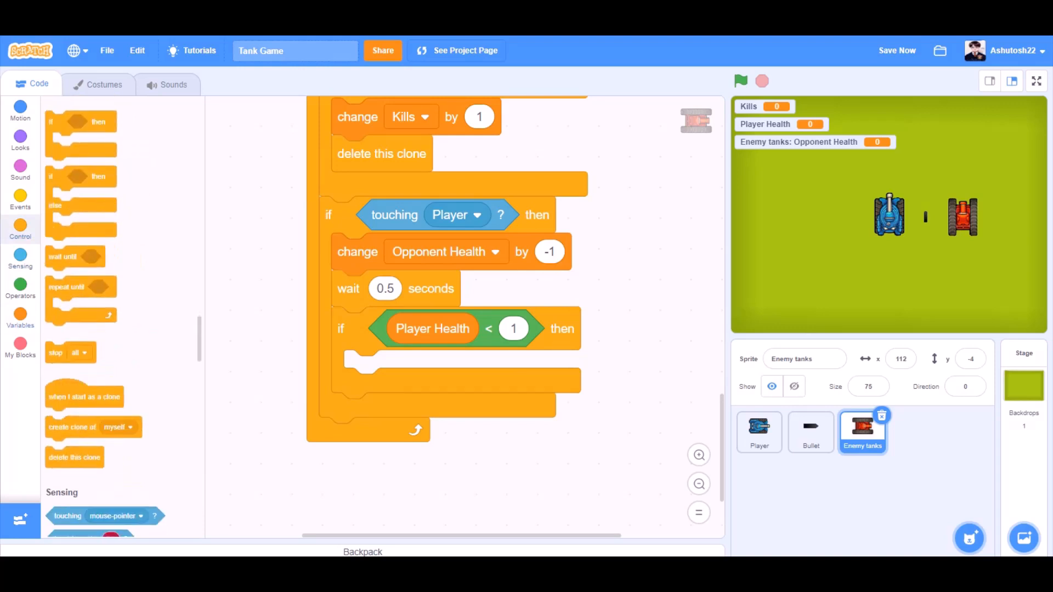
left_click_drag(55, 351, 361, 369)
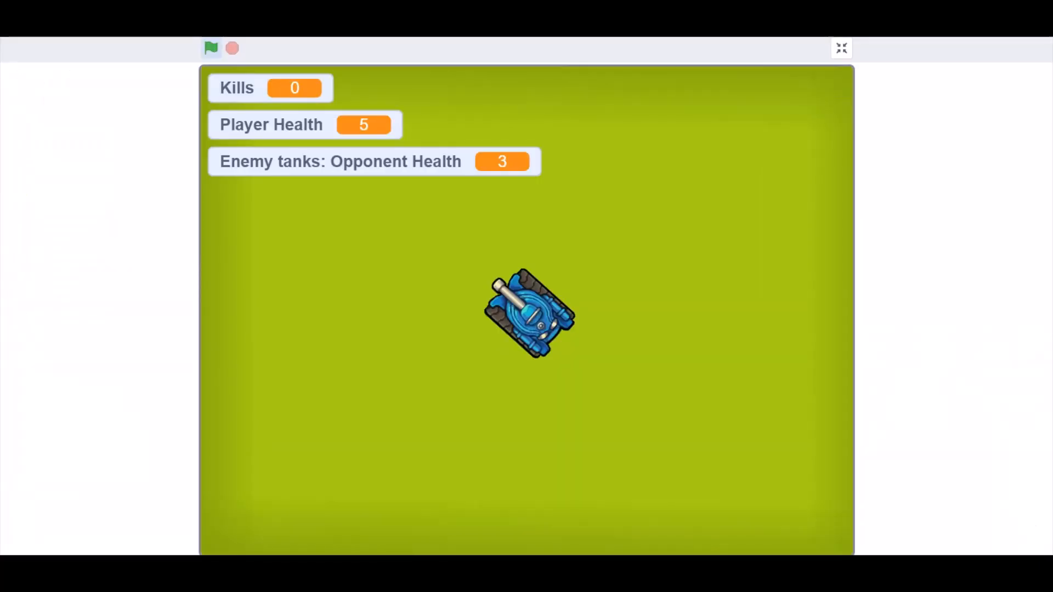
- Start the tank game full-size with the green flag so an enemy tank appears
left_click(211, 47)
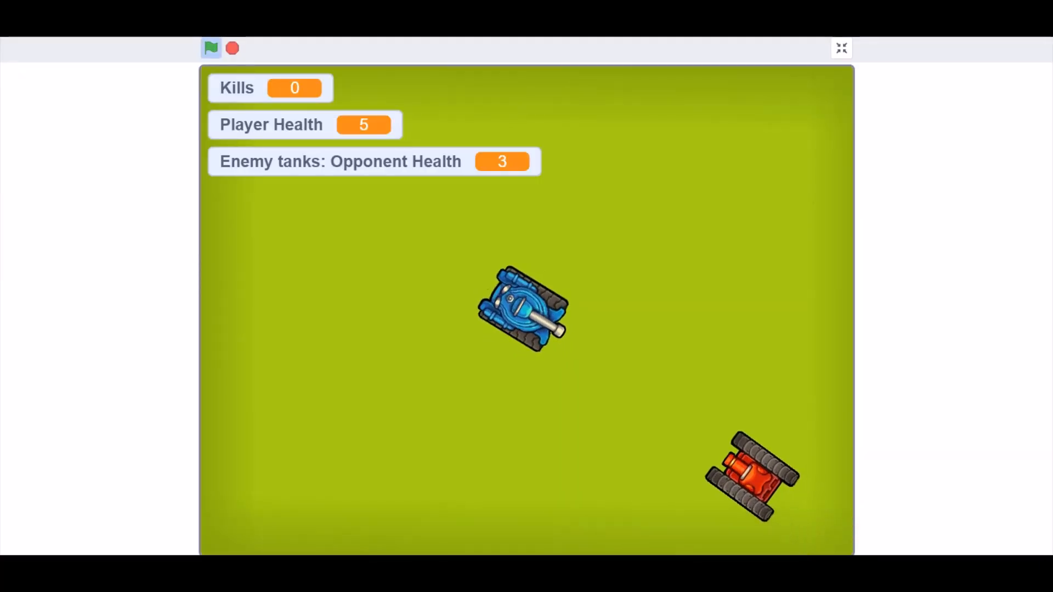